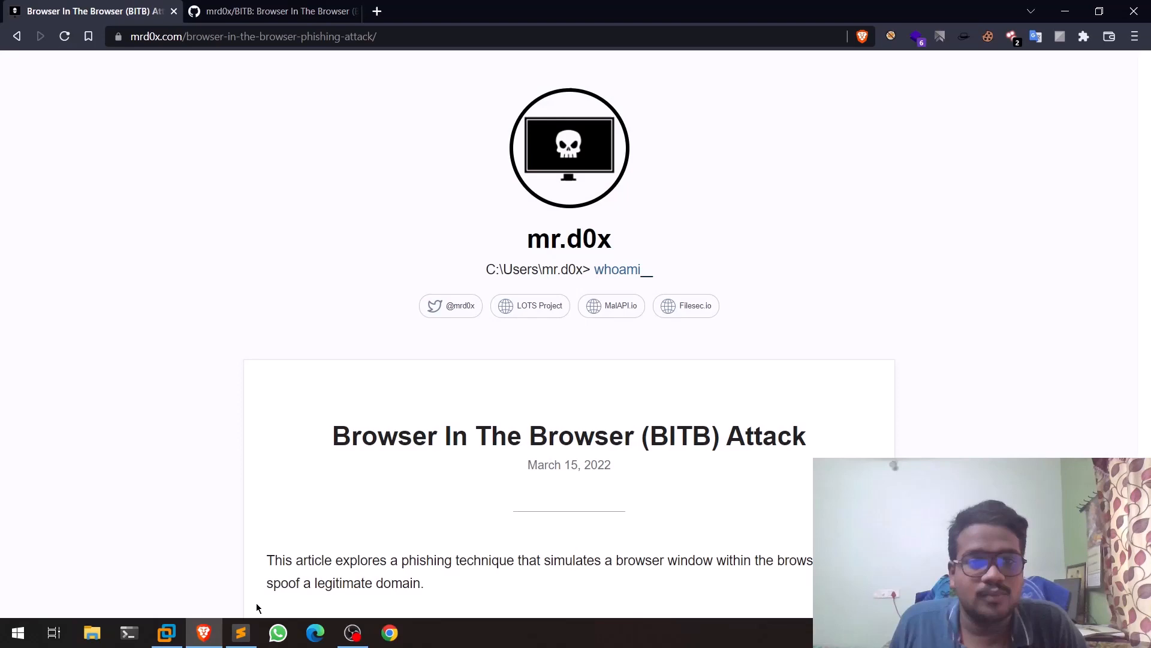
mouse_move(494, 162)
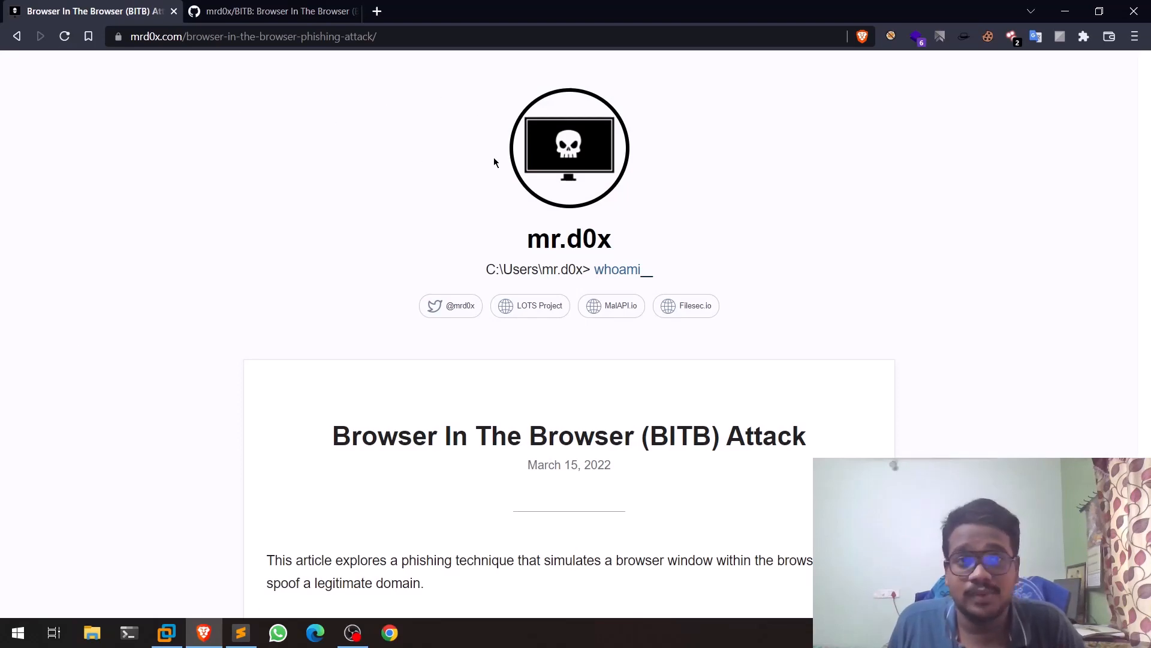
mouse_move(643, 188)
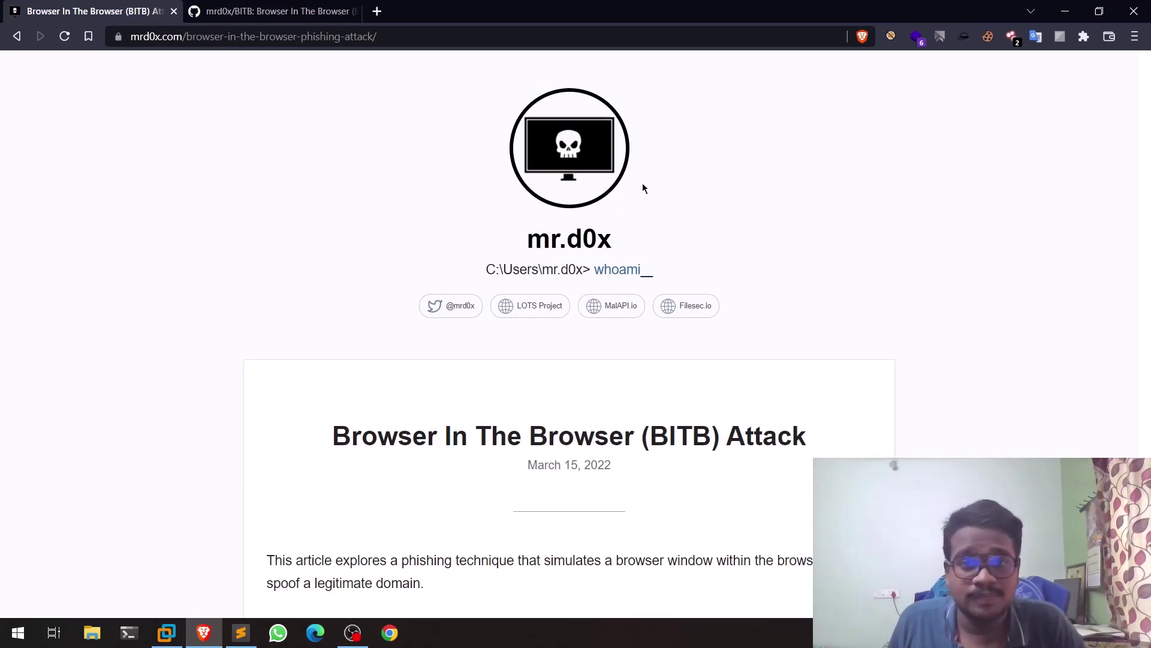
mouse_move(936, 173)
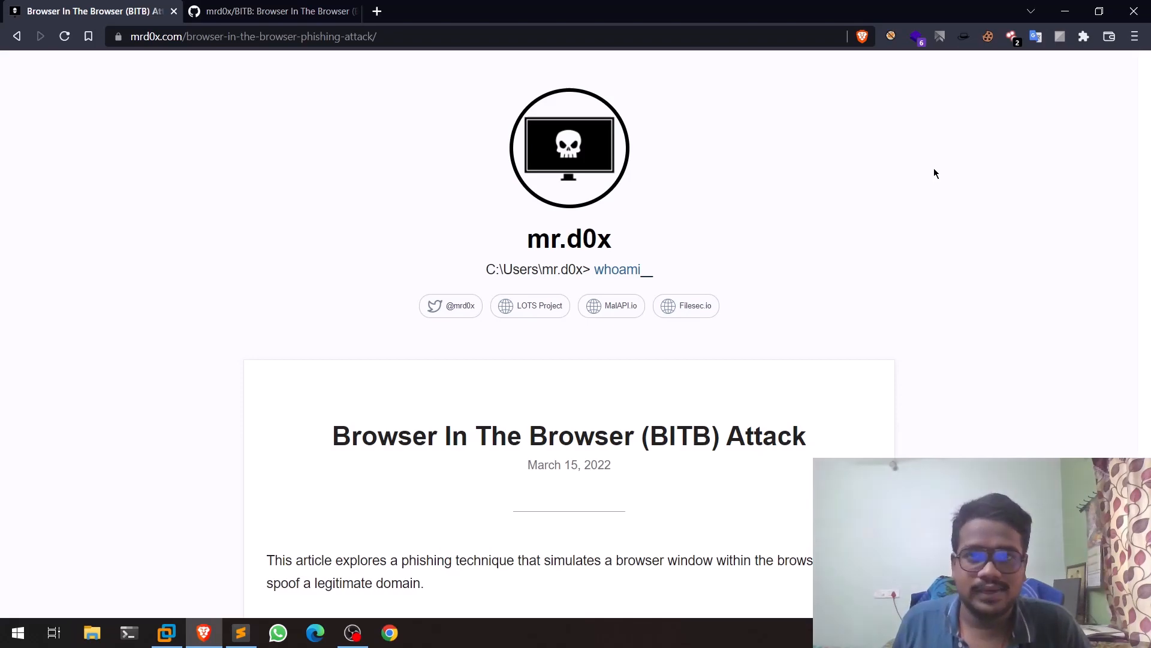
mouse_move(691, 87)
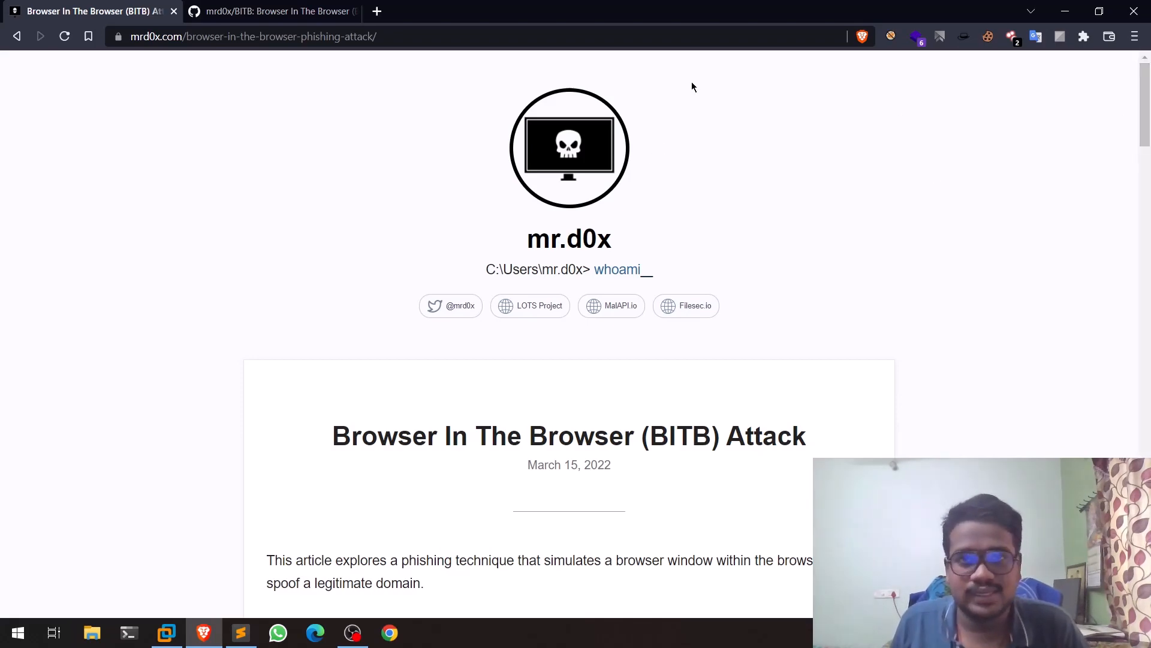
Scroll through the mr.d0x Browser In The Browser article's examples, then switch to the BITB GitHub tab
scroll("down", 3)
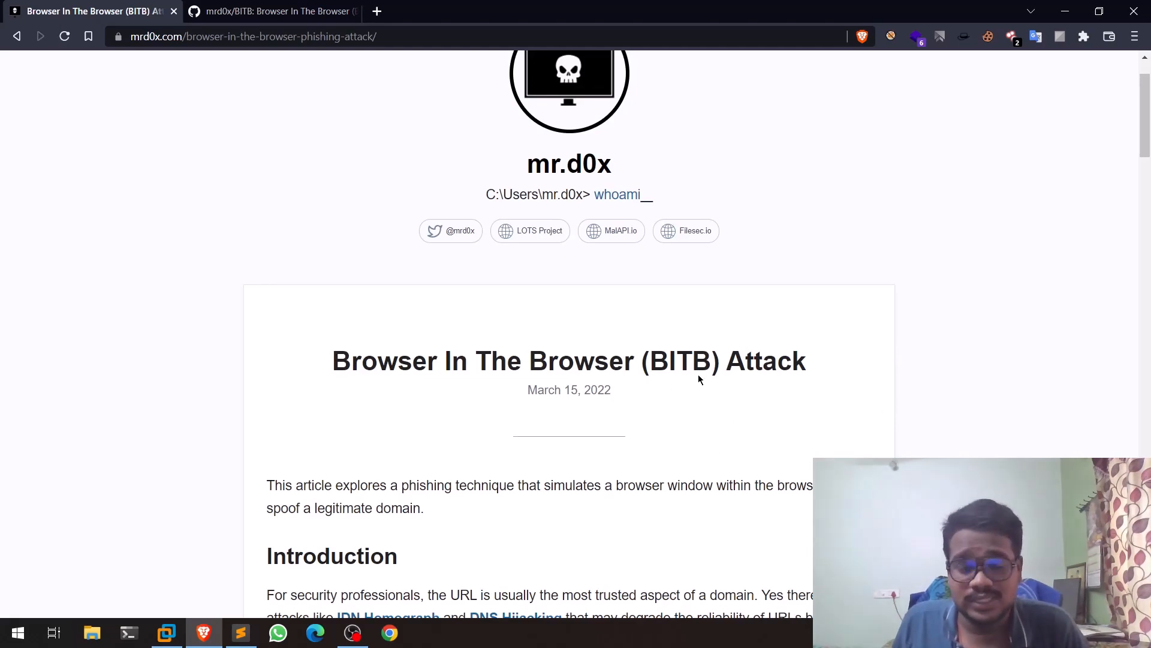
scroll("down", 3)
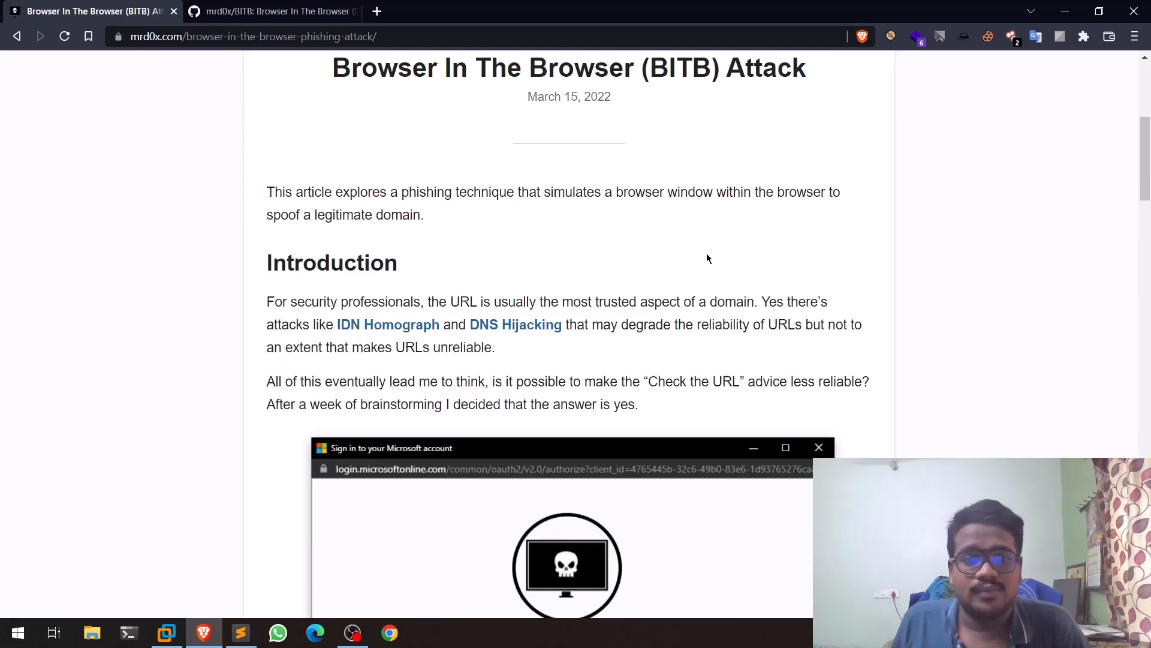
scroll("down", 3)
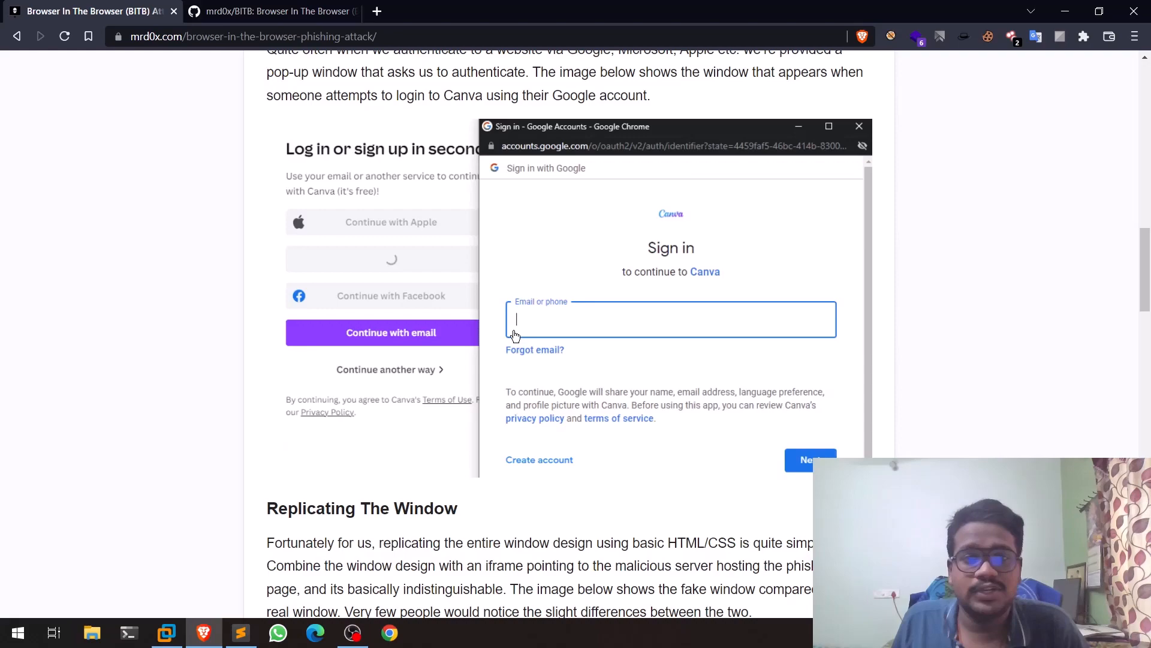
scroll("down", 3)
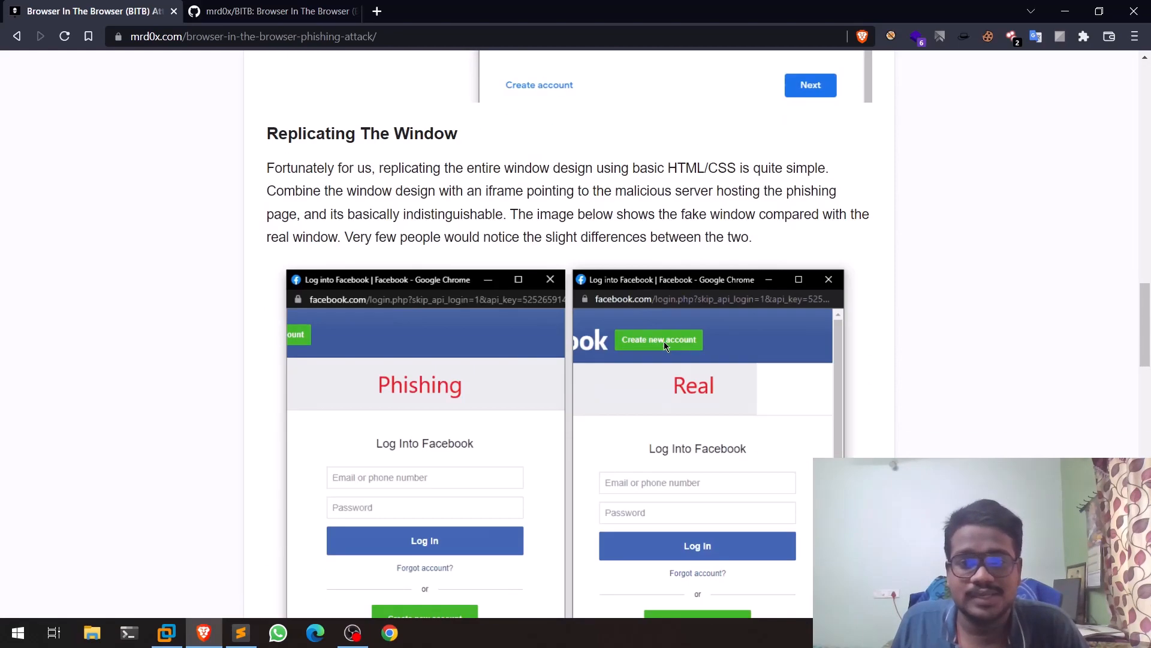
left_click(273, 11)
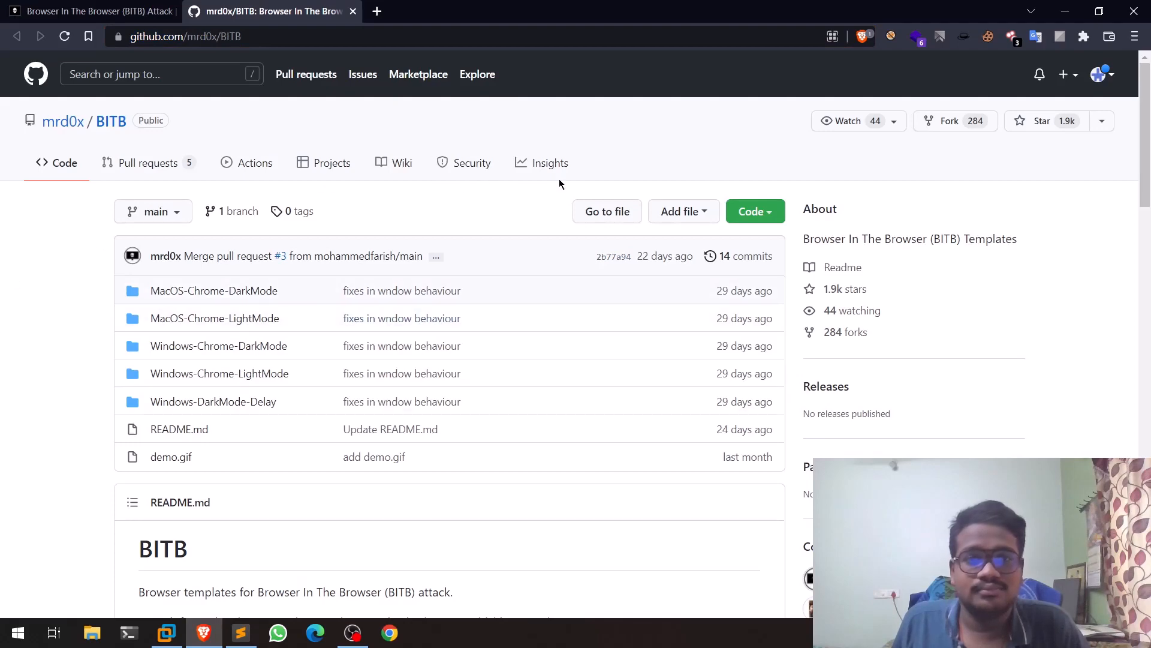
mouse_move(289, 165)
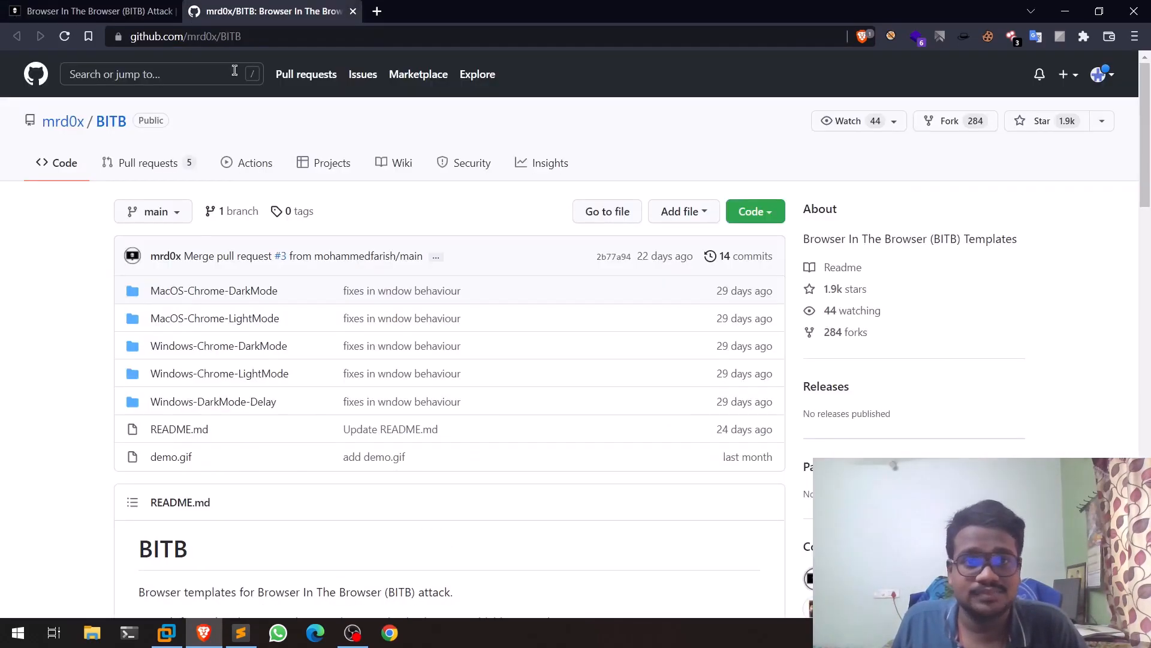
mouse_move(366, 151)
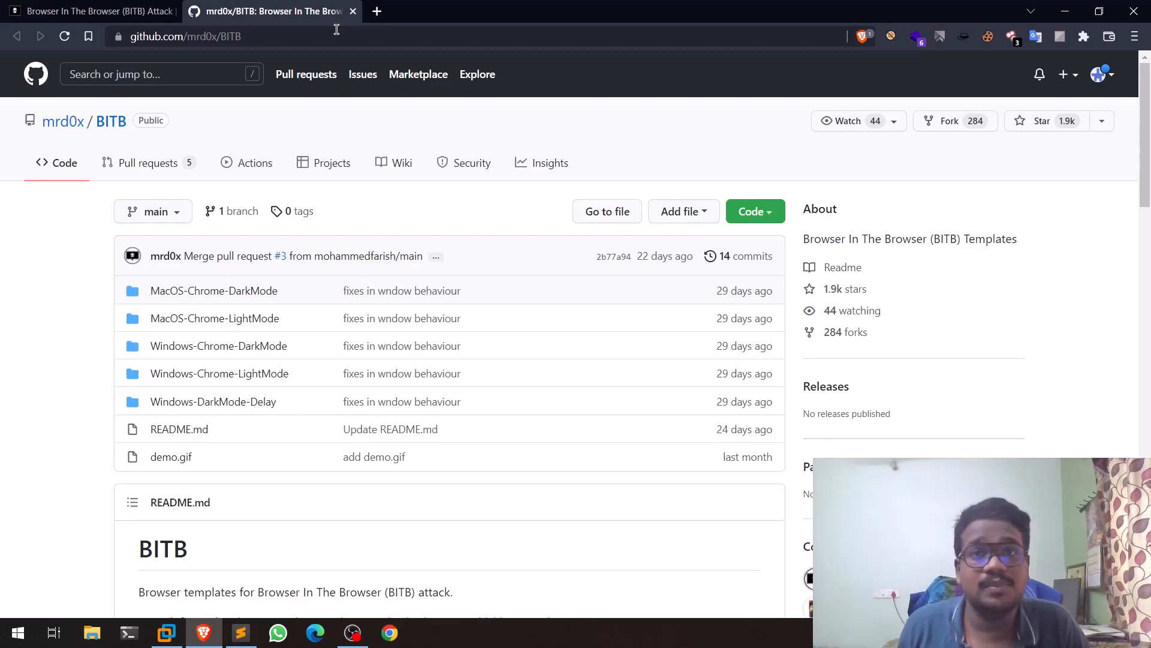
mouse_move(94, 490)
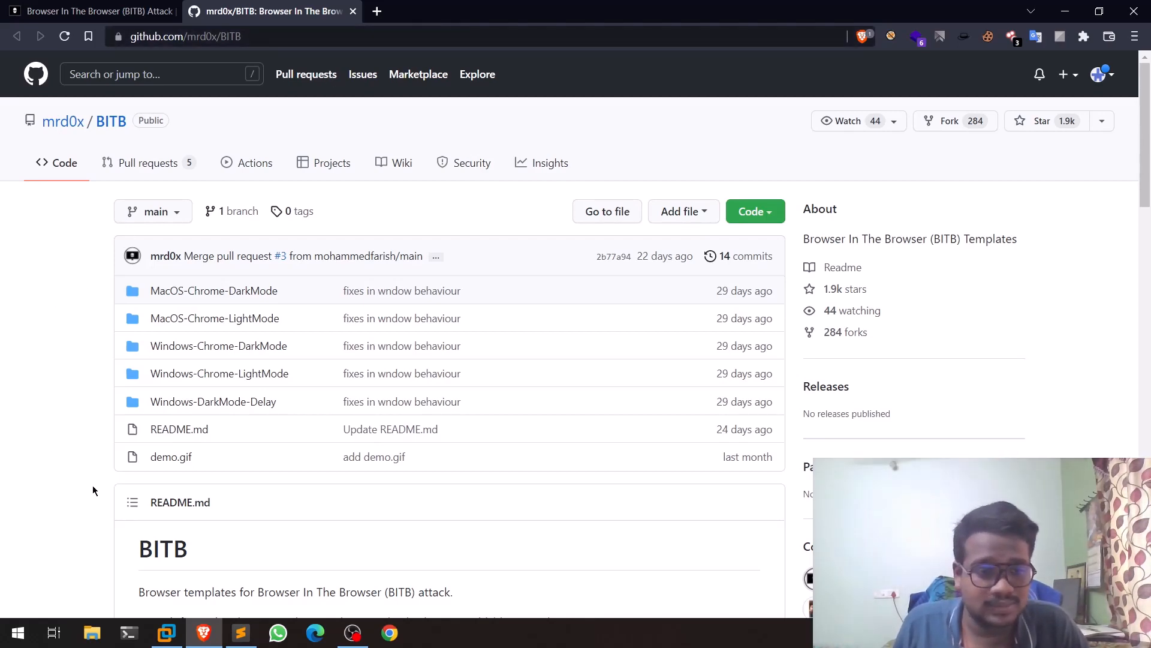
Bring up the blank untitled Sublime Text document from the taskbar
left_click(241, 632)
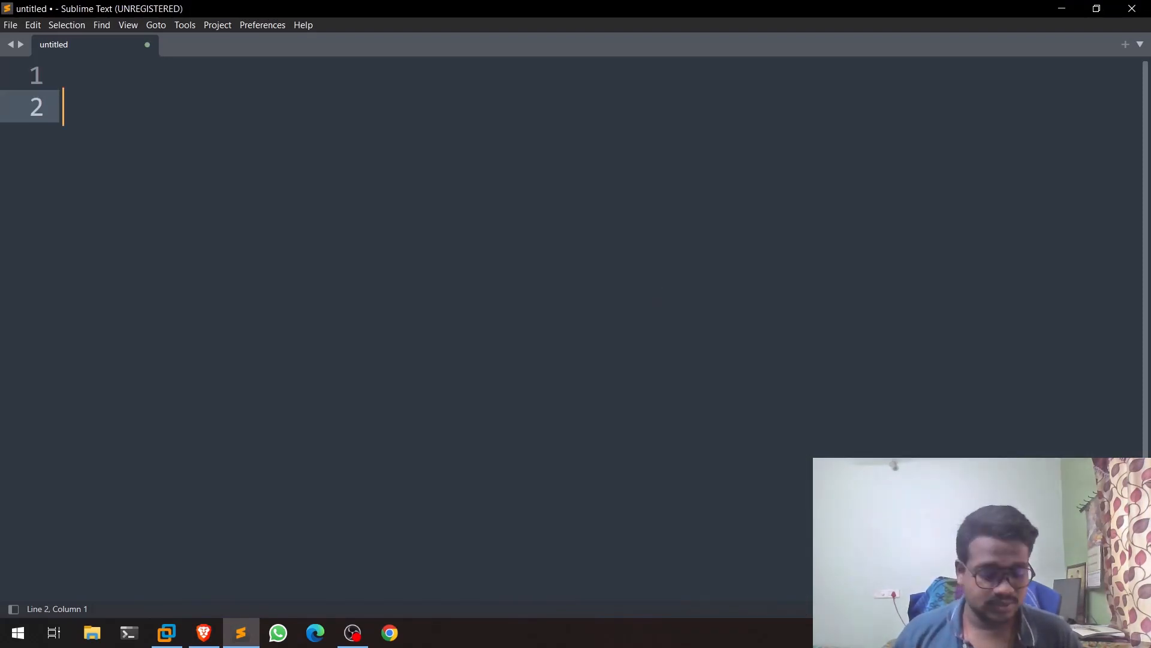
Write the note line '1. server - localhost, ngrok, cheap domains'
type("1. serve")
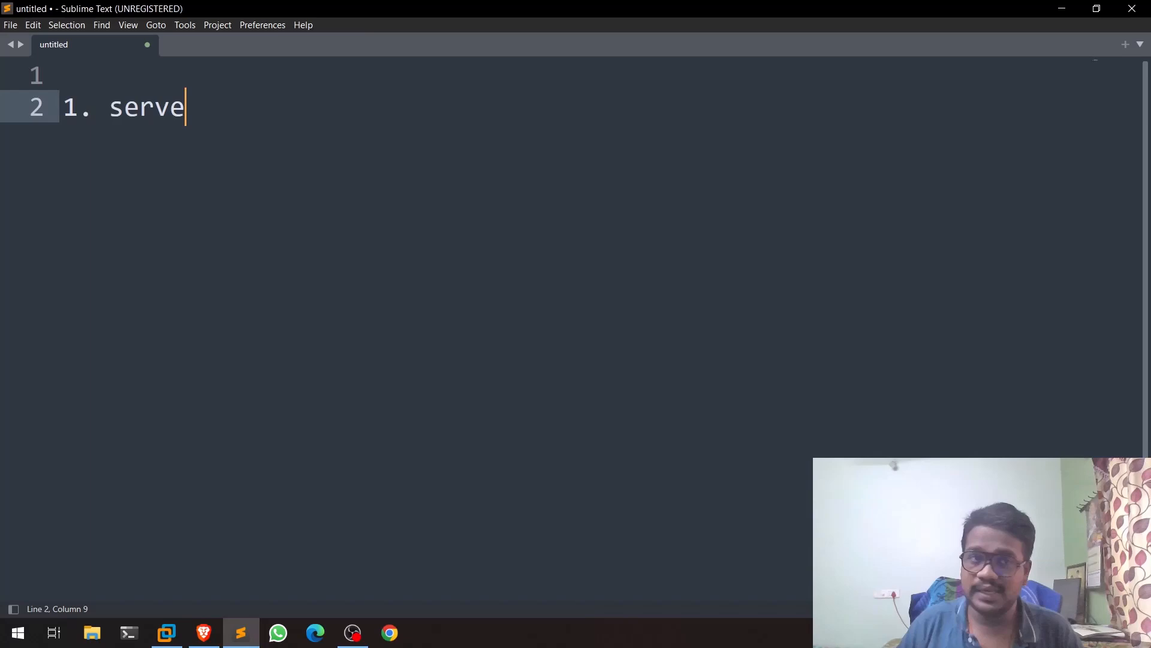
type("r")
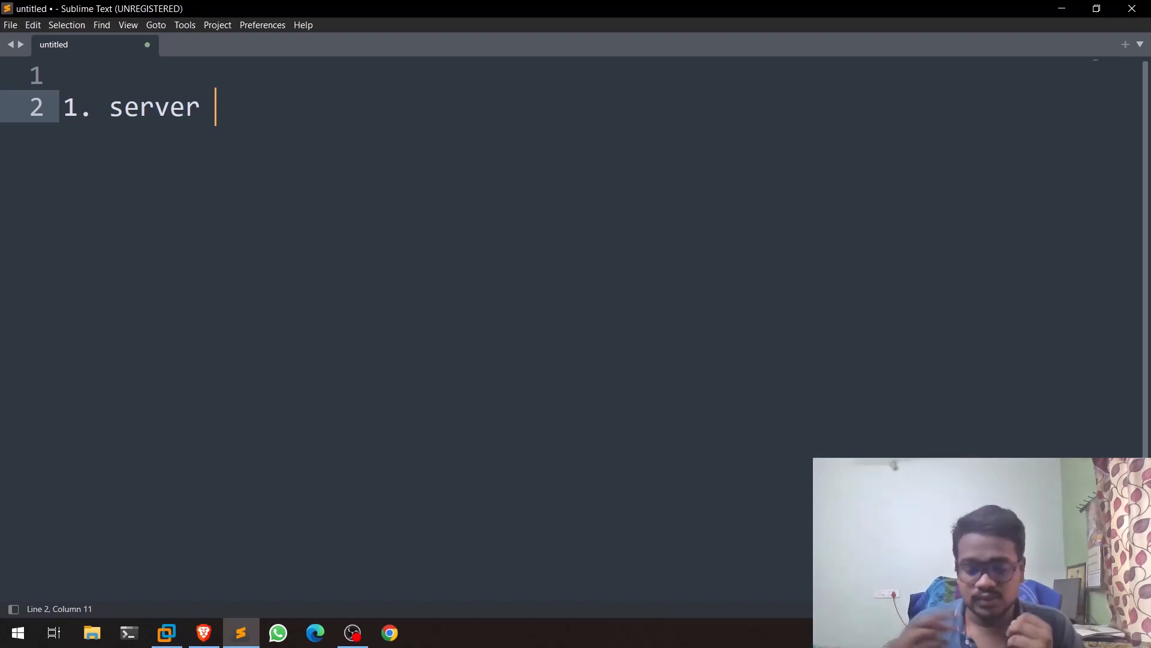
type("\"- \"")
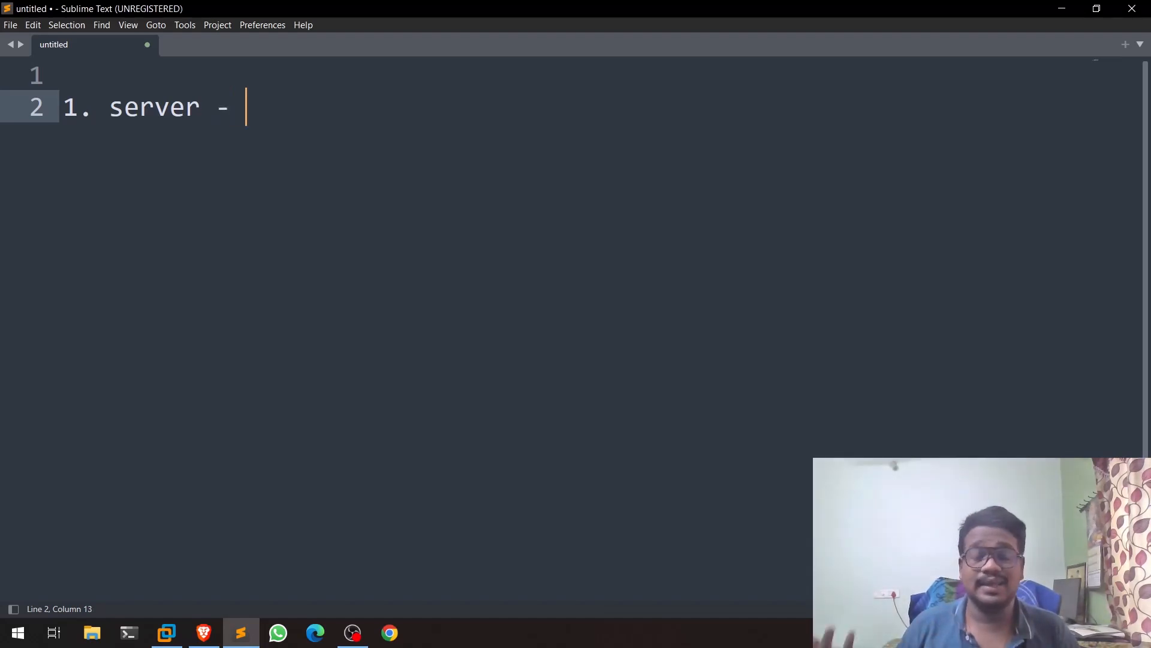
type("local")
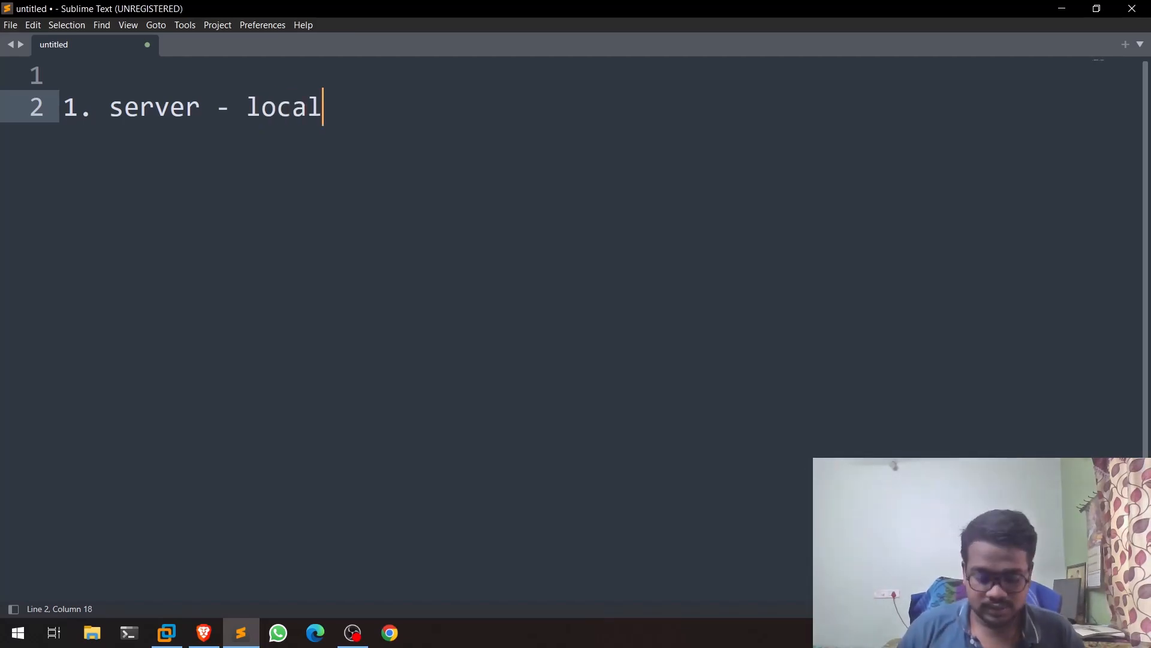
type("host, n")
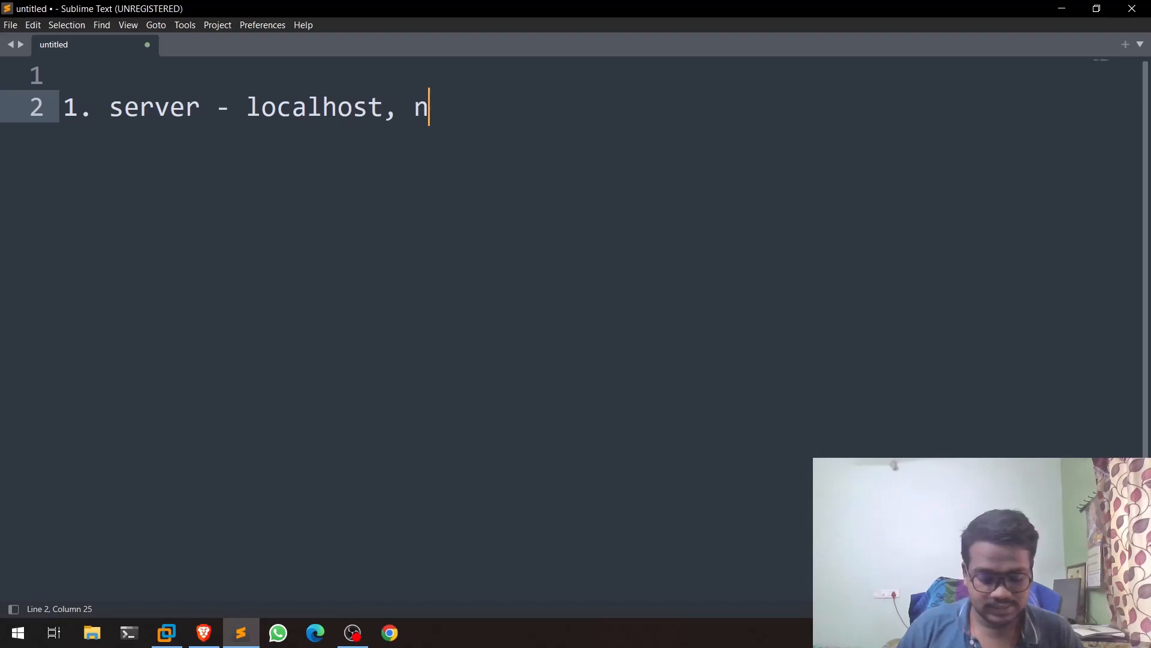
type("grok,")
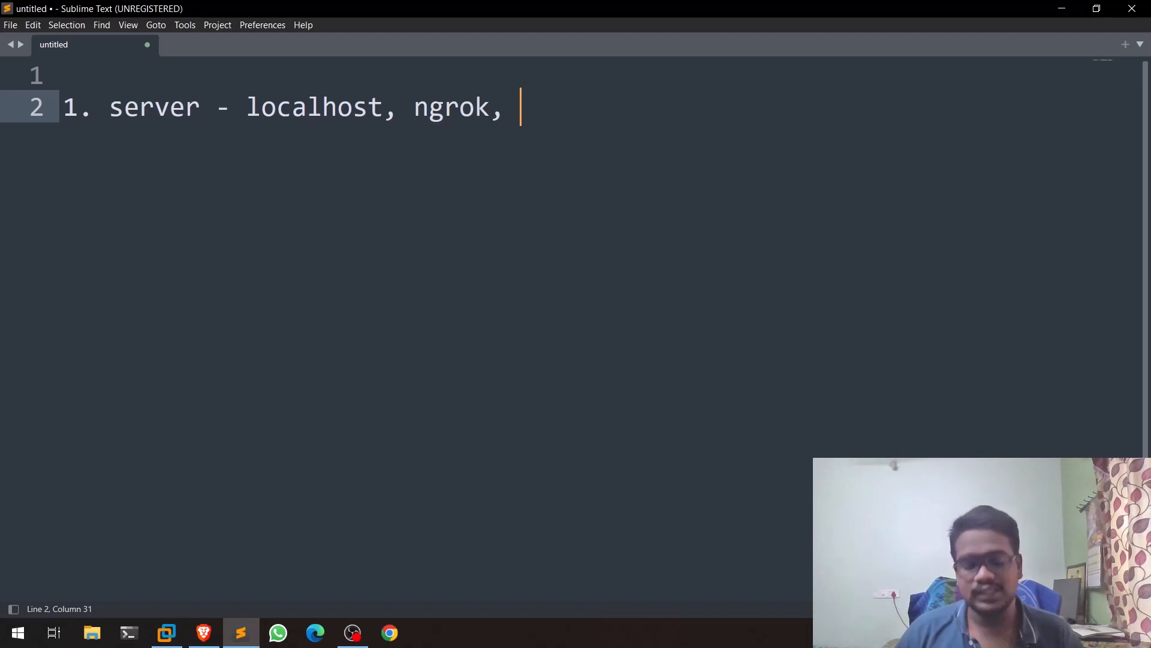
type("cheap")
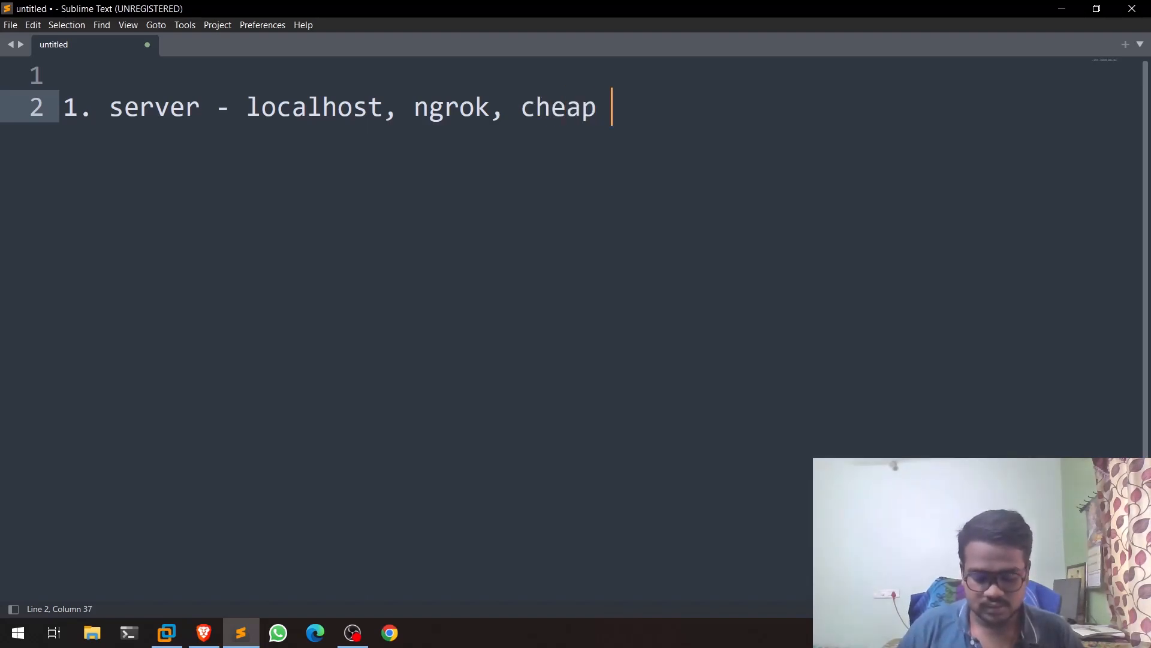
type("doam")
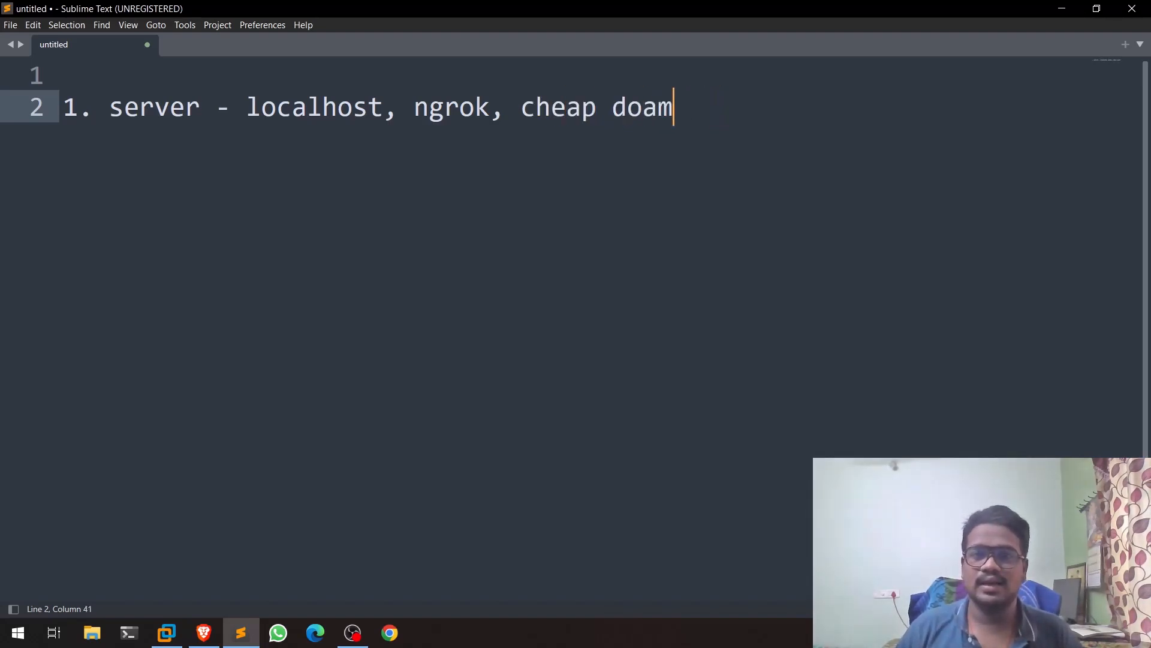
type("ins")
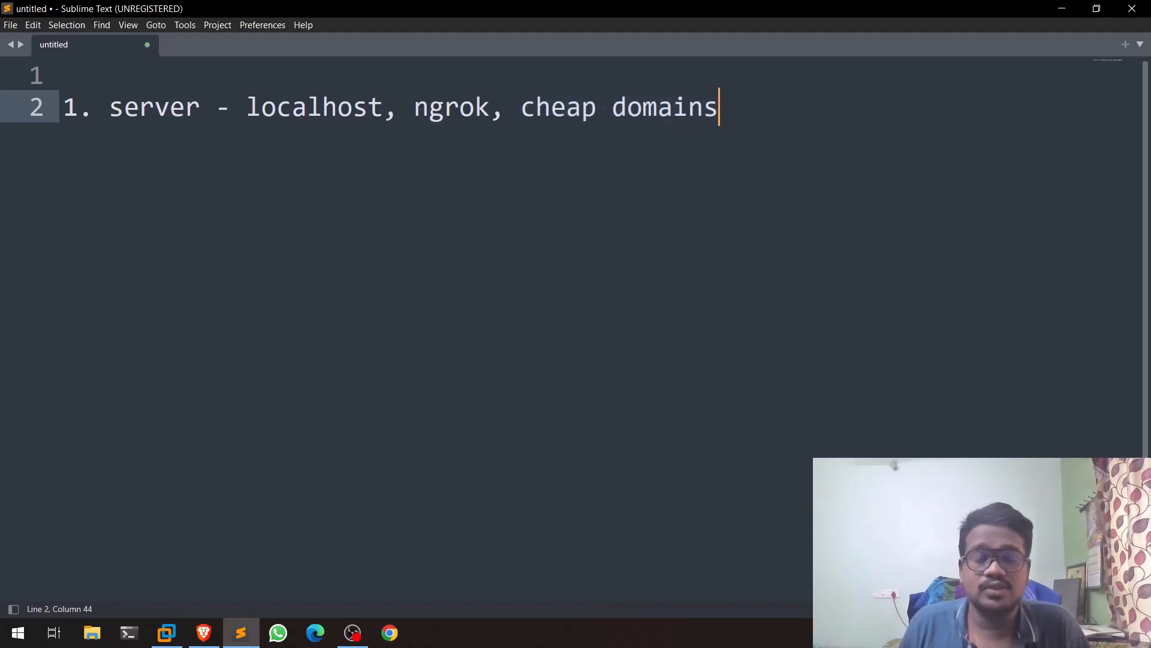
mouse_move(246, 115)
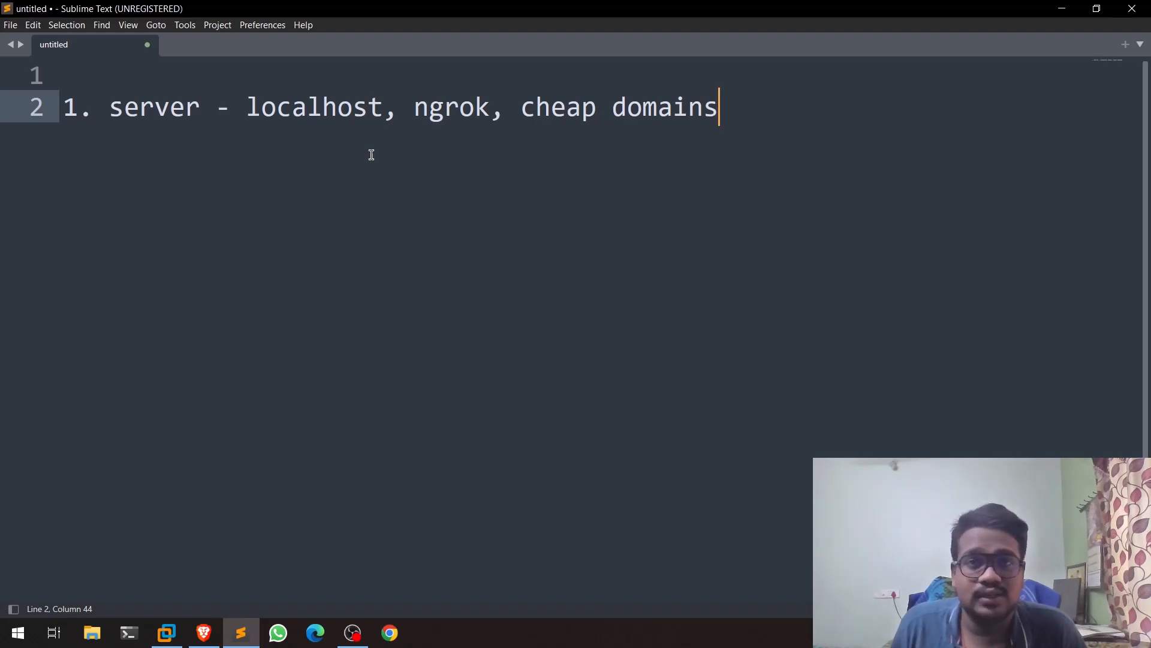
mouse_move(655, 164)
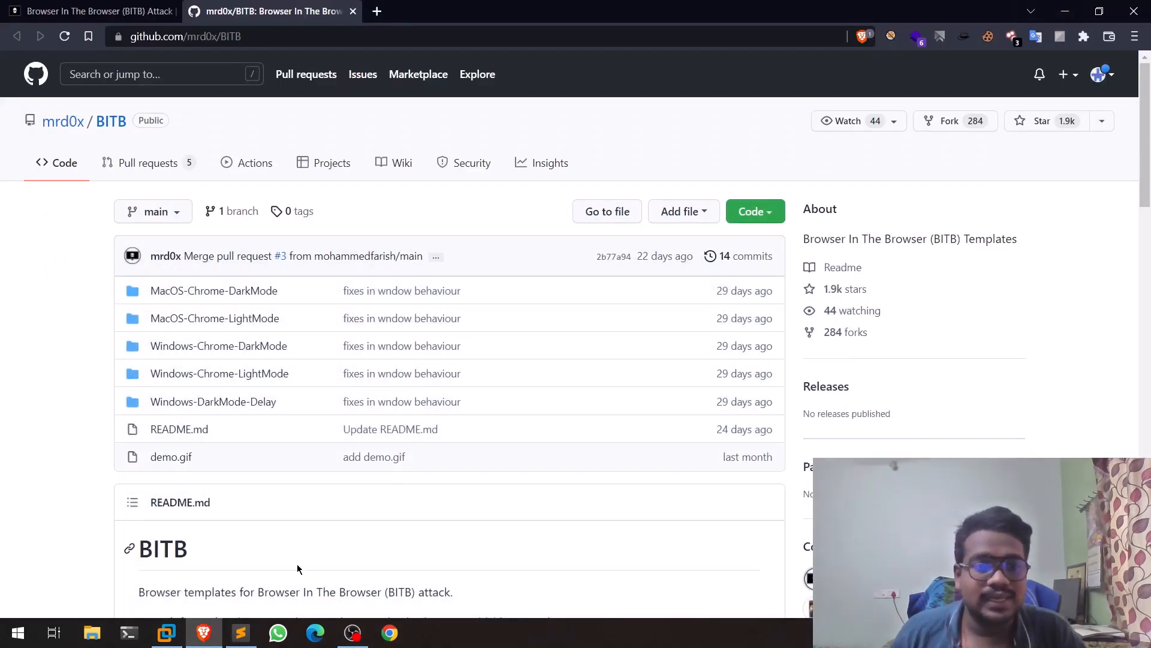
Open a root terminal in the Kali VM and move into the ~/BITB folder
left_click(166, 632)
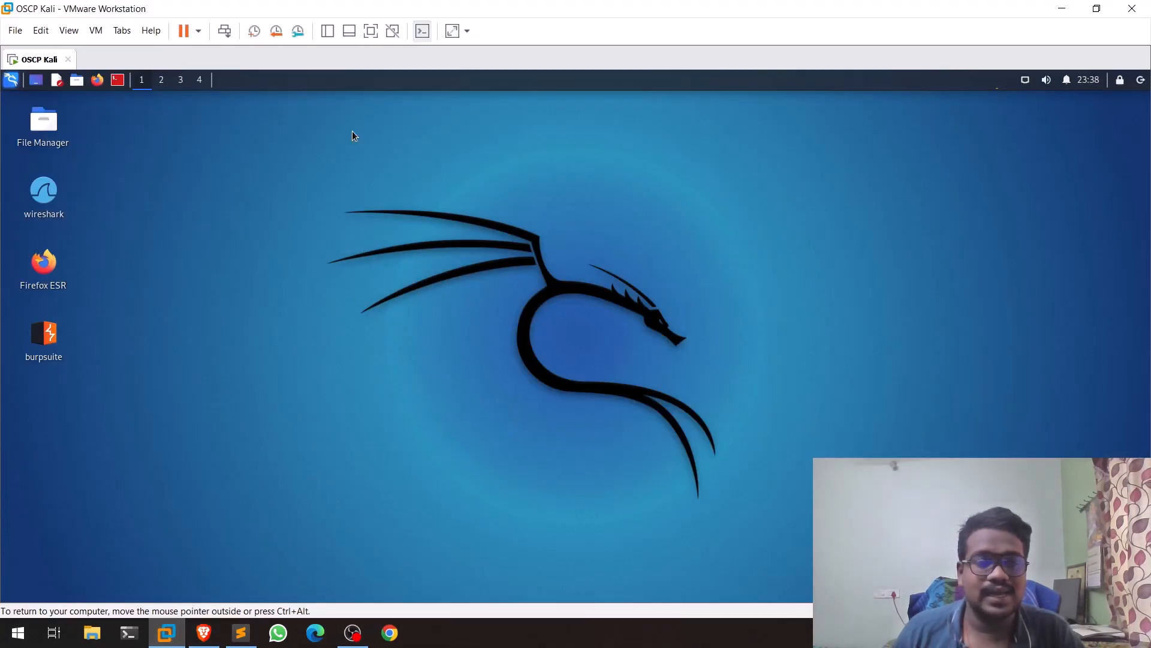
left_click(117, 79)
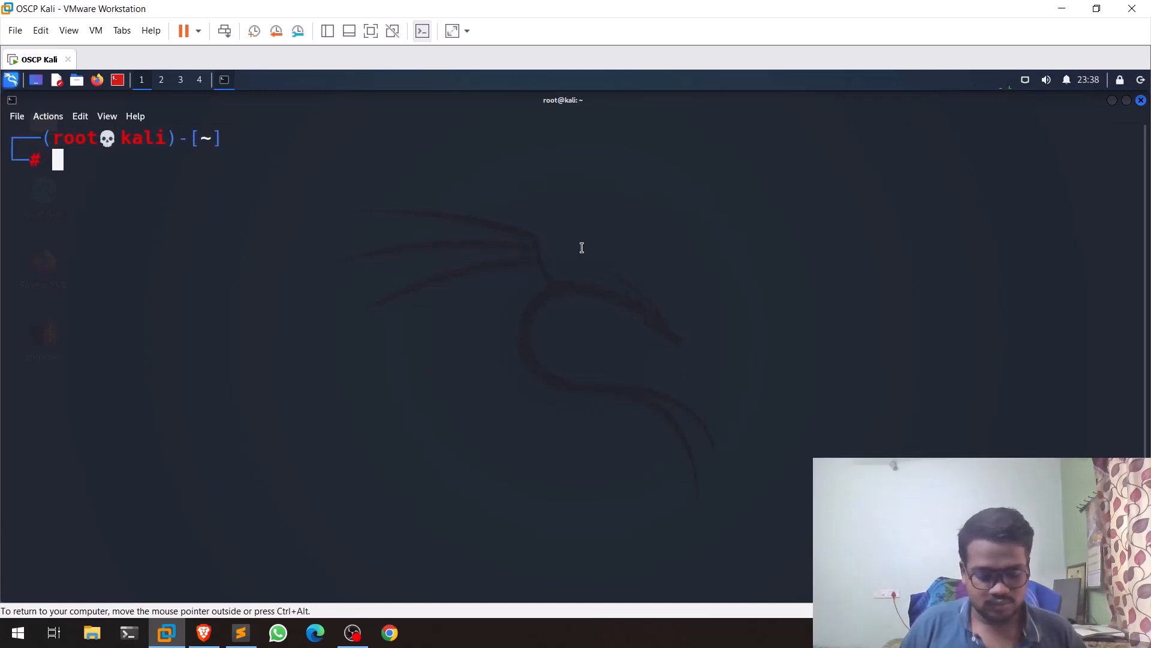
type("cd PyPhisher")
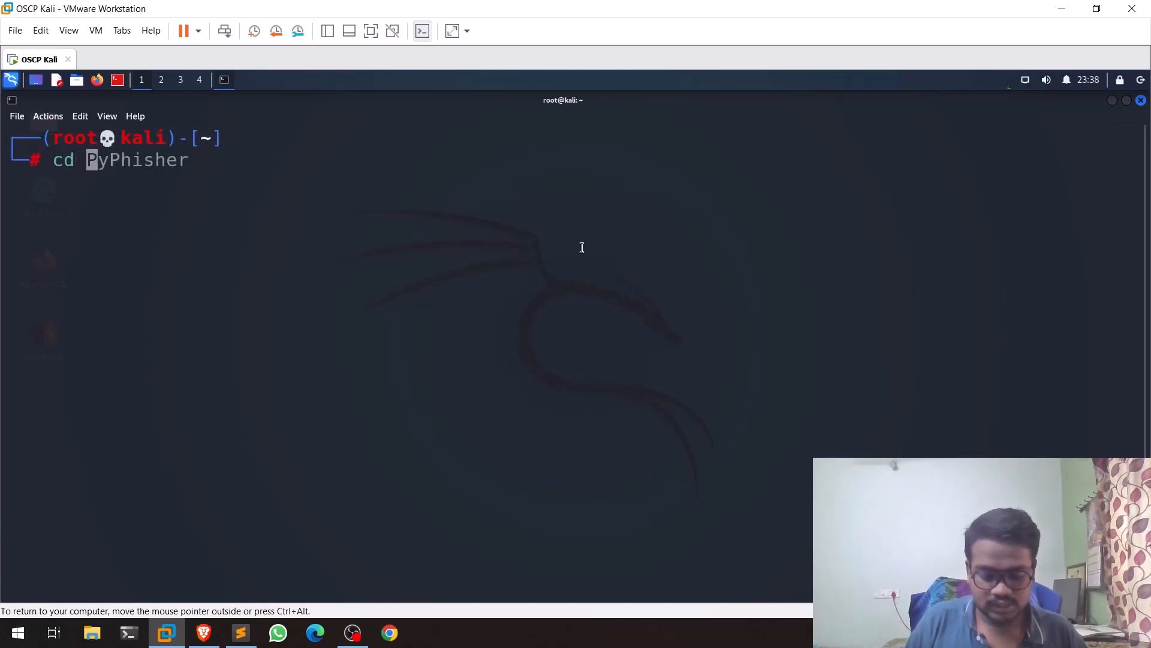
type("Bi")
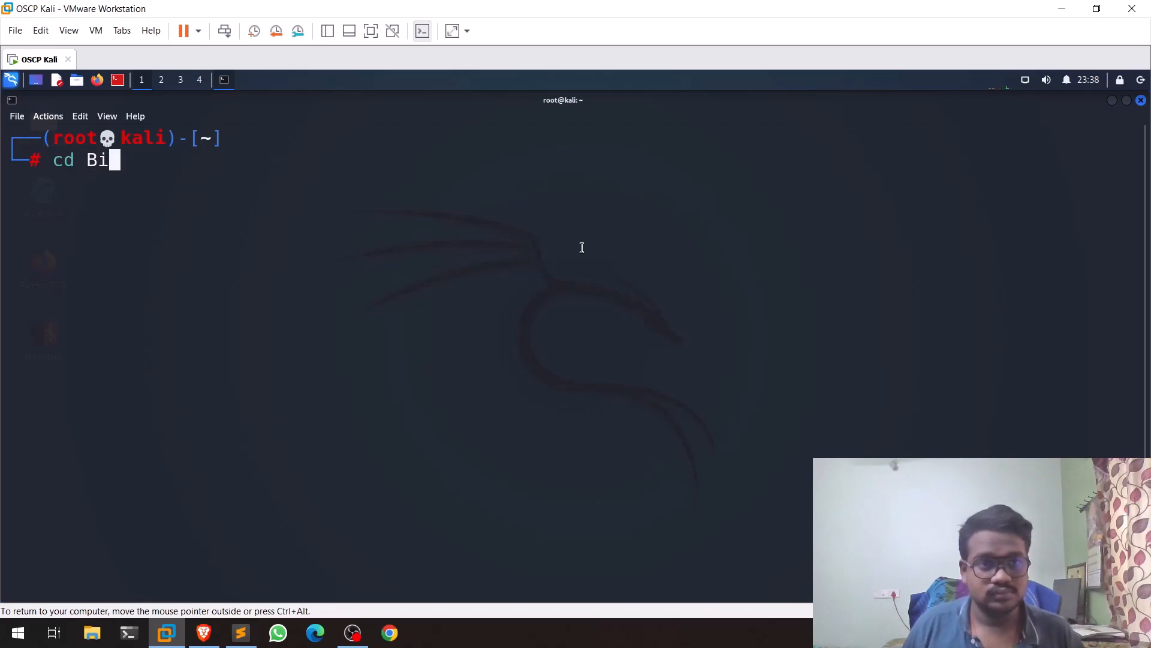
key("Return")
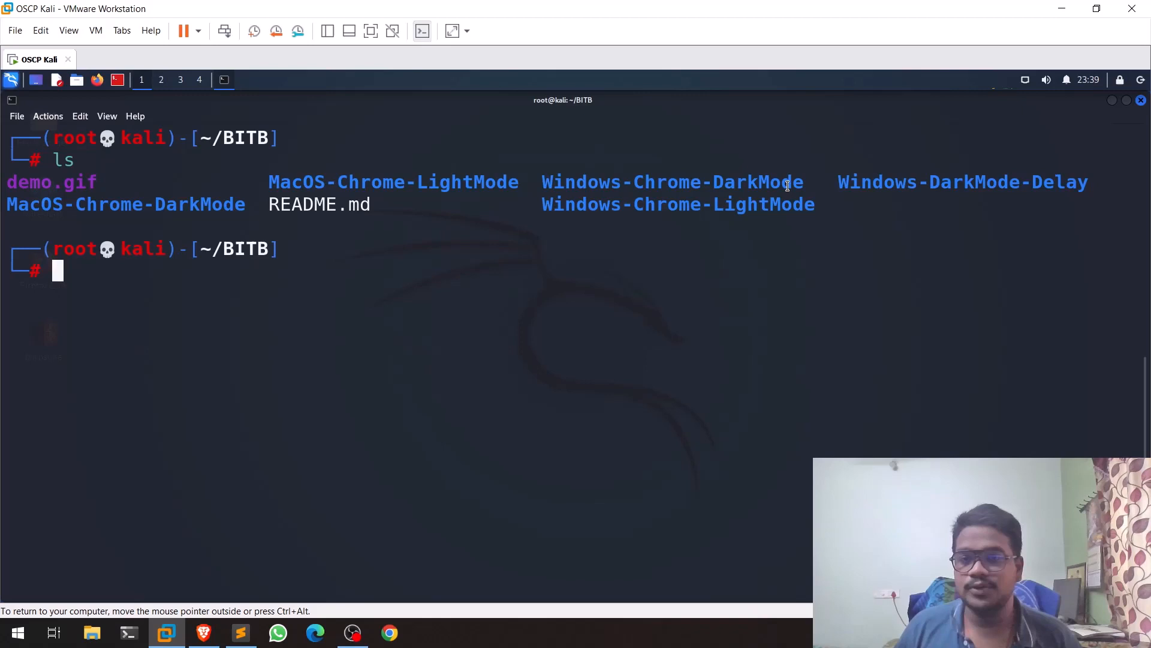
mouse_move(838, 277)
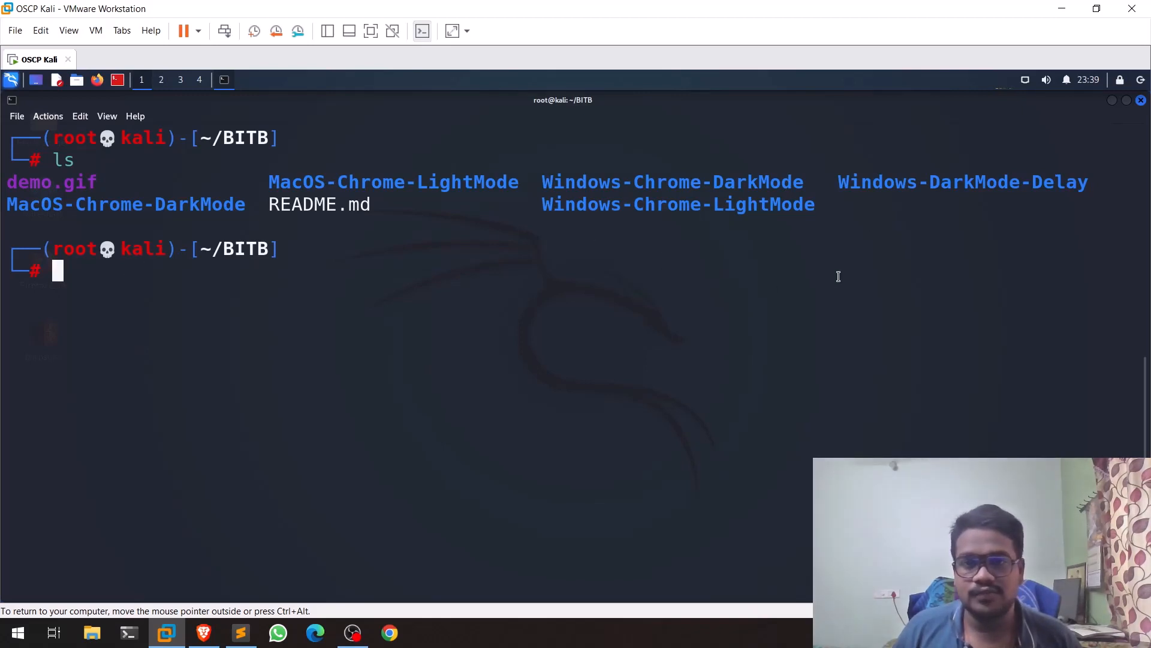
mouse_move(410, 253)
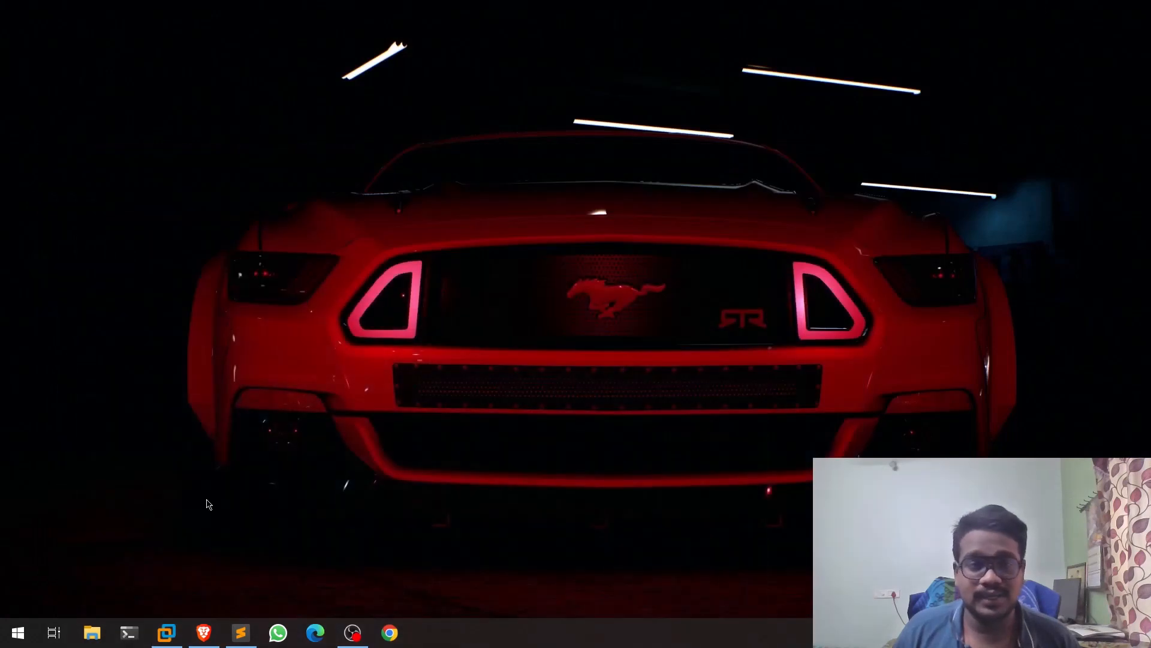
mouse_move(115, 439)
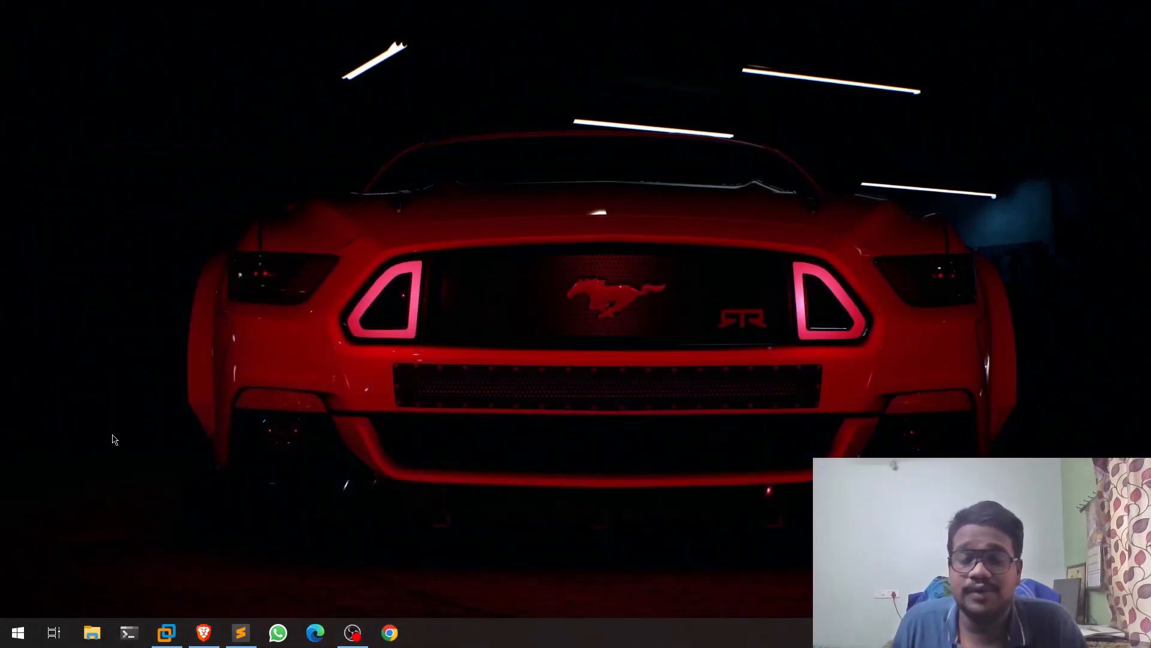
mouse_move(240, 632)
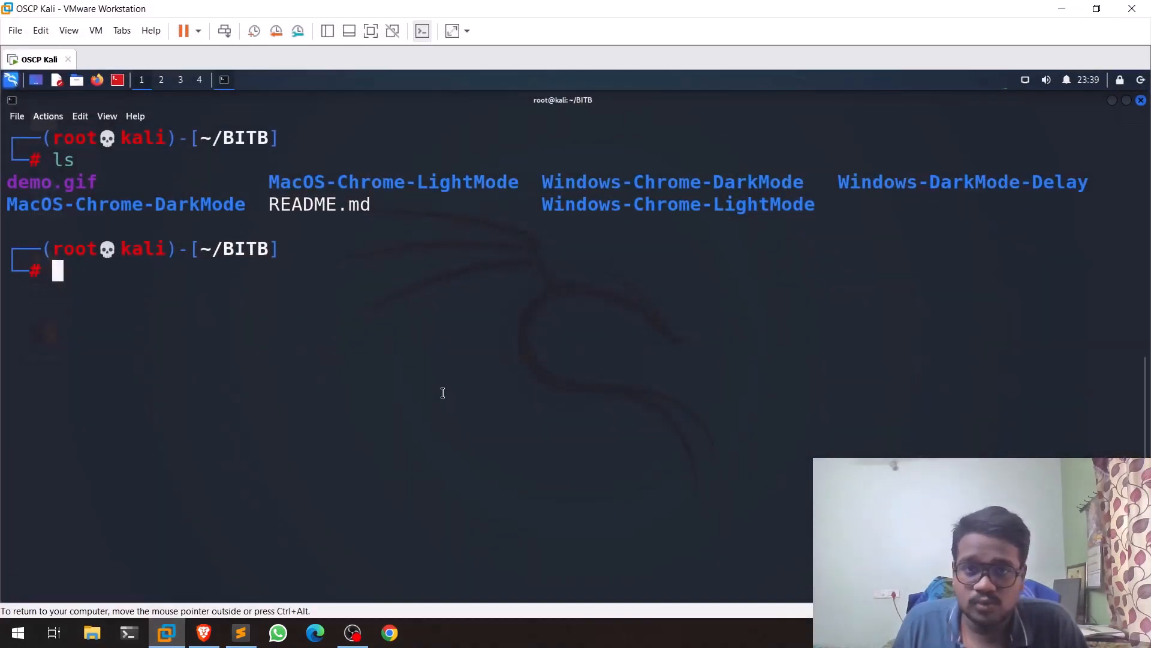
Enter the Windows-Chrome-DarkMode template folder and list its contents
double_click(671, 183)
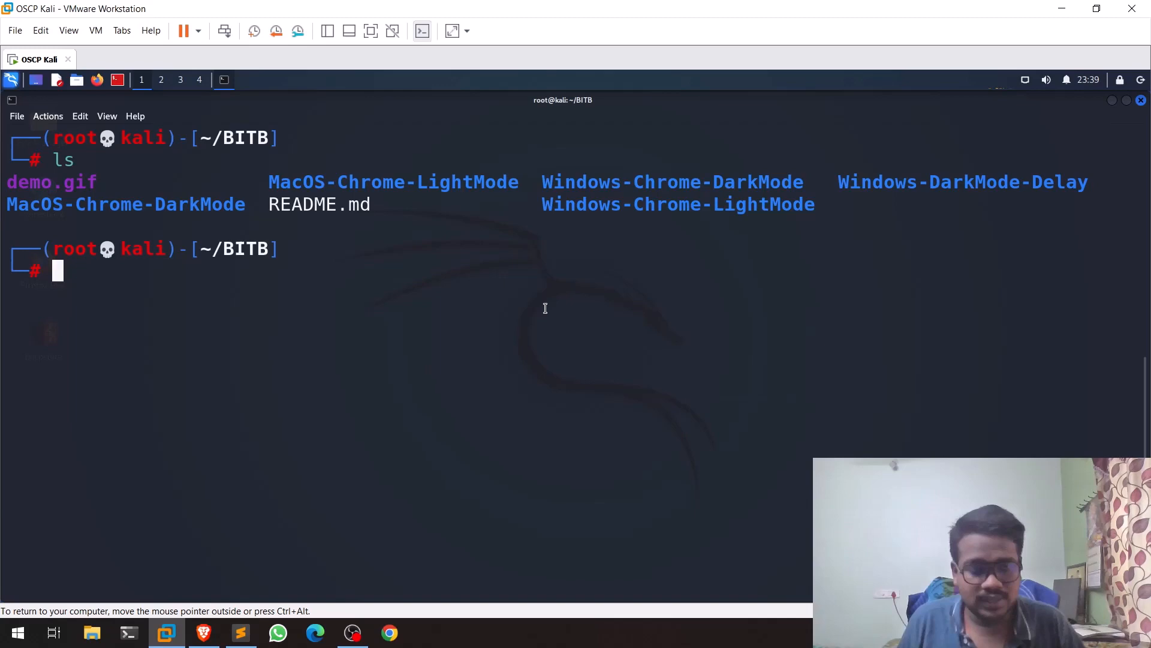
type("cd Windows-Chrome-DarkMode")
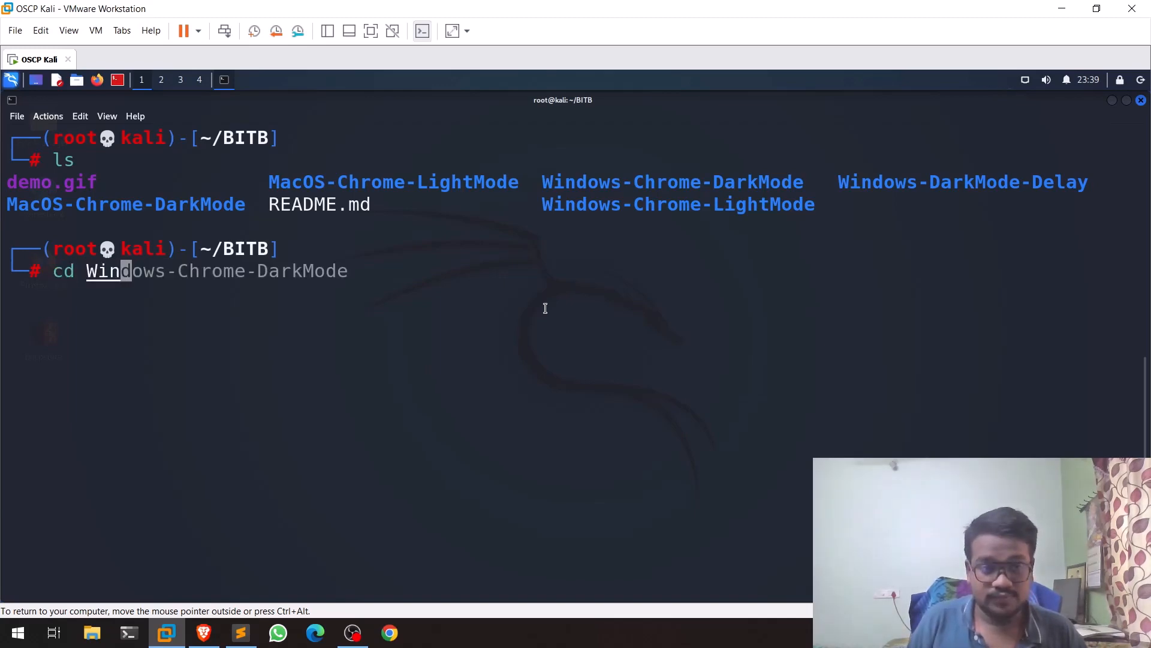
key("Return")
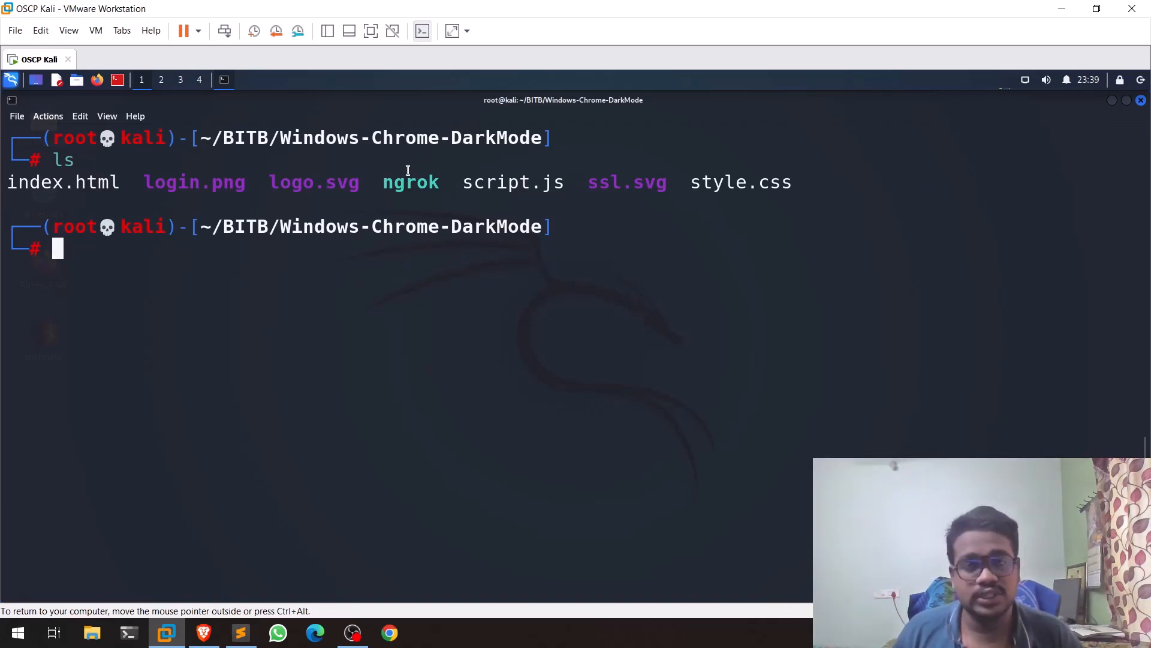
mouse_move(440, 194)
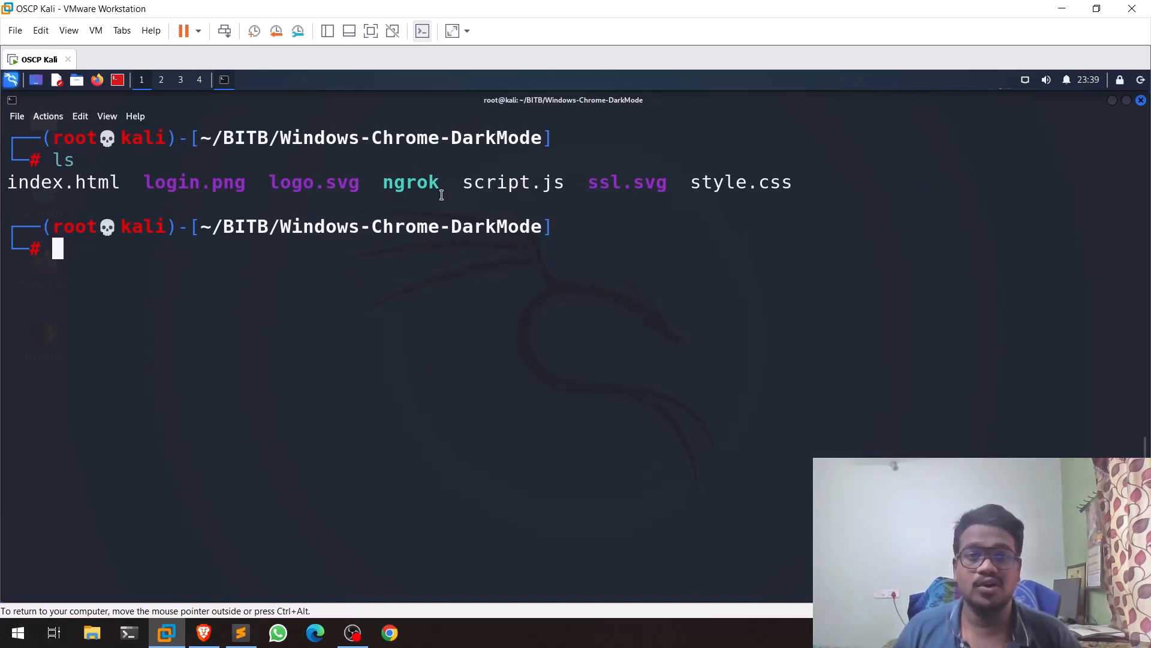
mouse_move(429, 184)
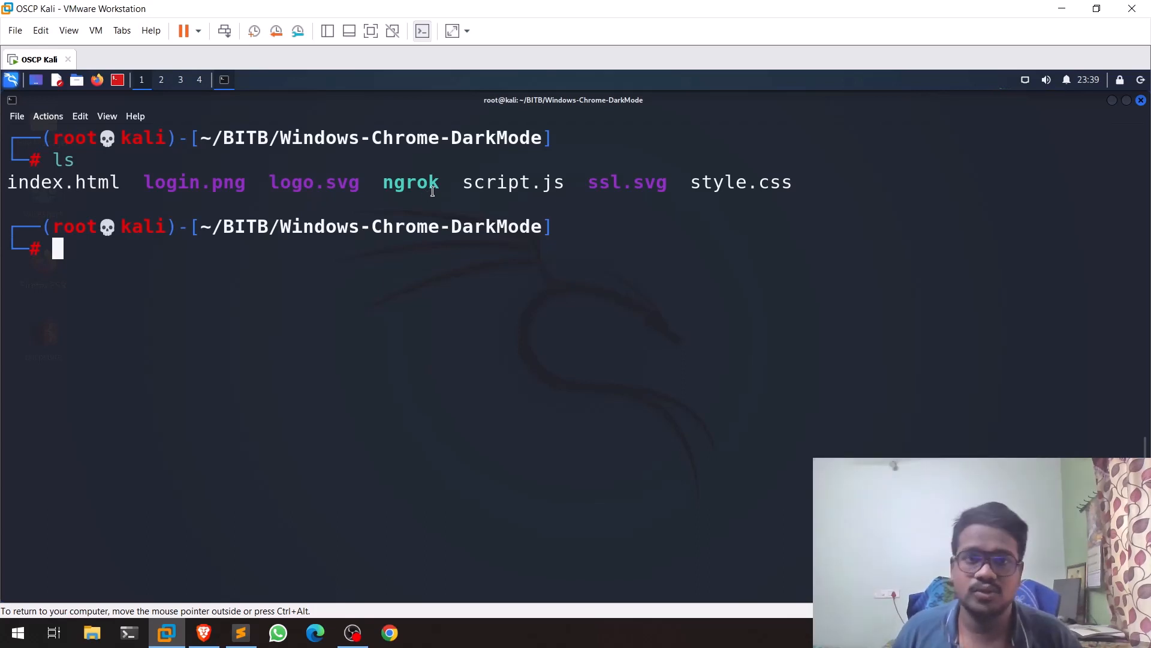
Remove the ngrok binary and re-list the folder to confirm it is gone
type("rm -rf SocialPhish")
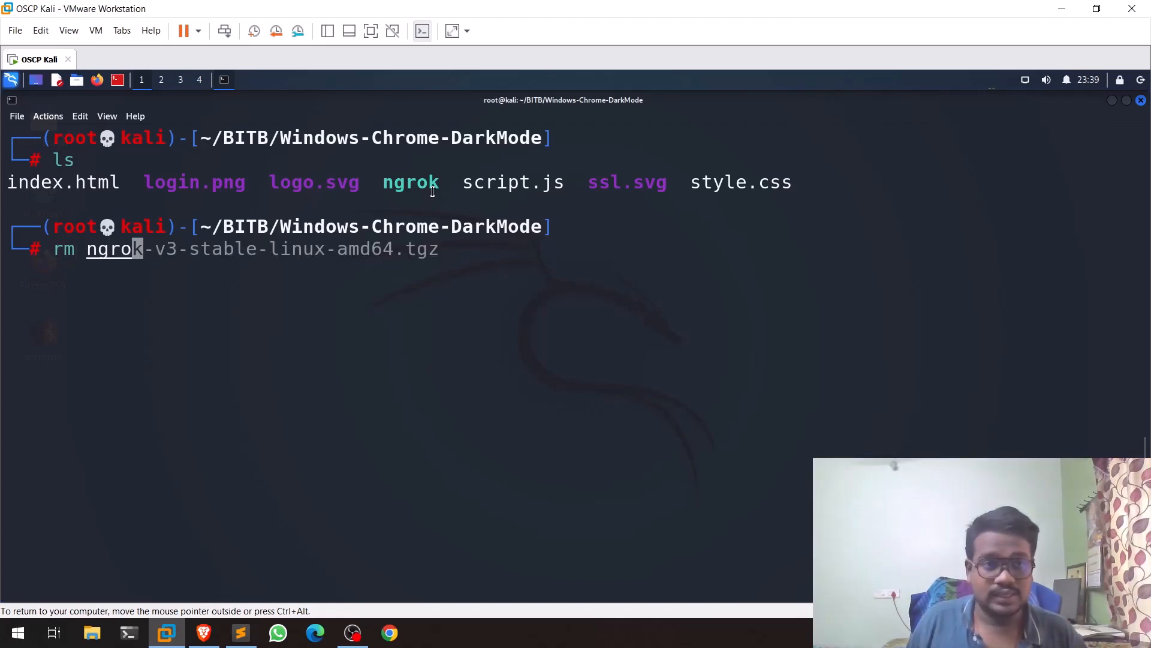
key("Return")
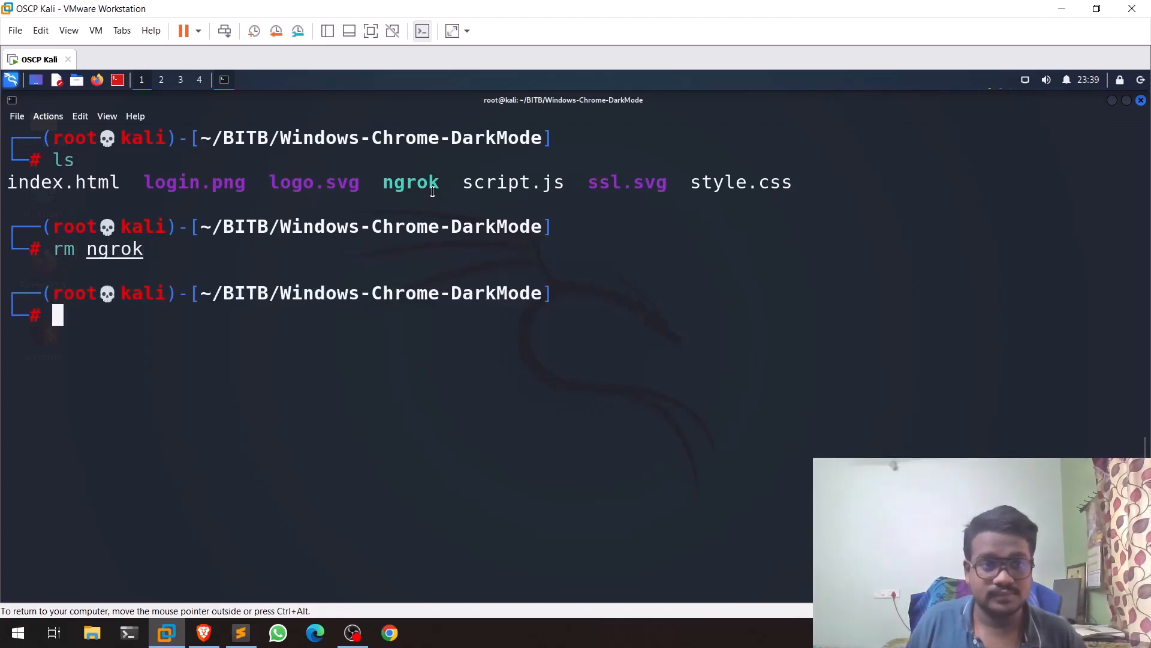
key("Return")
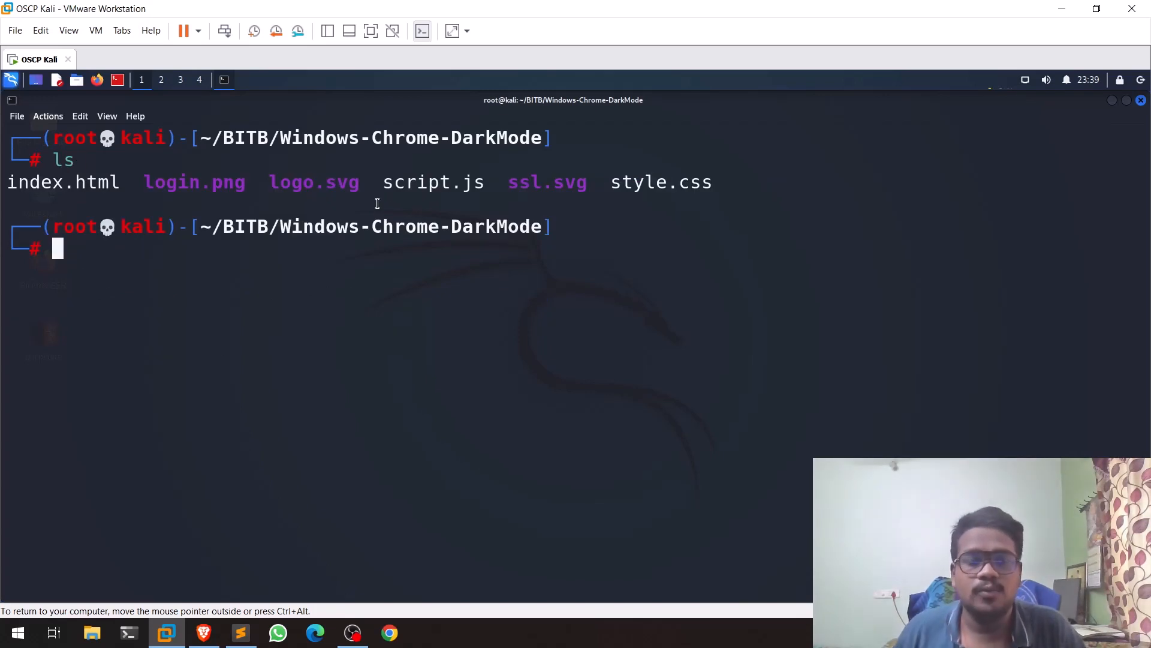
mouse_move(570, 204)
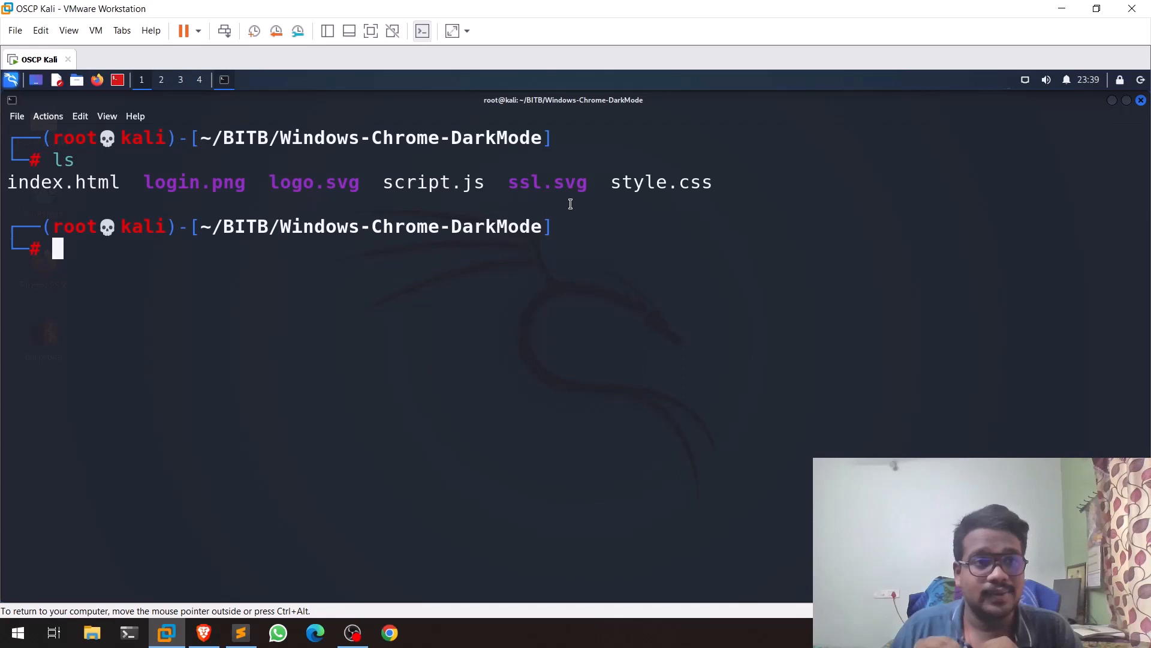
mouse_move(4, 121)
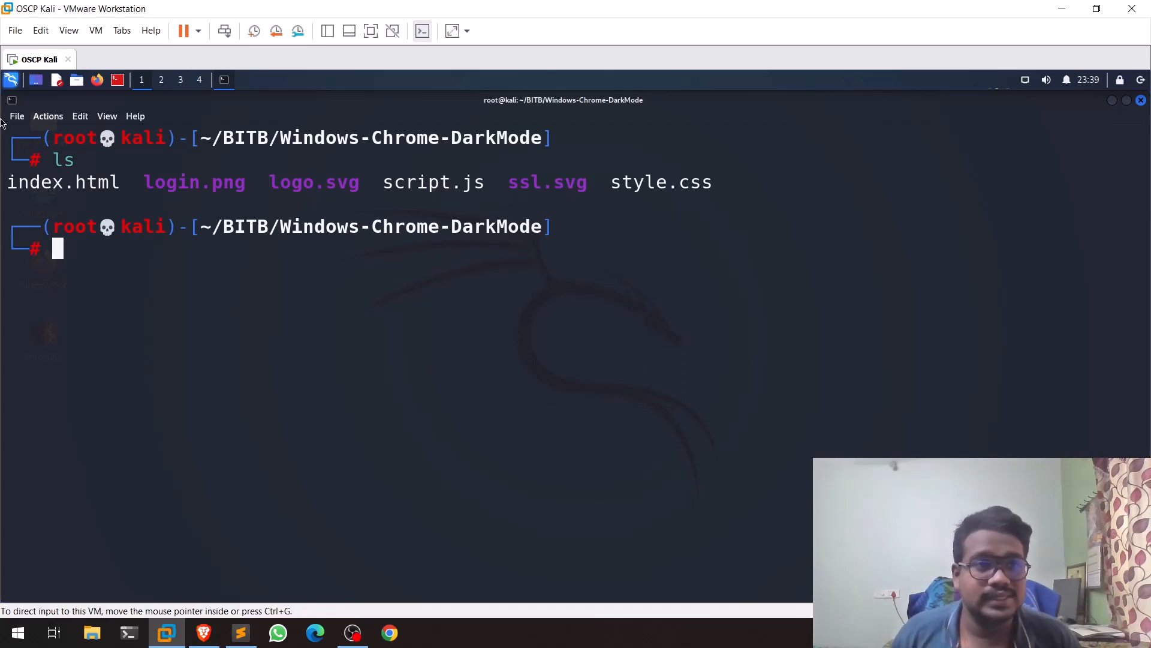
mouse_move(789, 201)
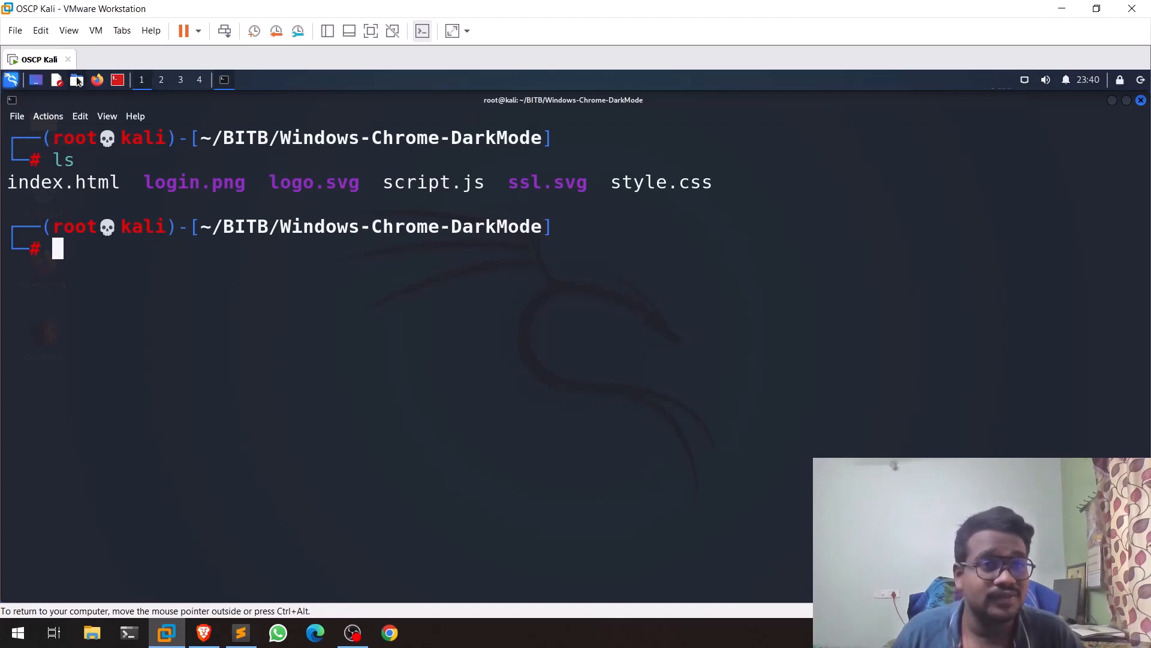
Browse Thunar into BITB/Windows-Chrome-DarkMode and open index.html in Mousepad
left_click(77, 79)
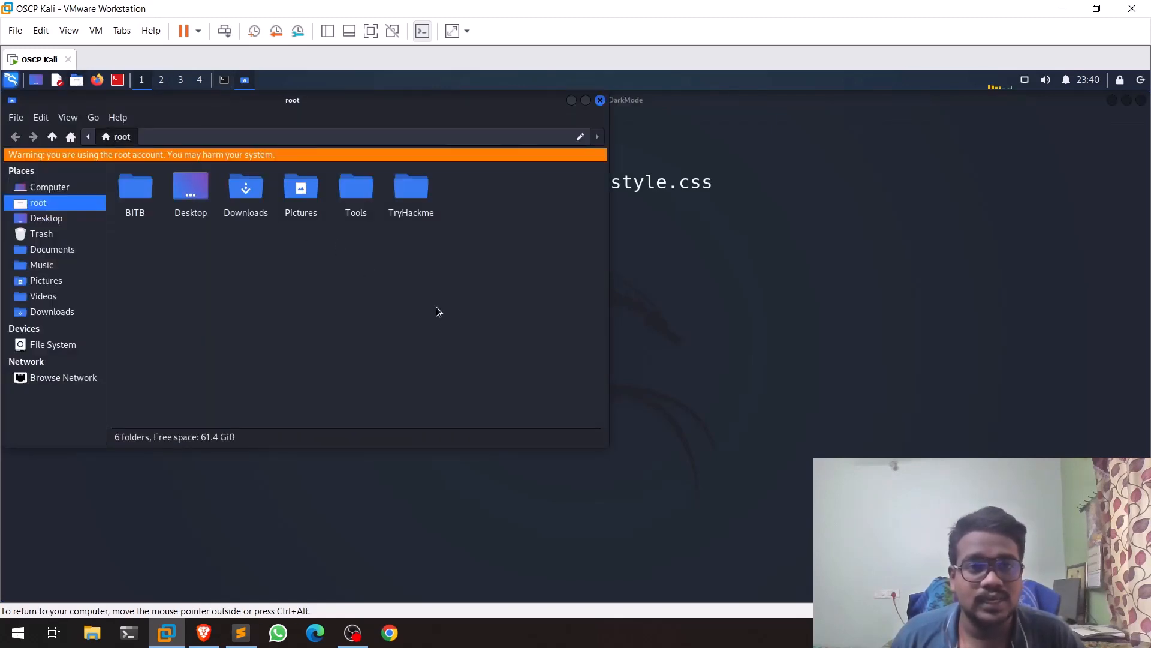
mouse_move(267, 215)
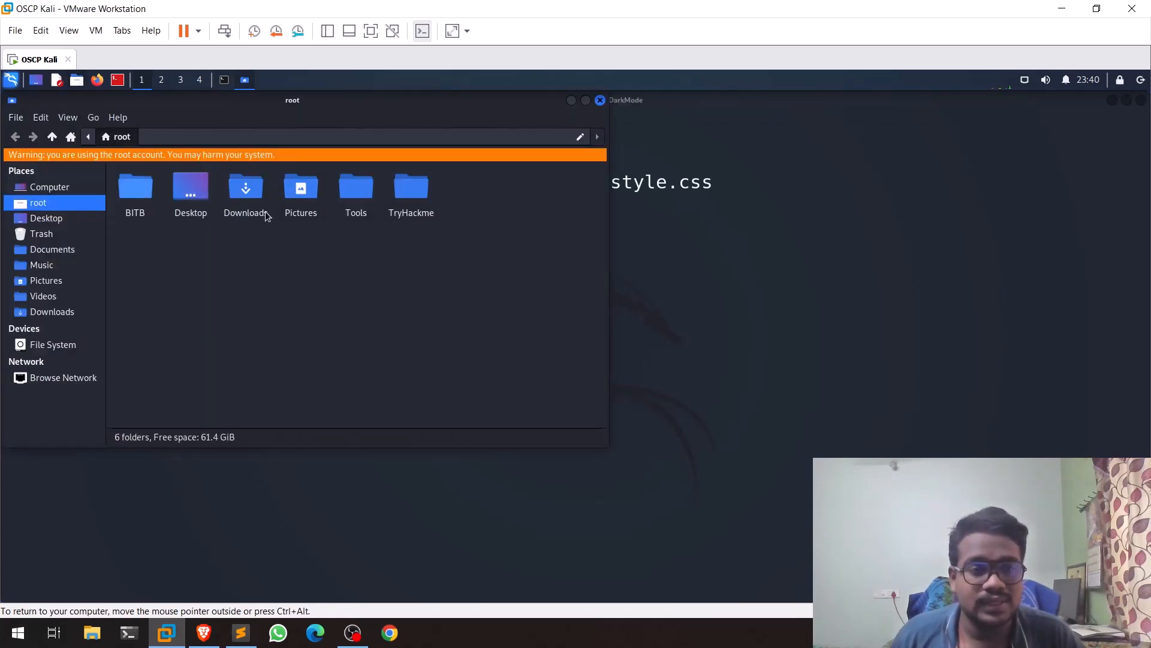
double_click(136, 186)
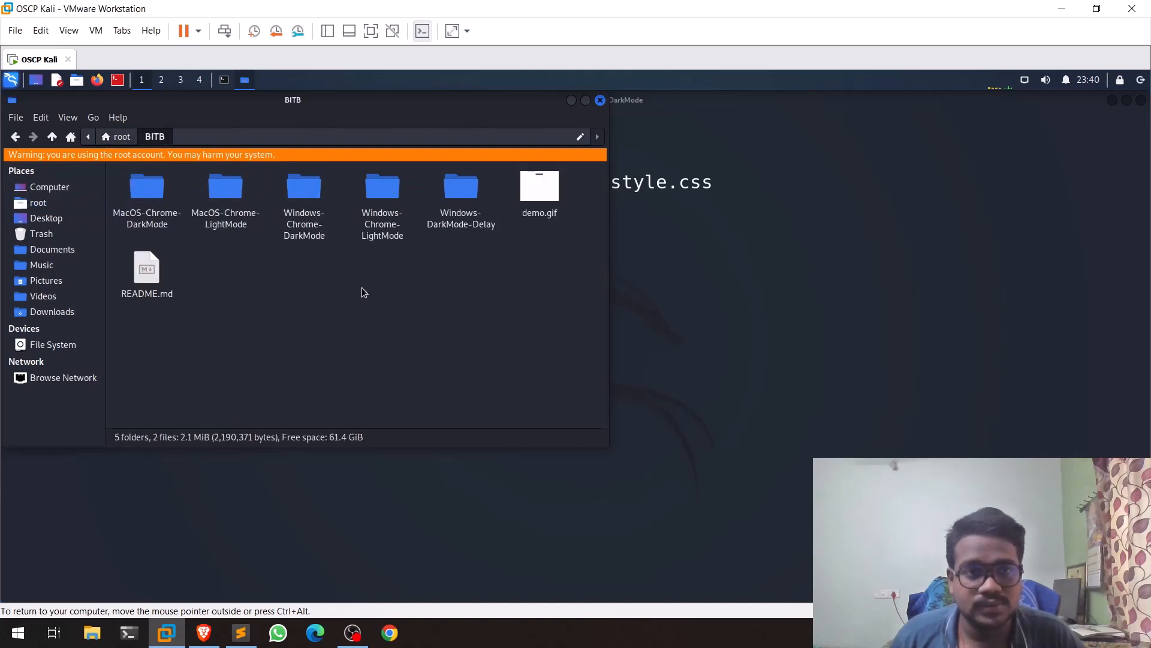
double_click(303, 186)
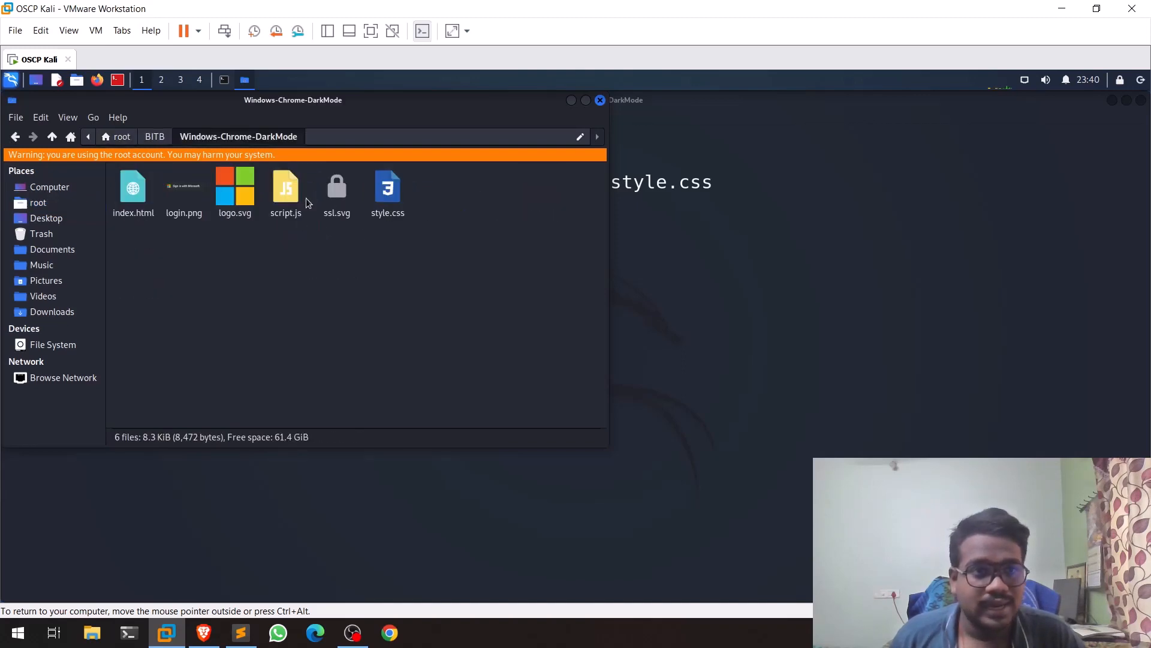
mouse_move(321, 124)
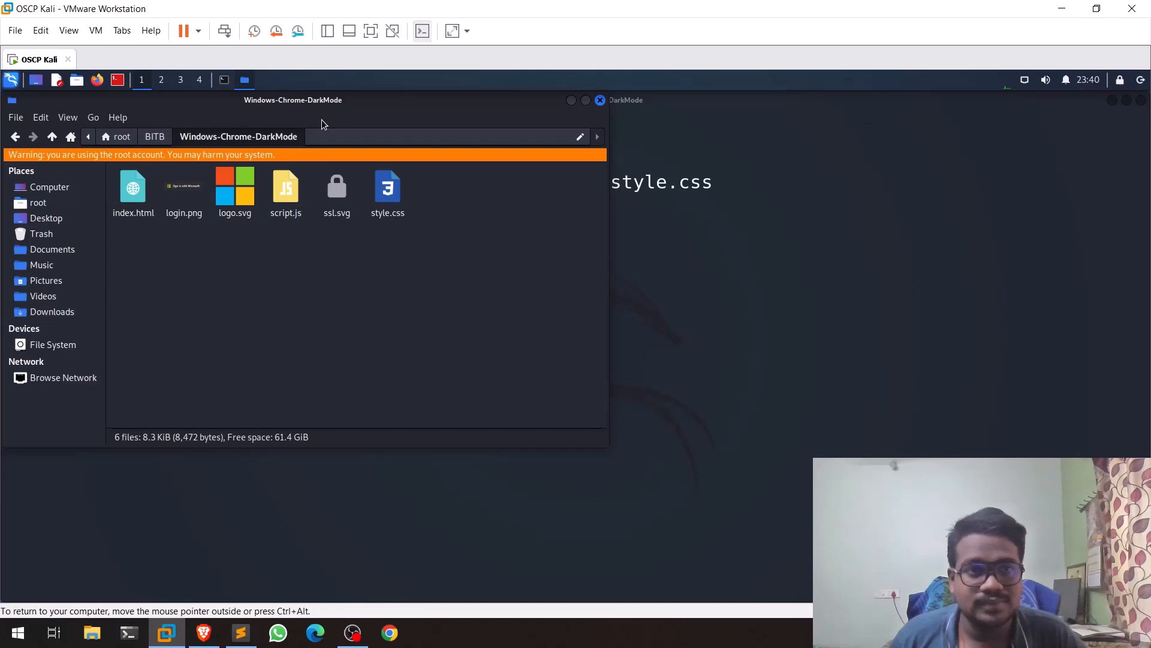
left_click_drag(293, 100, 371, 175)
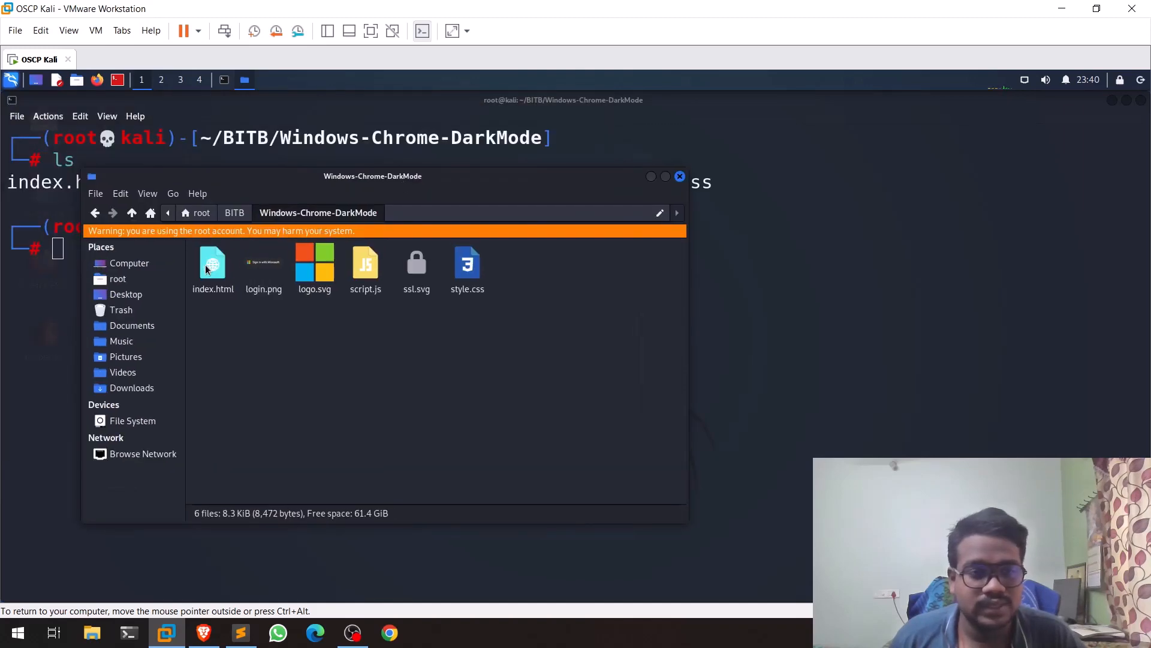
double_click(212, 264)
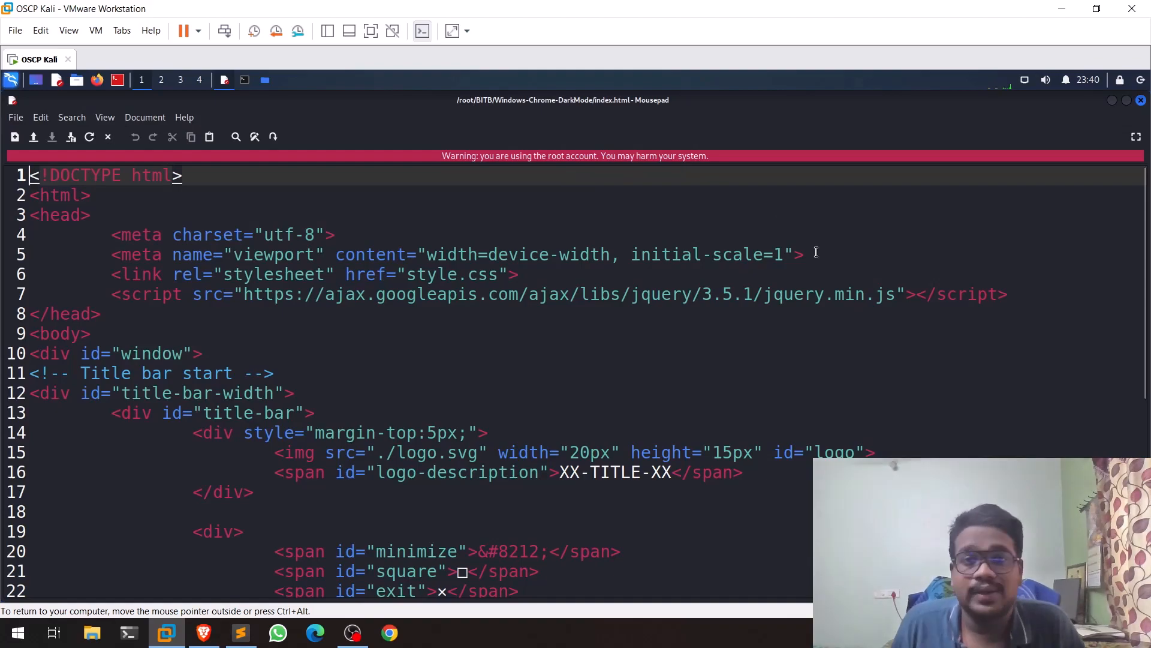
scroll("down", 3)
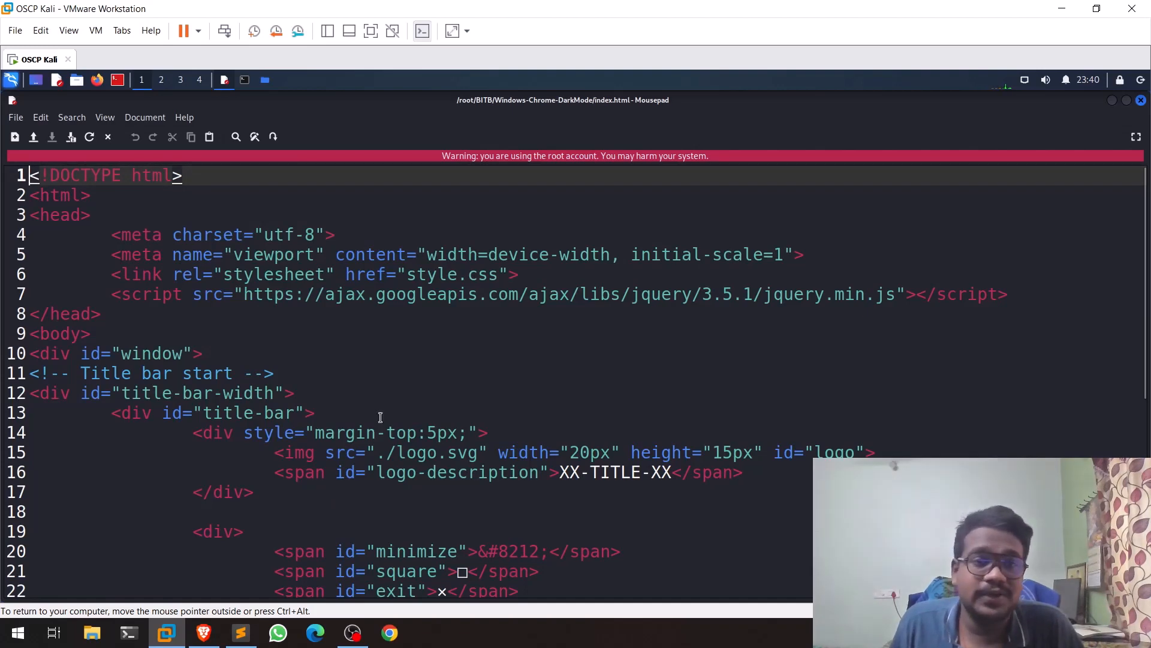
scroll("down", 3)
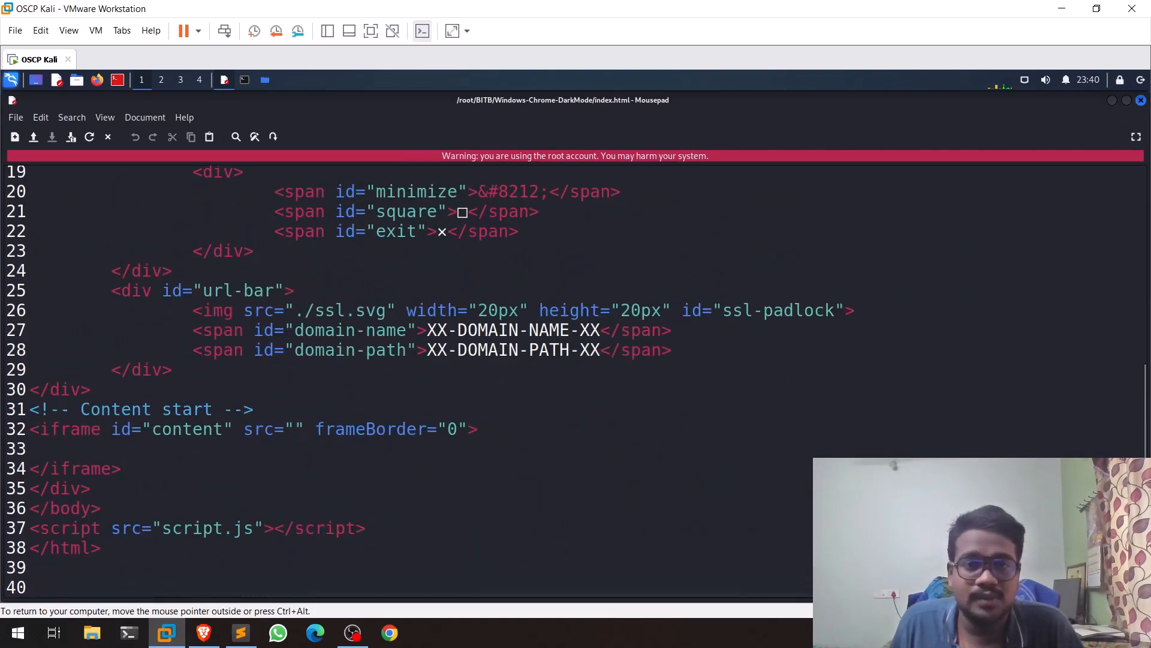
scroll("up", 3)
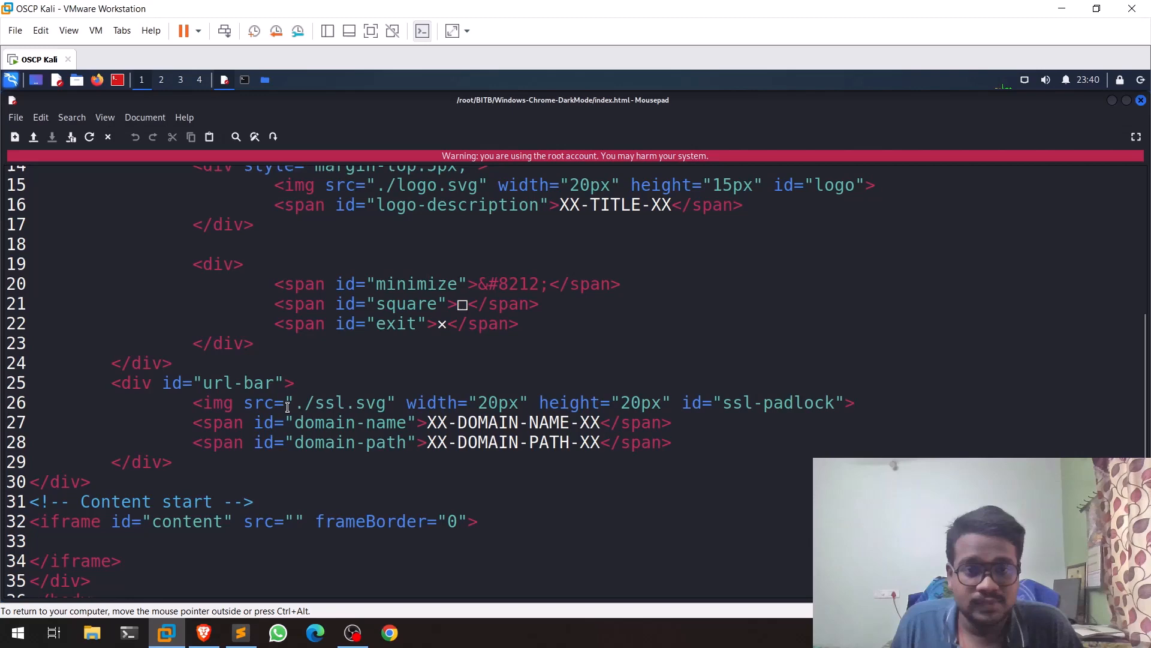
mouse_move(696, 419)
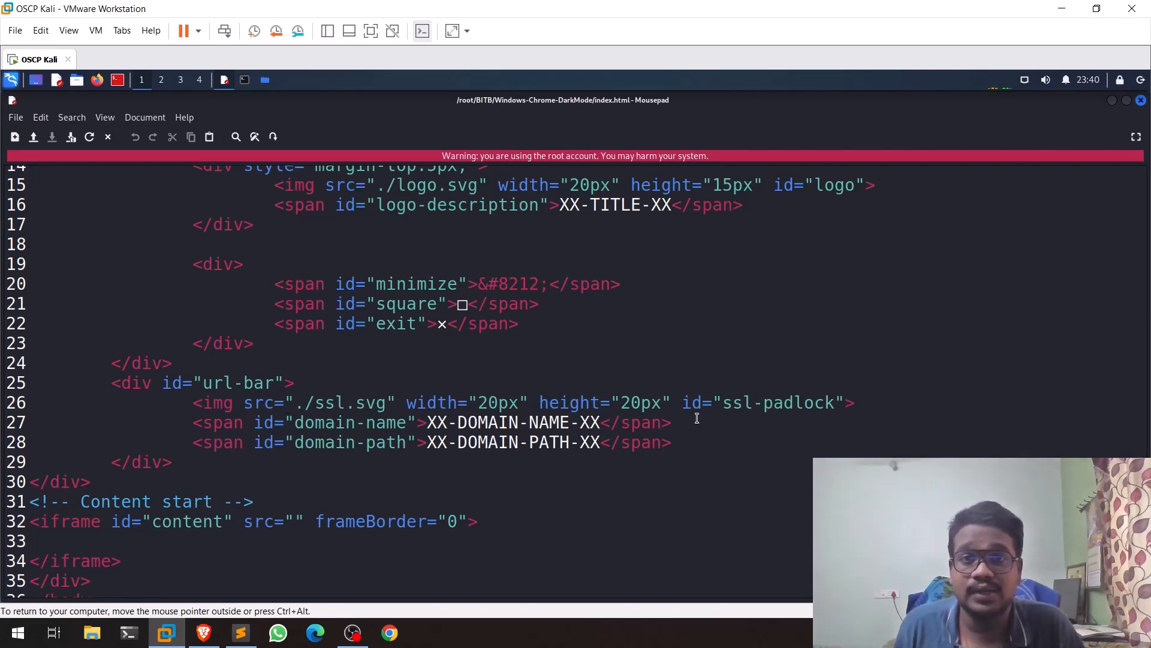
mouse_move(172, 458)
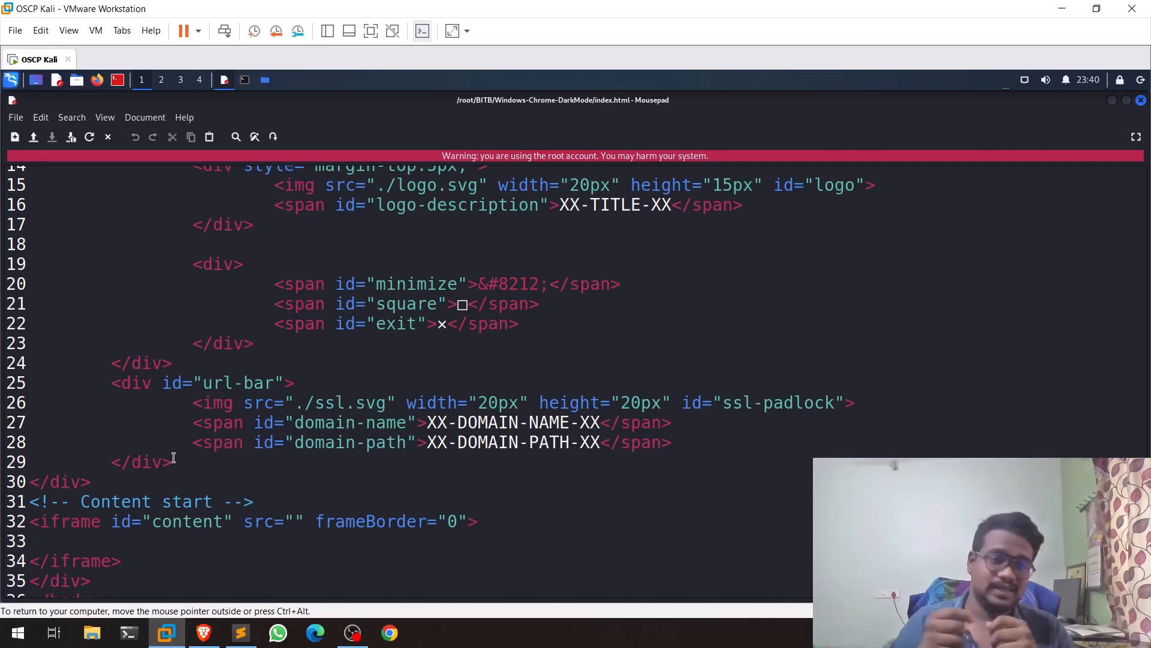
mouse_move(340, 553)
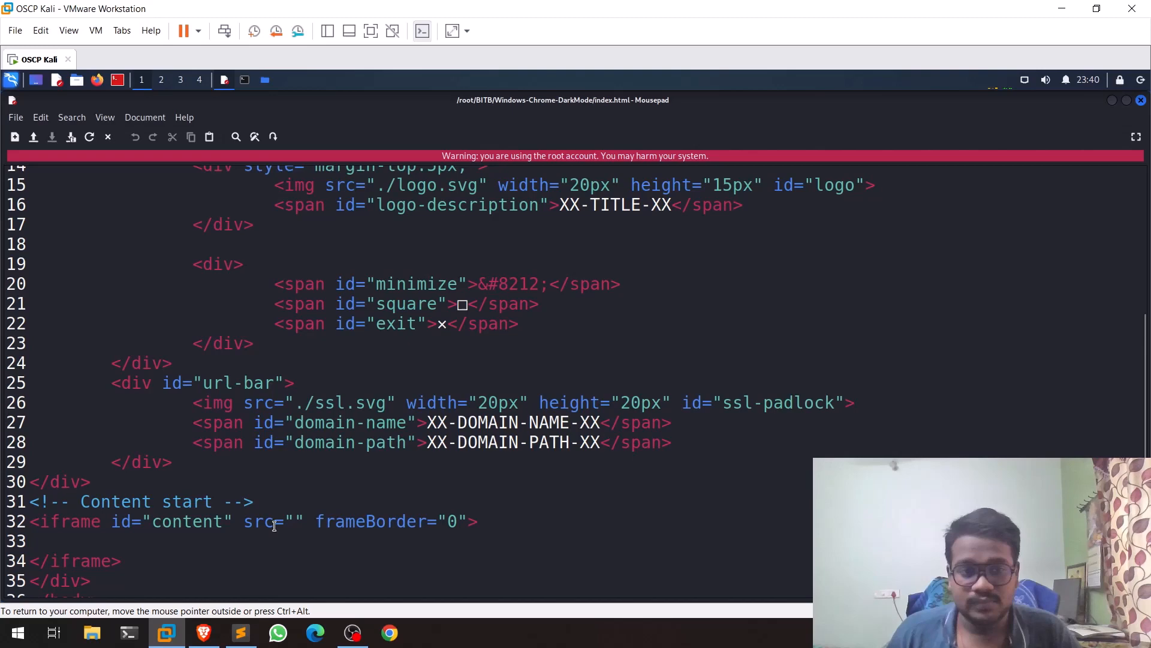
mouse_move(353, 520)
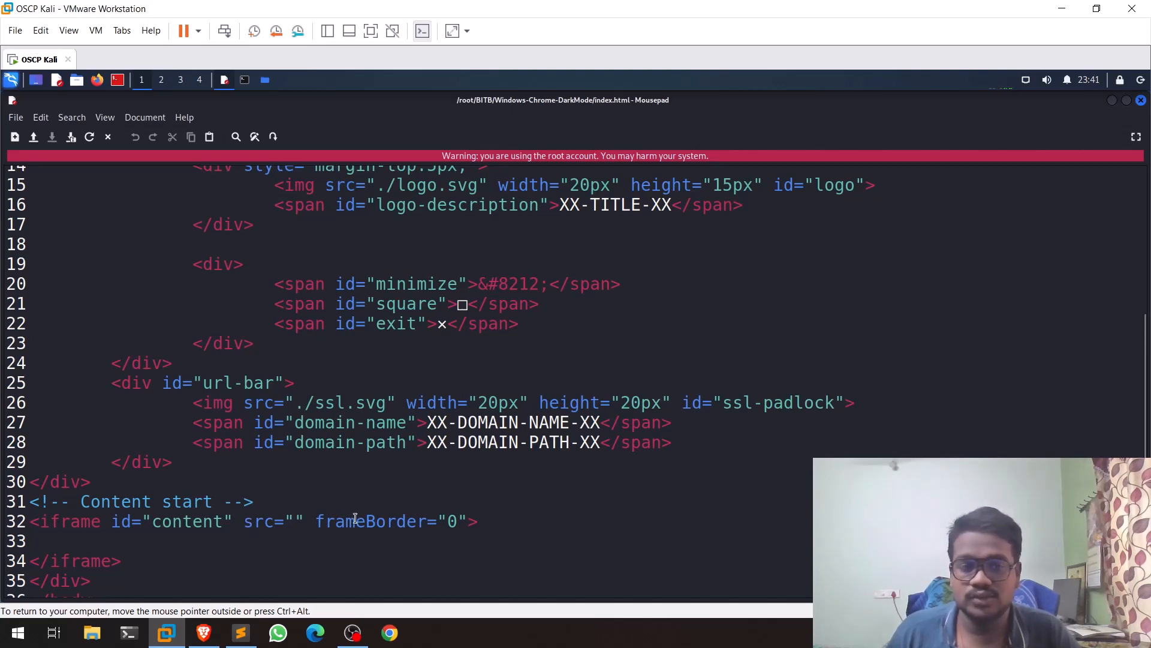
mouse_move(708, 559)
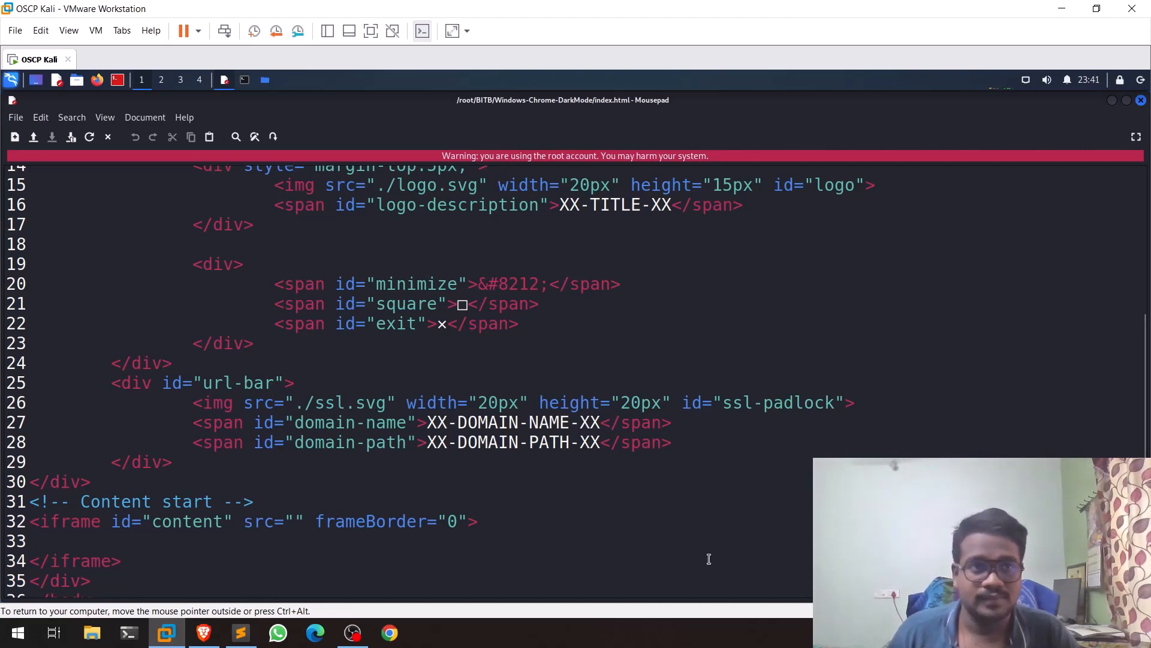
mouse_move(291, 594)
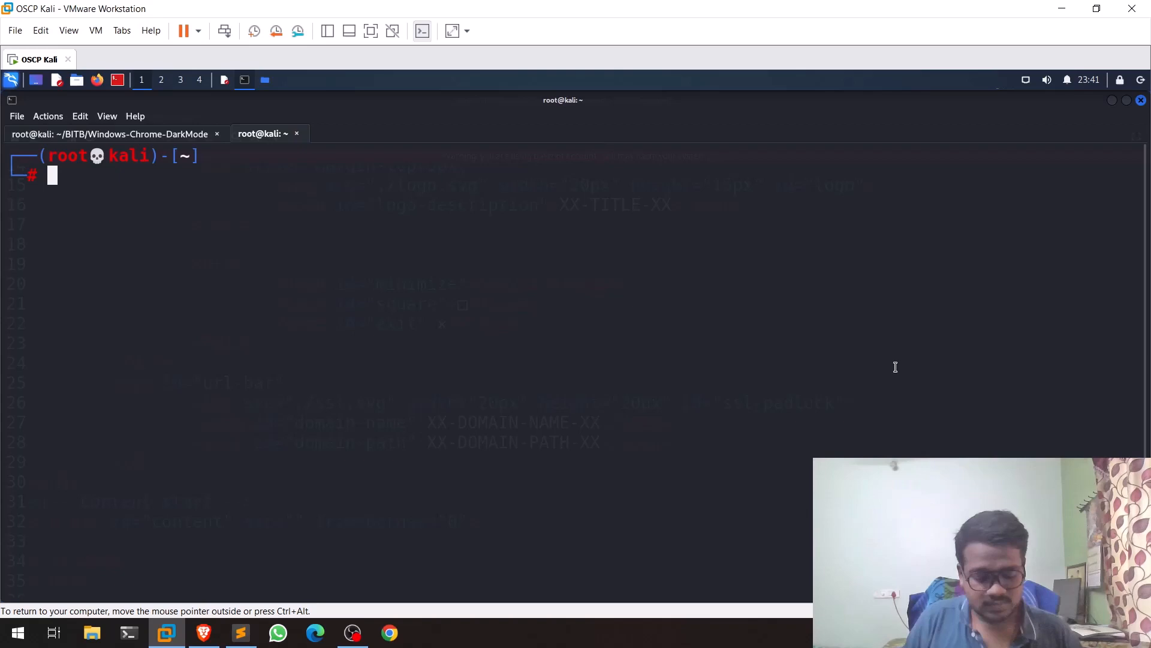
Change into the ~/Tools/PyPhisher folder in the terminal
type("cd Tools")
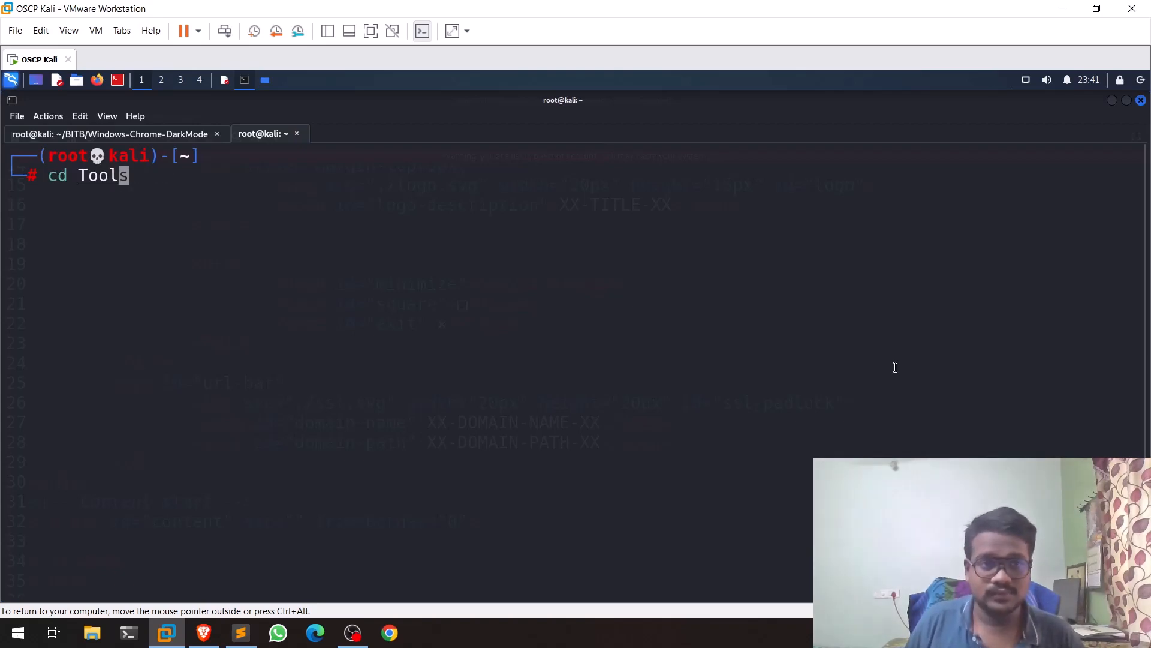
key("Return")
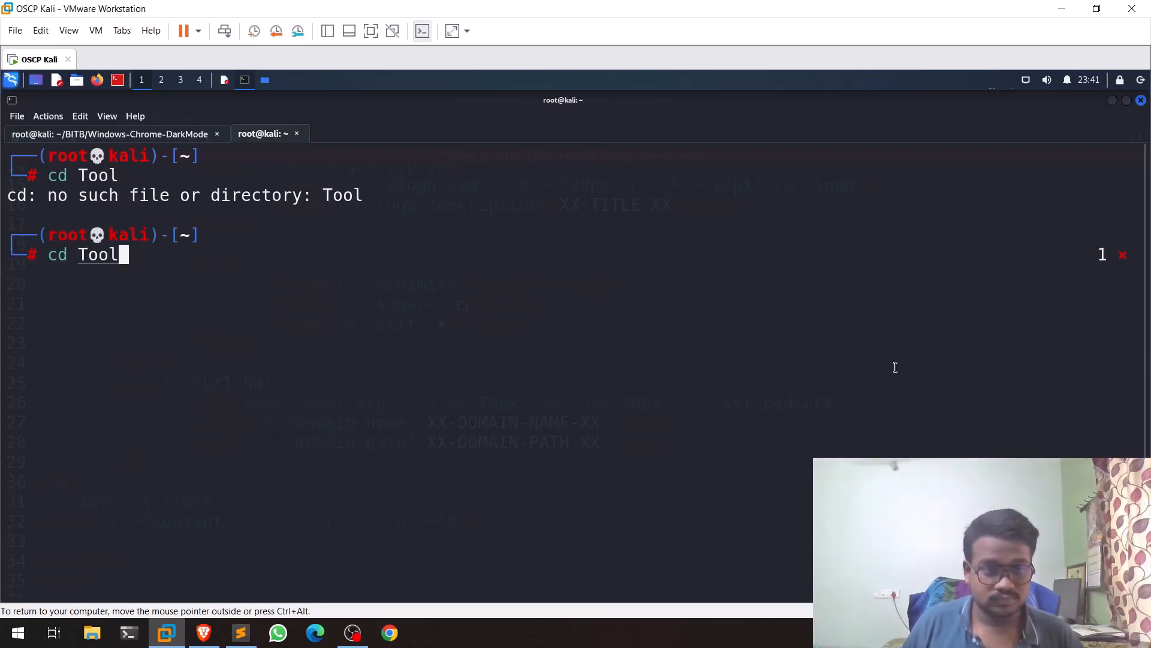
key("Return")
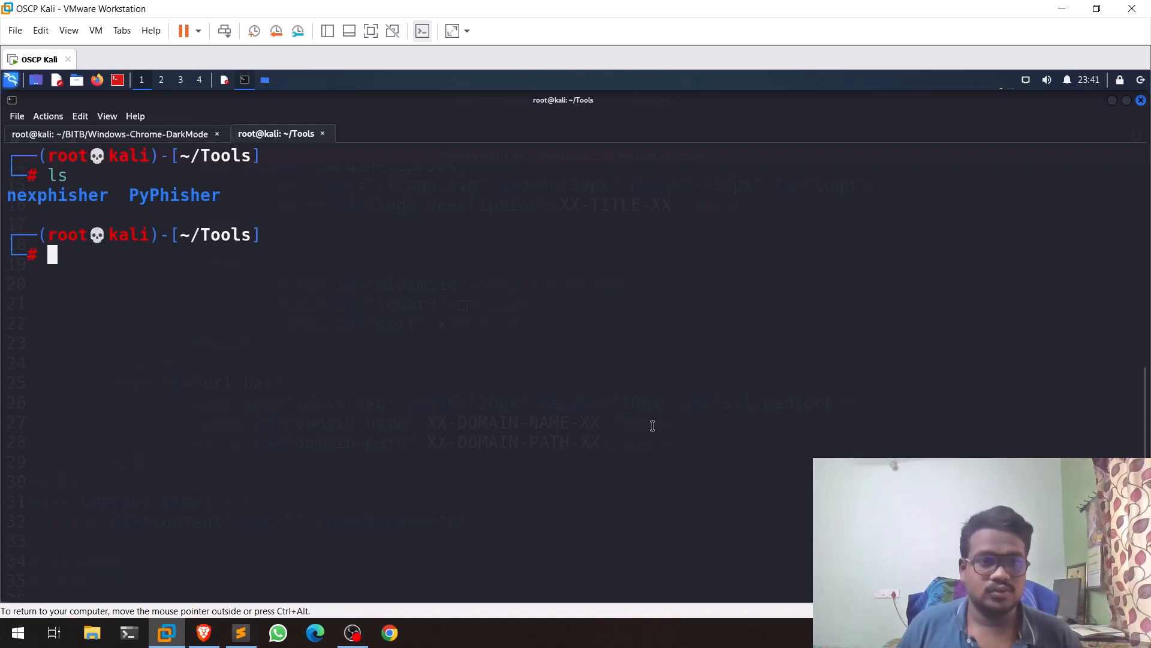
type("cd PyPhisher/")
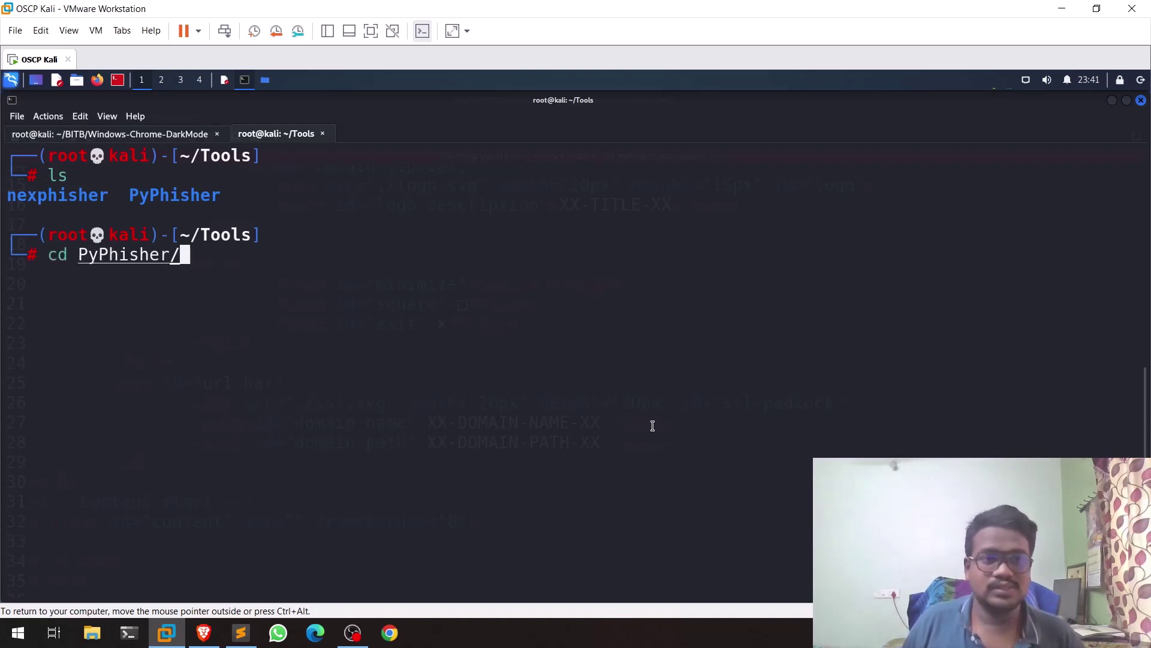
key("Return")
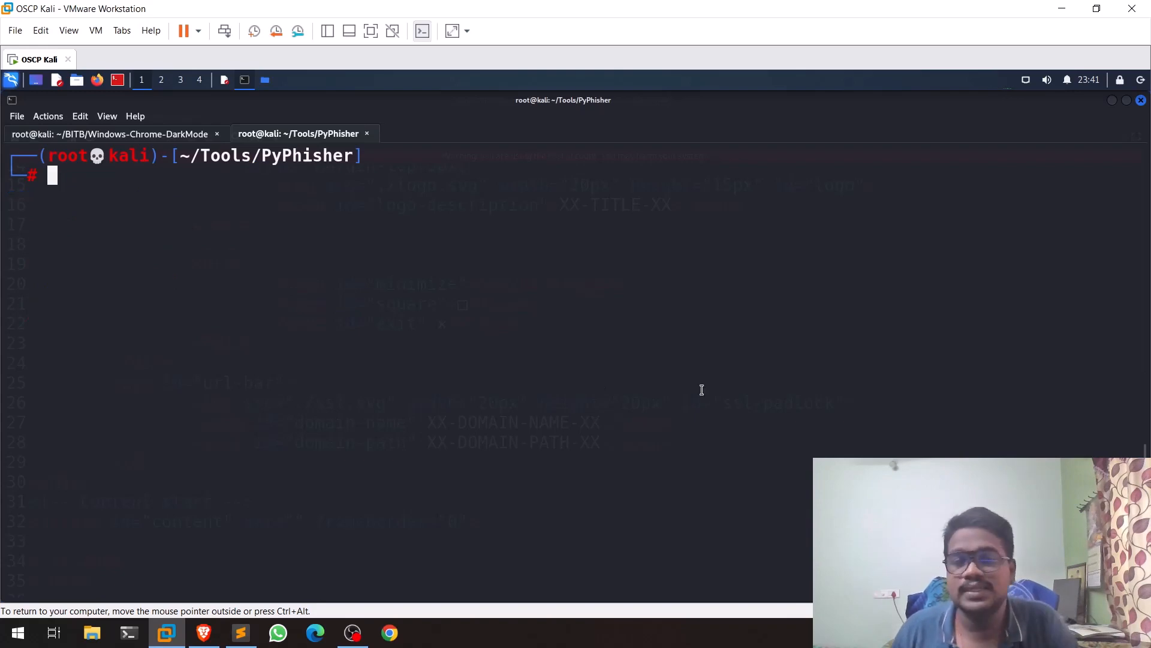
mouse_move(573, 484)
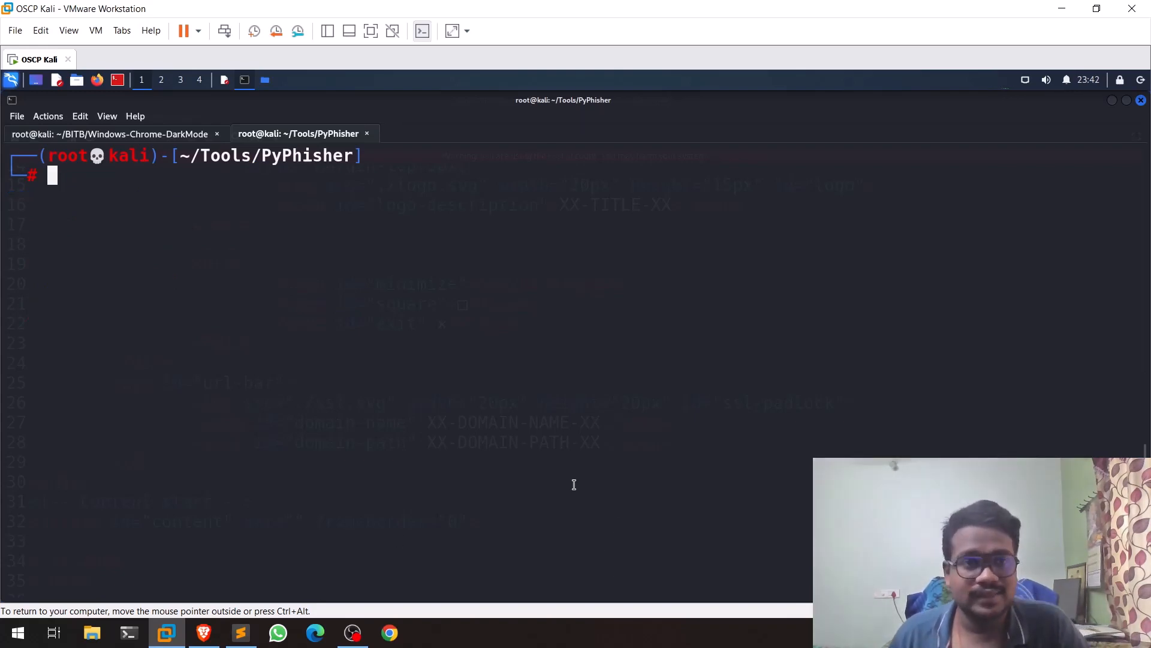
Launch PyPhisher with python3 pyphisher.py to show its site template menu
left_click(422, 134)
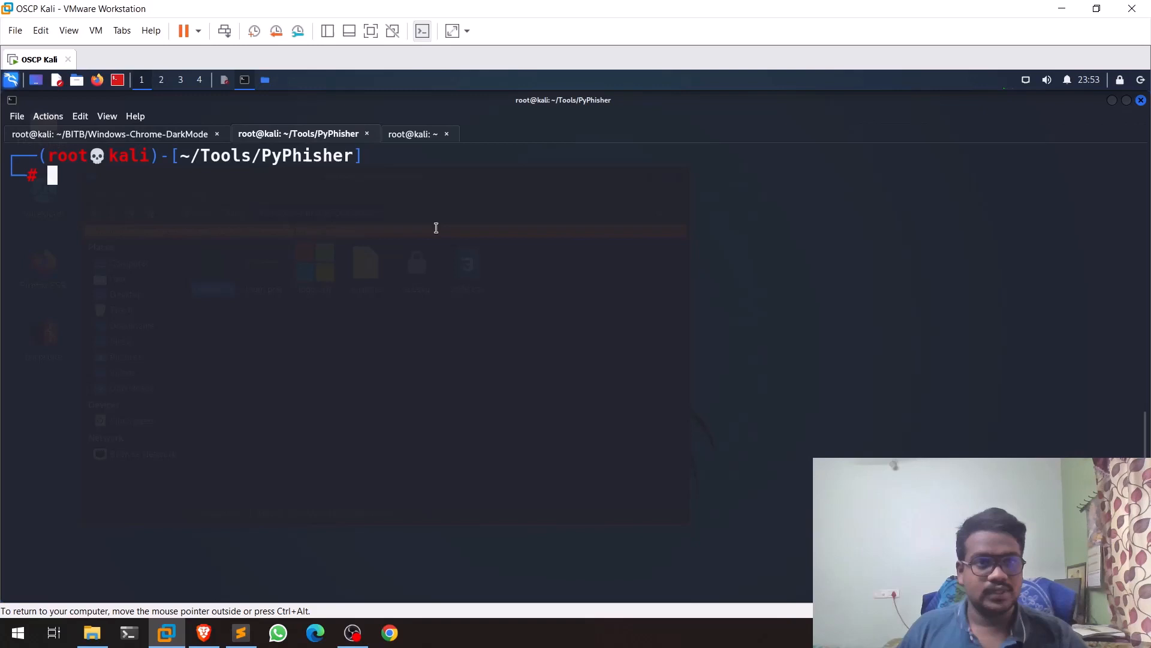
mouse_move(512, 194)
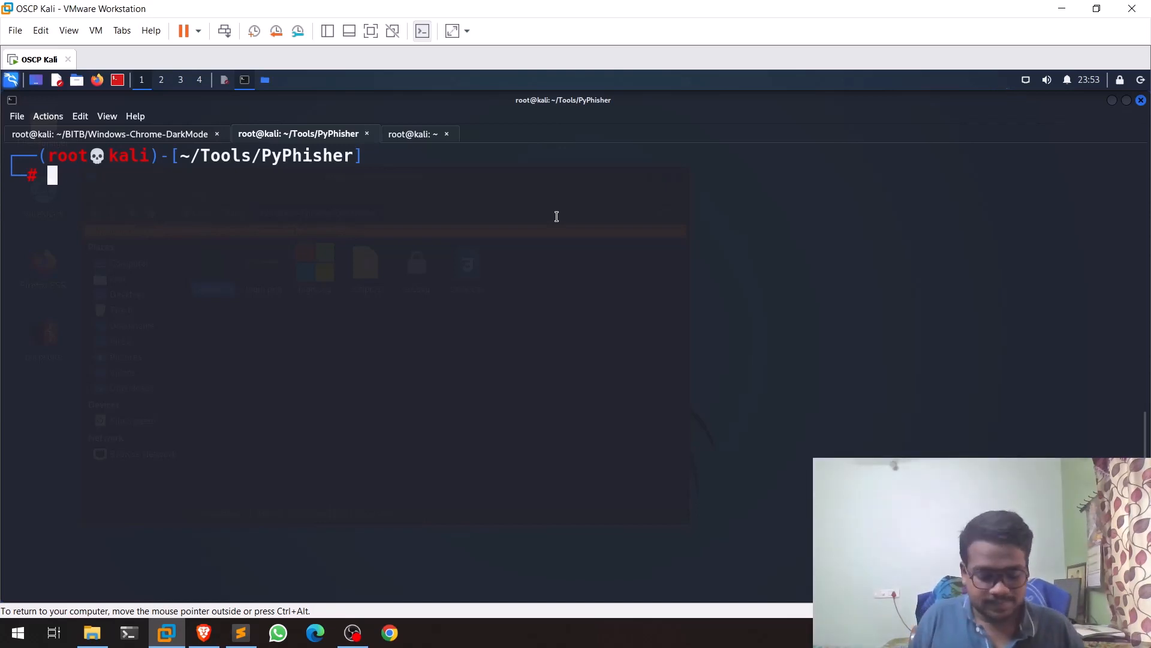
type("python3 pyphisher.py")
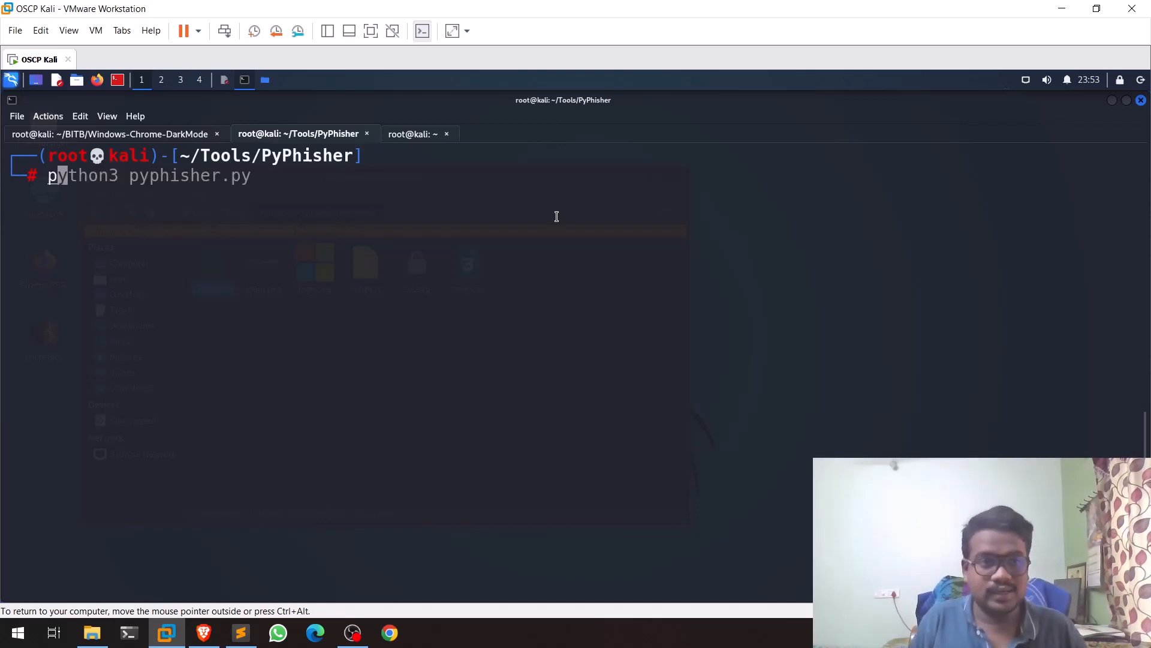
key("Return")
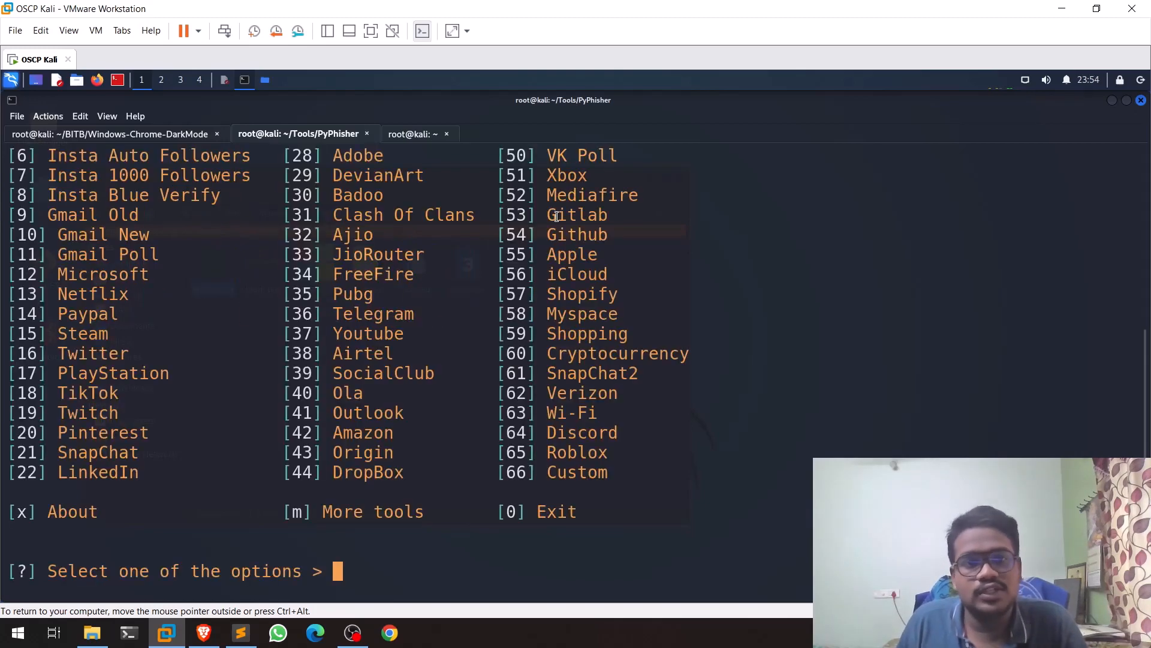
mouse_move(197, 267)
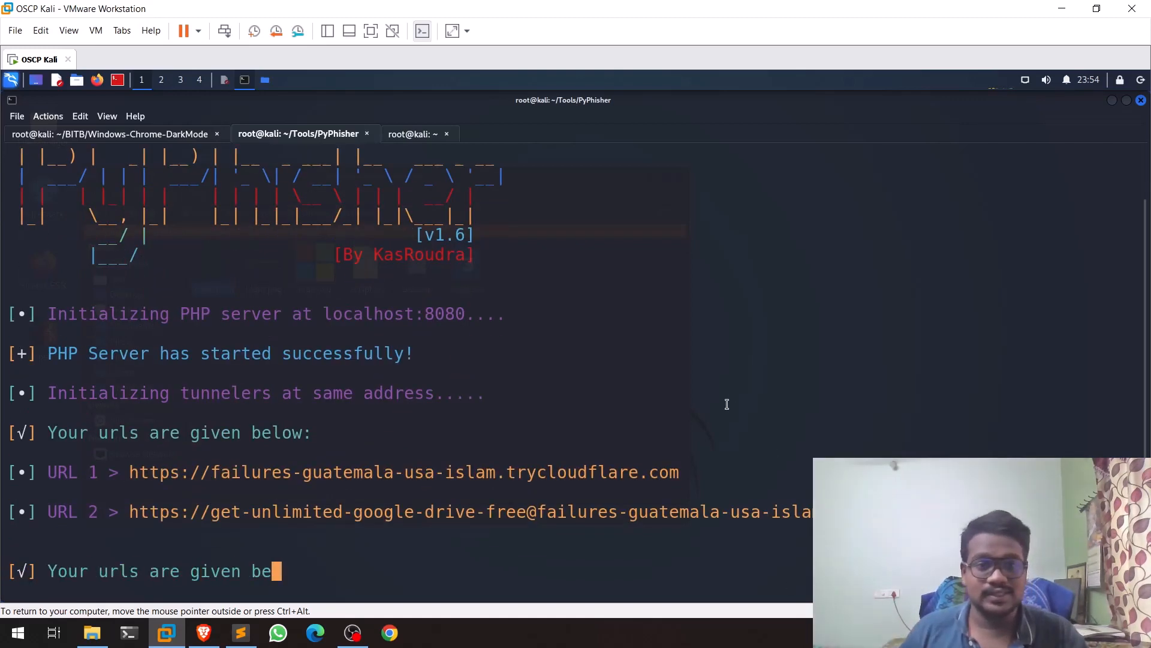
Scroll down the PyPhisher output to see the Cloudflare and ngrok phishing URLs
scroll("down", 3)
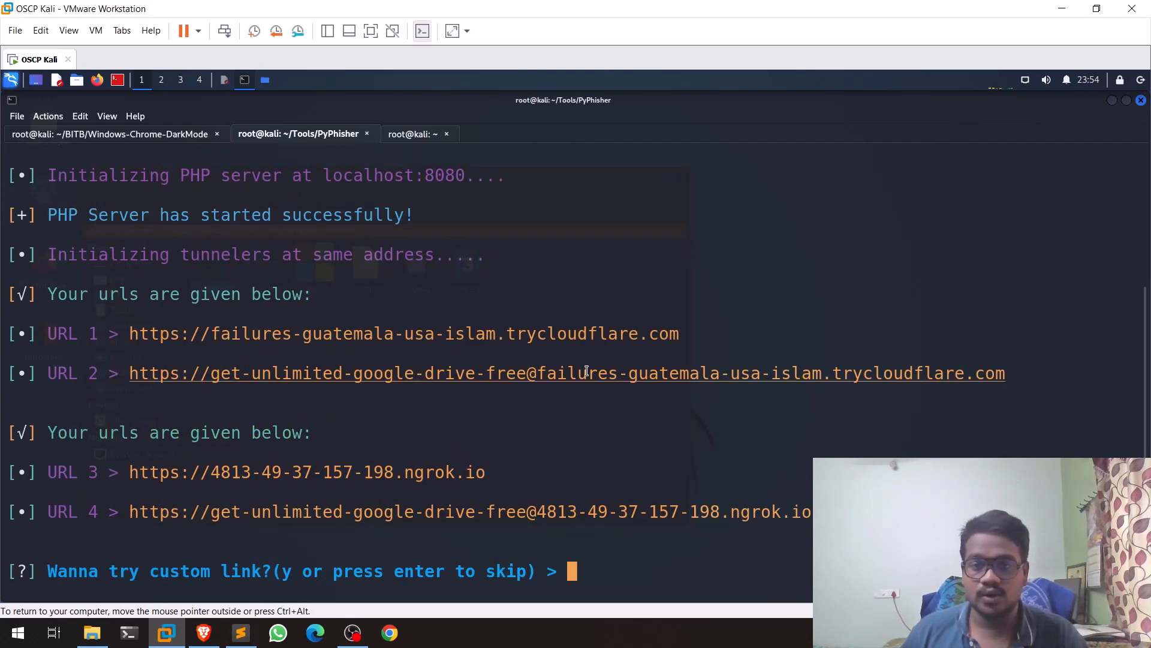
mouse_move(722, 376)
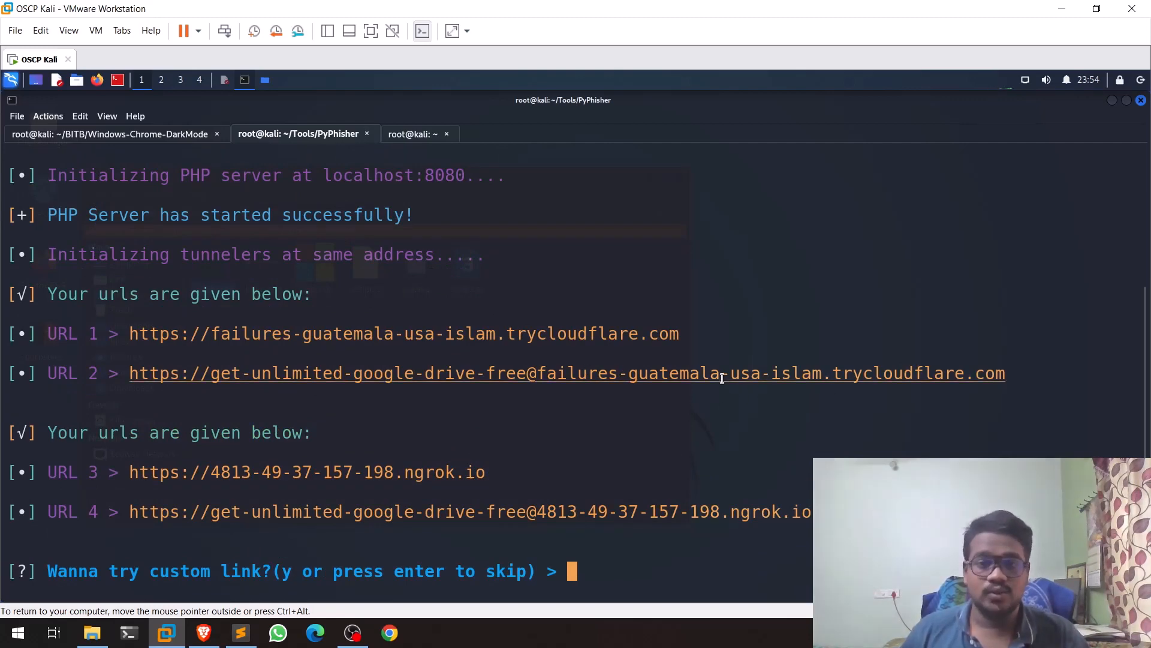
mouse_move(339, 488)
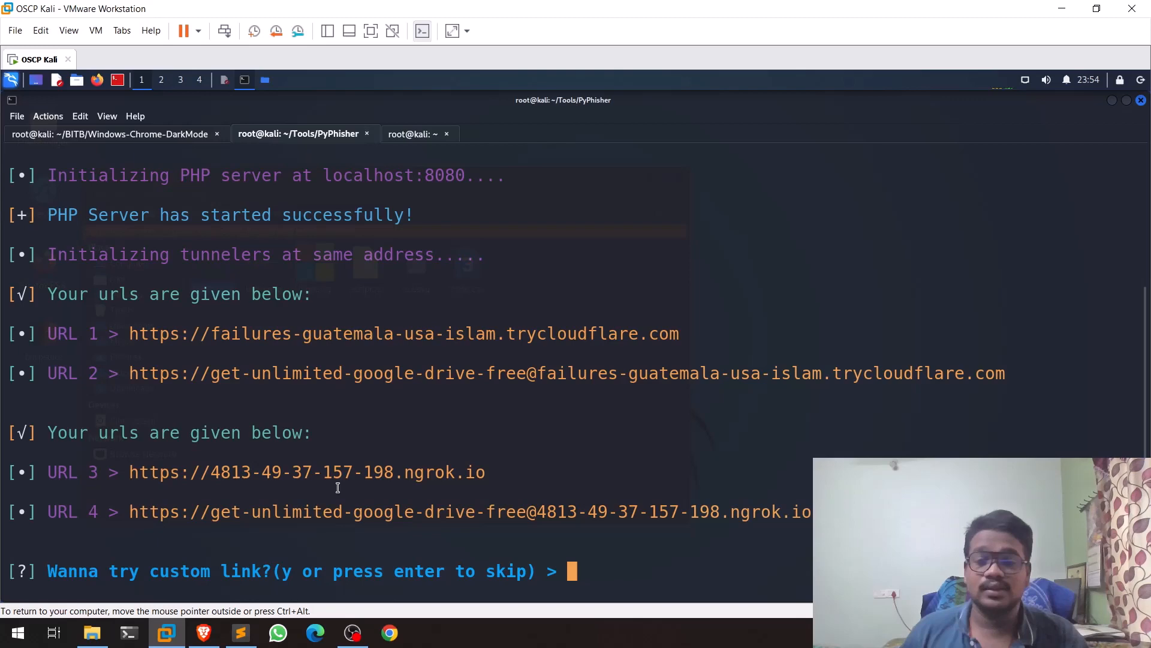
mouse_move(488, 407)
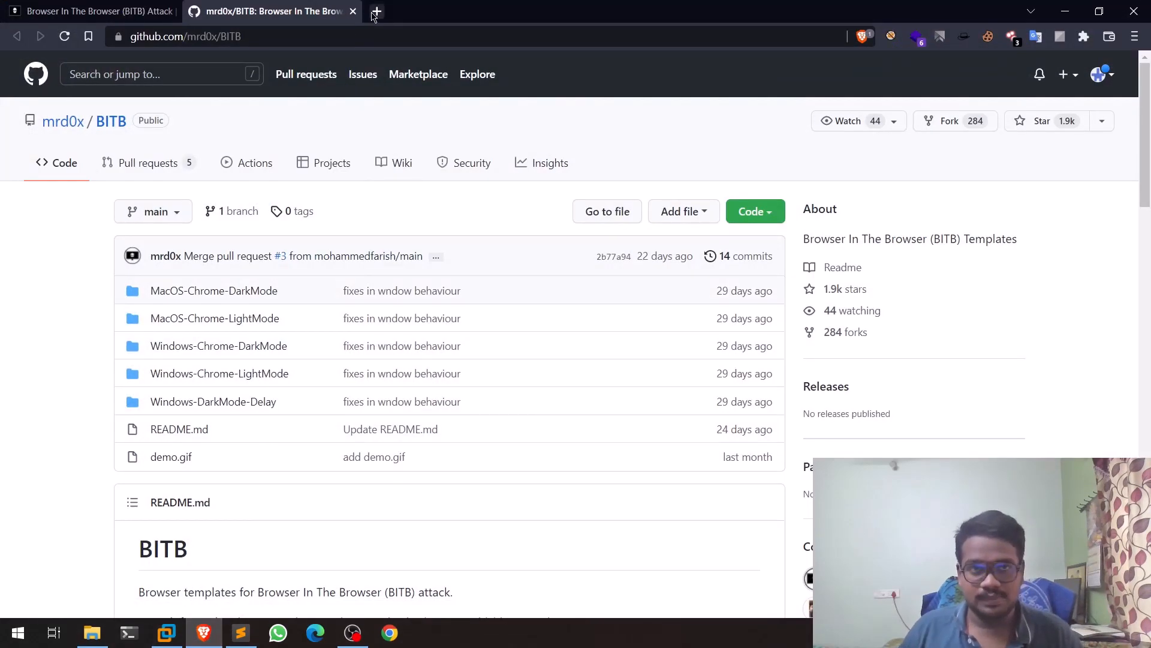
Return from Brave to the Kali VM's Mousepad showing index.html
left_click(376, 10)
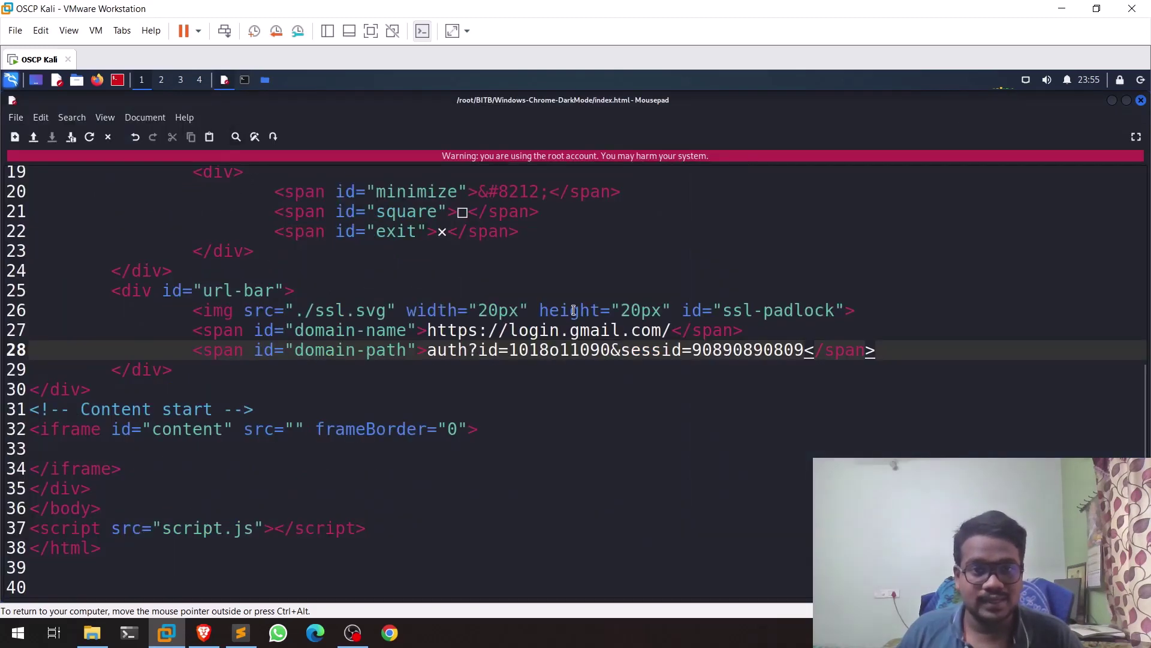
Set the iframe src to the get-unlimited-google-drive-free trycloudflare link, then go back to the PyPhisher terminal
scroll("up", 3)
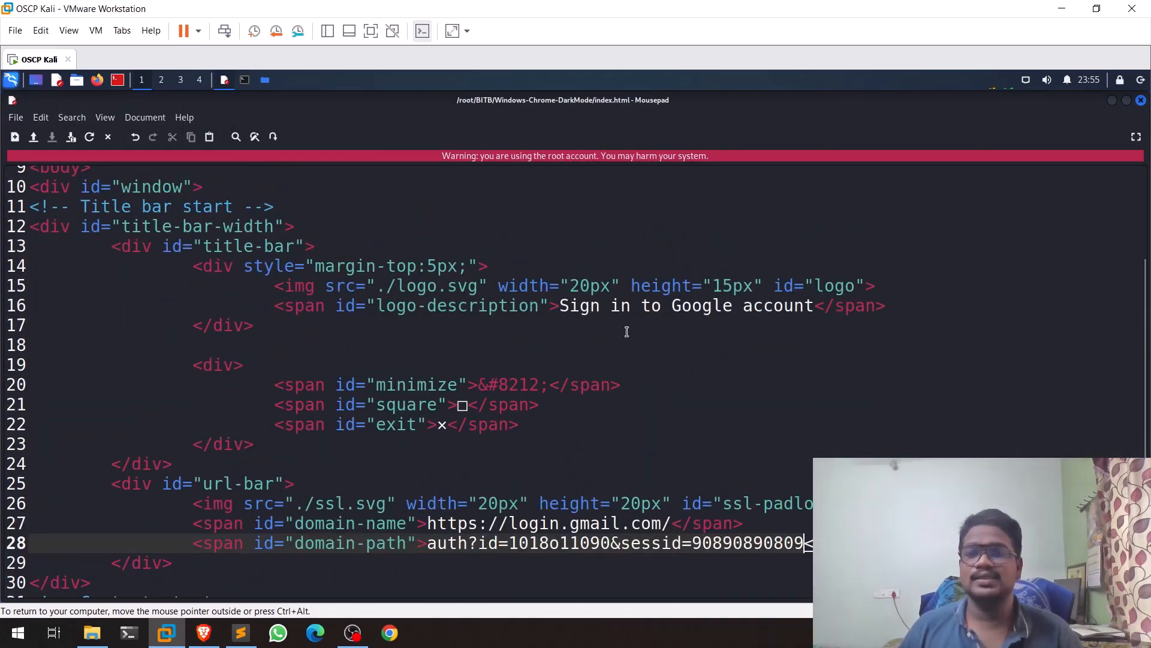
mouse_move(856, 439)
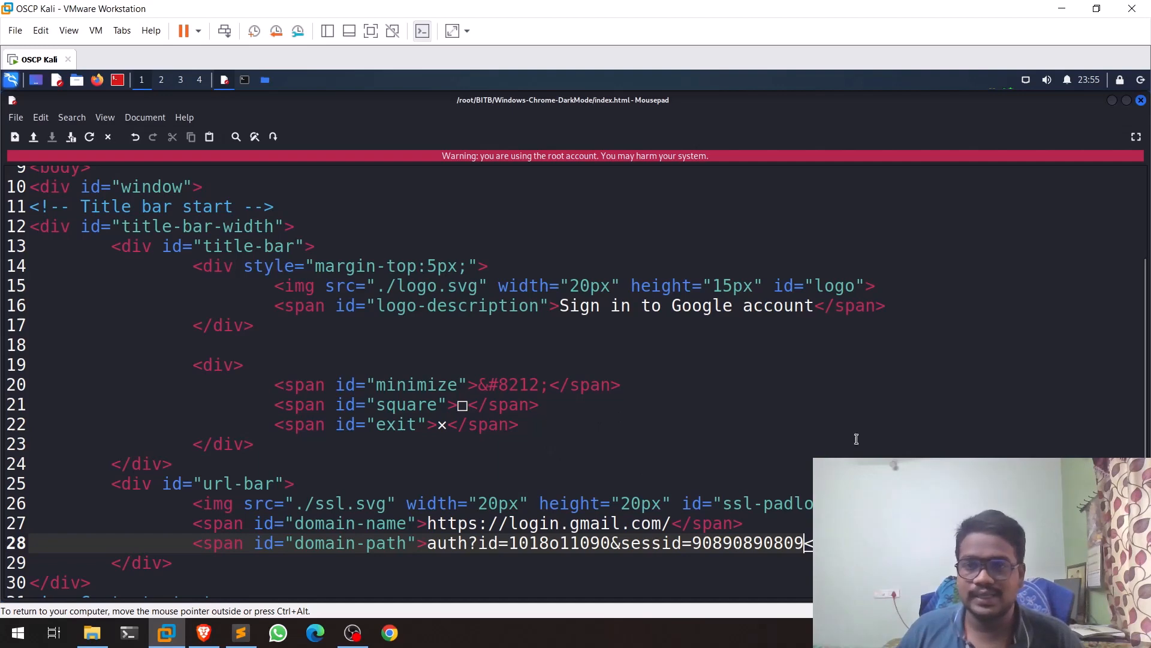
mouse_move(732, 296)
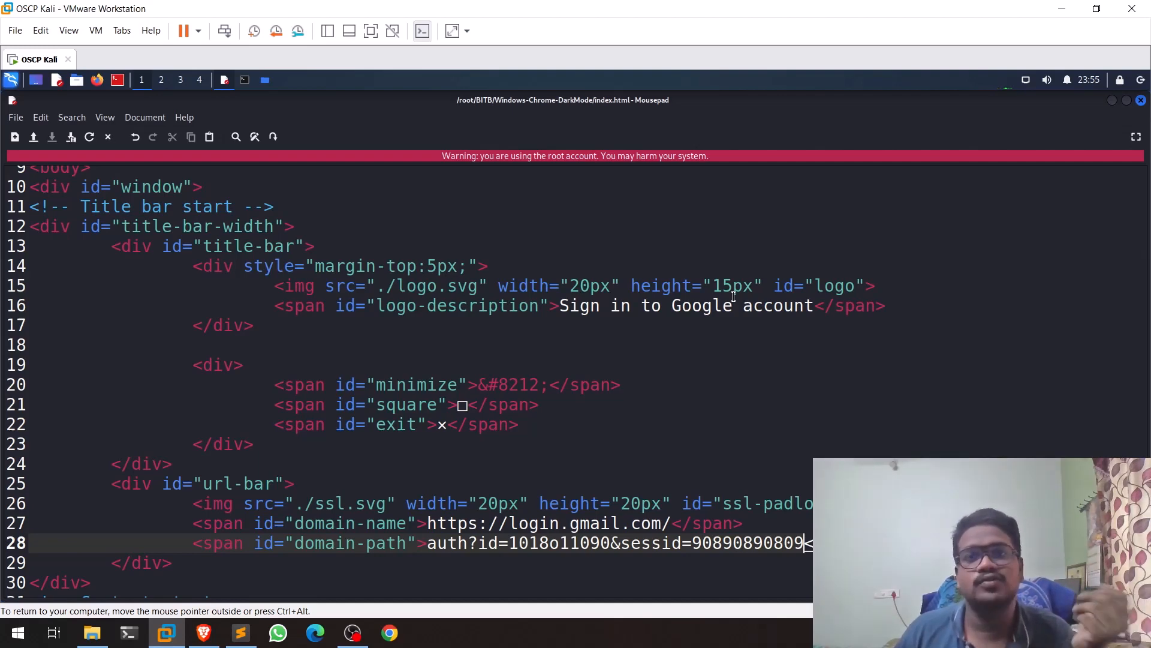
scroll("down", 3)
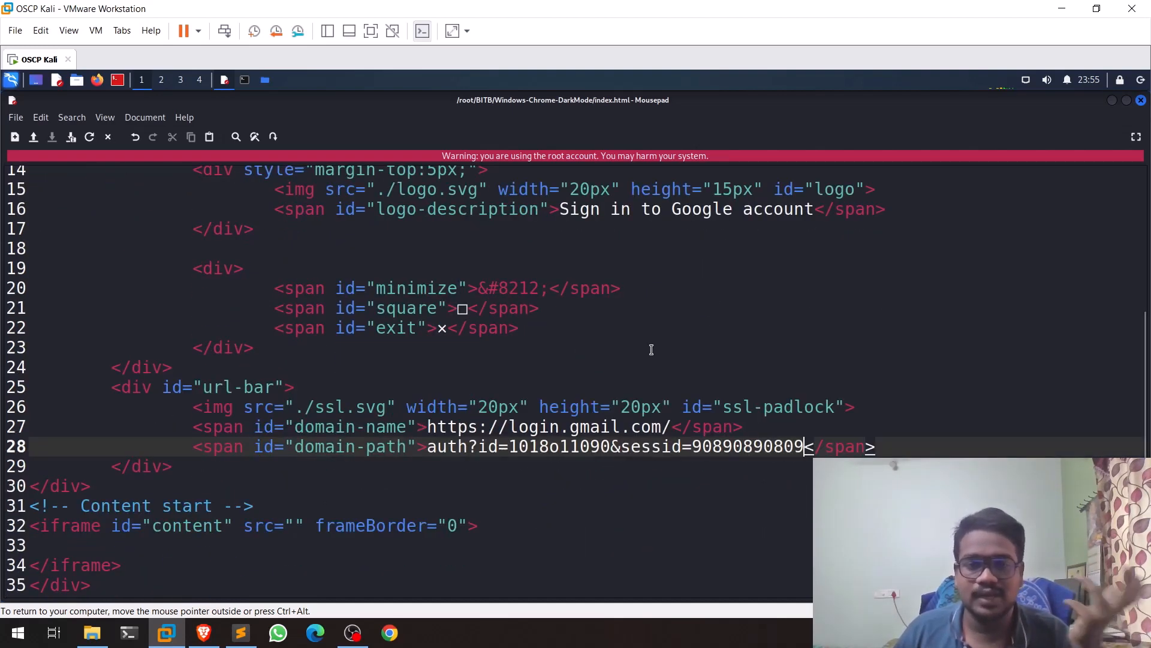
left_click(296, 525)
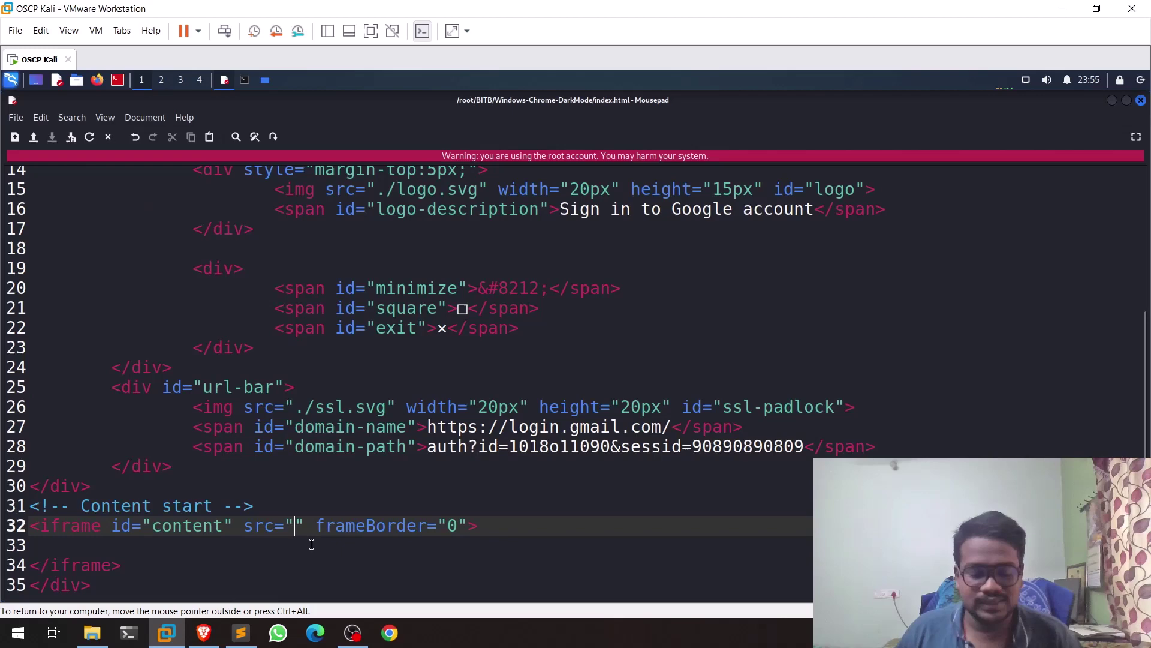
type("https://get-unlimited-google-drive-free@failures-guilslam.trycloudflare.com")
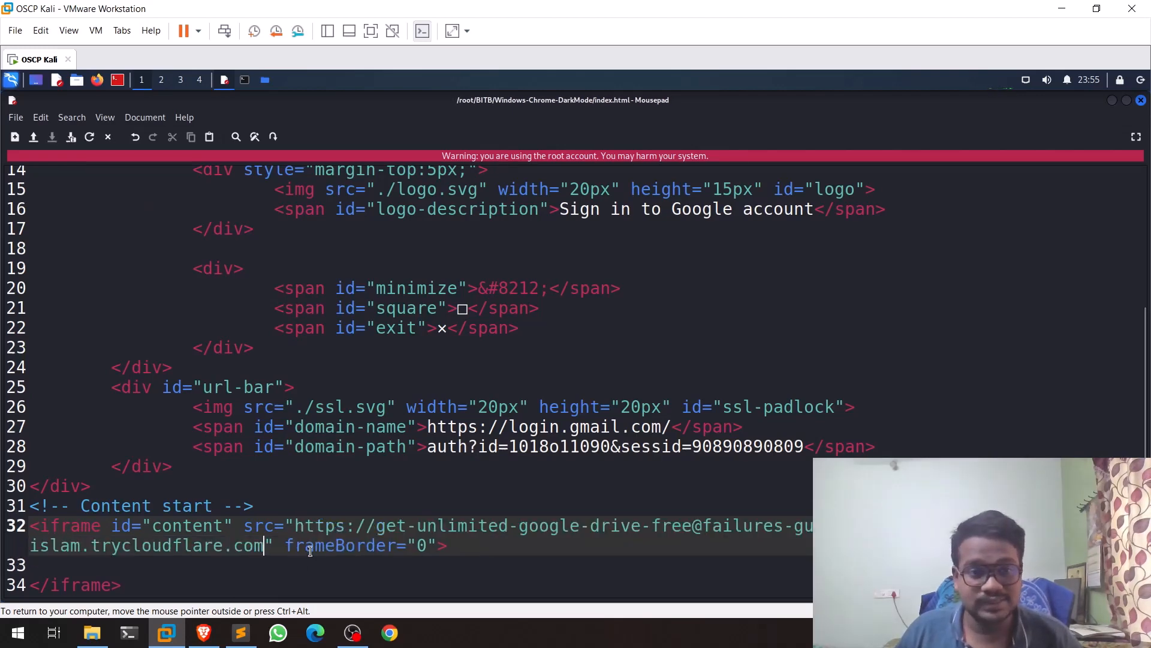
left_click(245, 79)
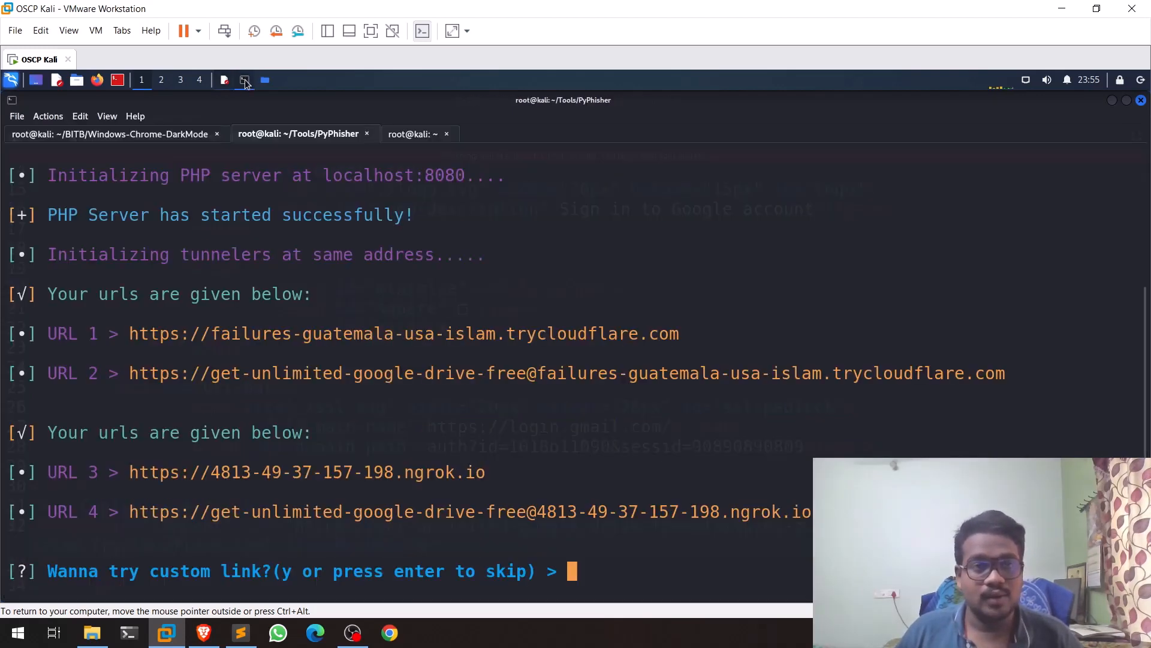
Start a python3 HTTP server on port 8181 from the Windows-Chrome-DarkMode template terminal
left_click(109, 134)
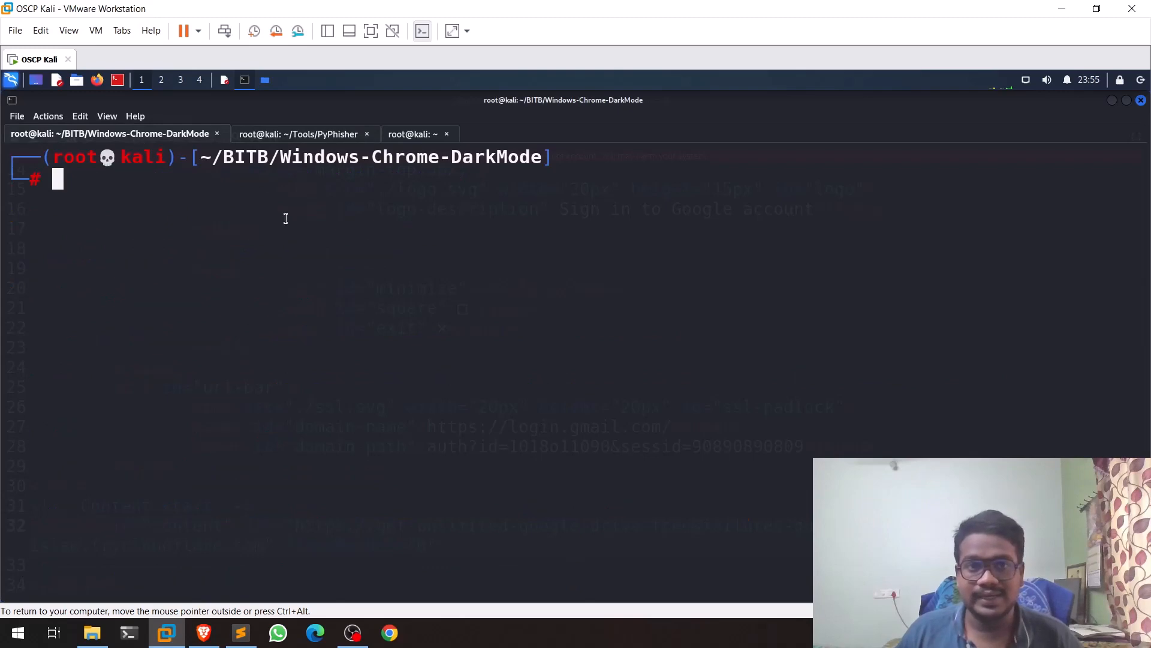
mouse_move(537, 285)
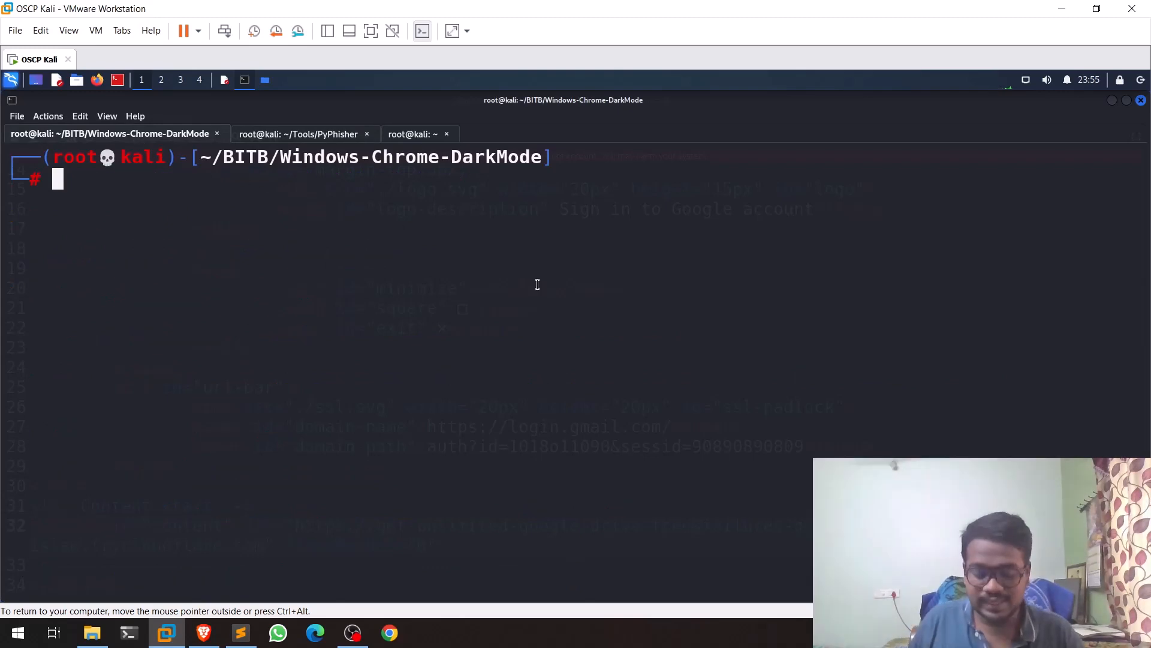
type("python3 -m http.server 8181")
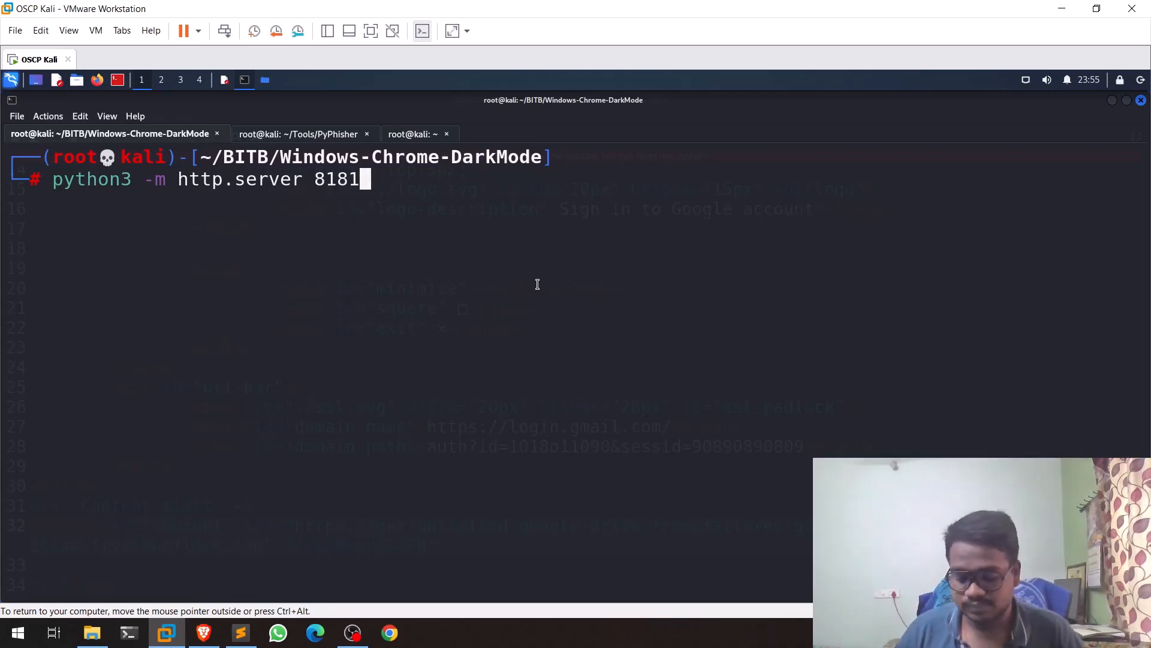
key("Return")
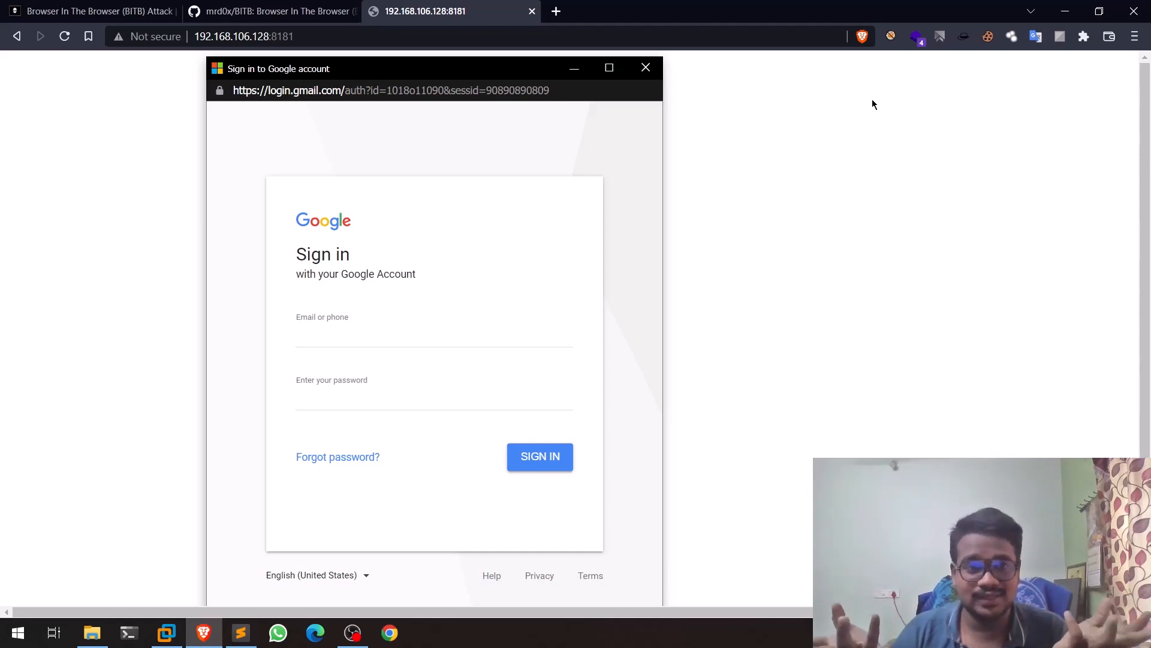
left_click(434, 336)
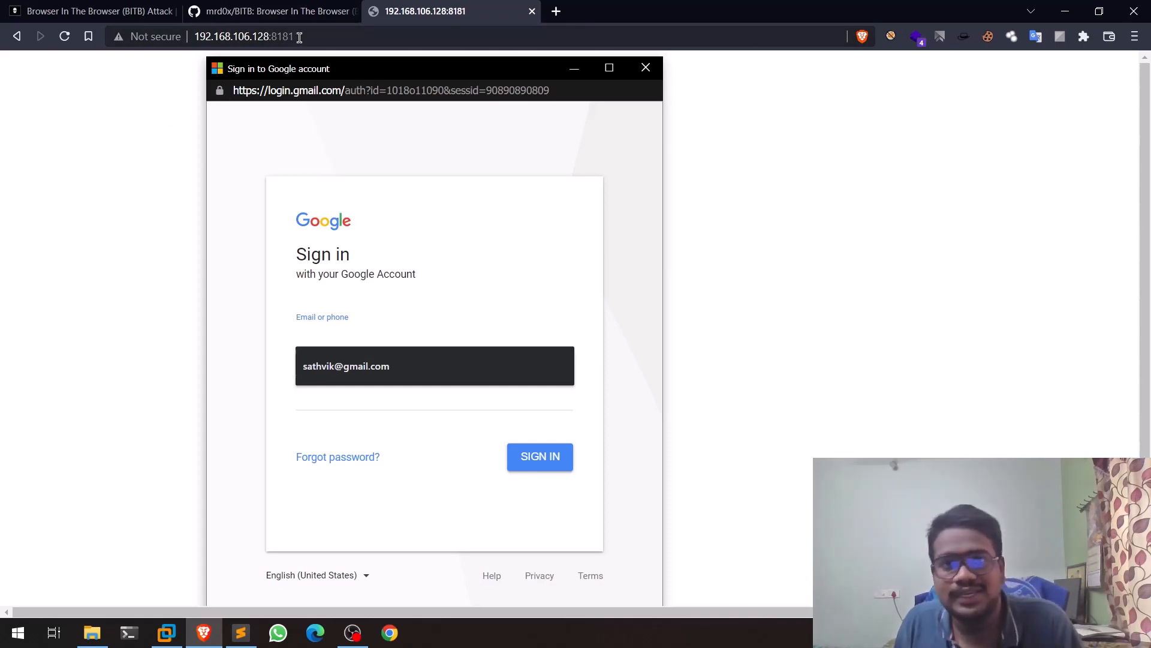
mouse_move(353, 57)
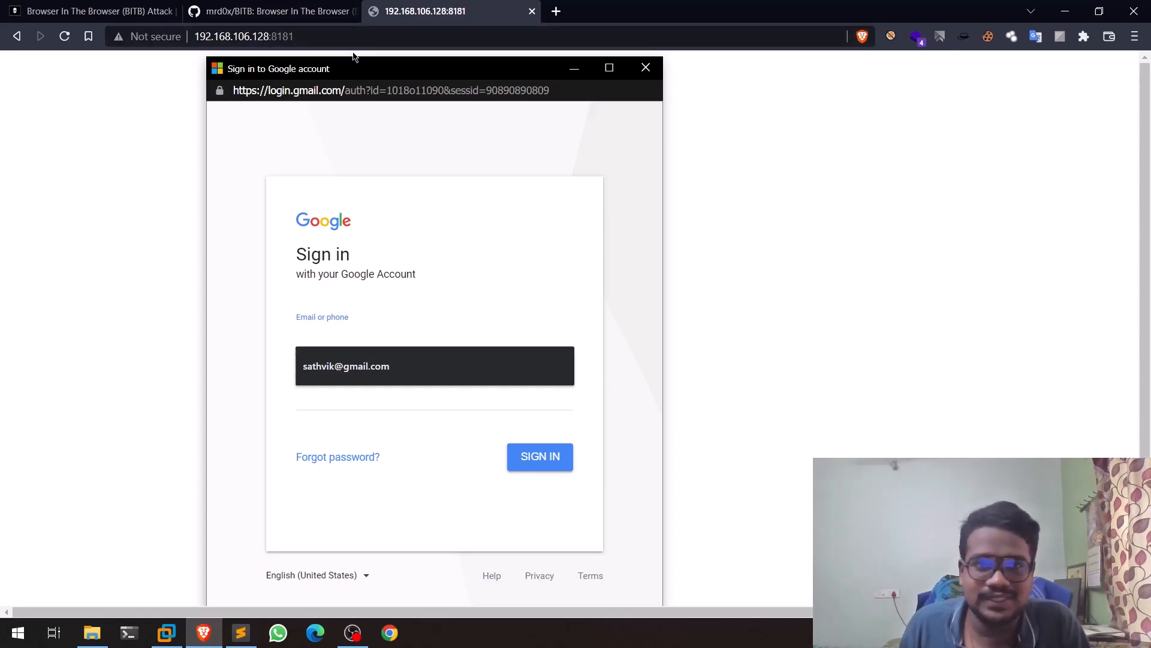
mouse_move(331, 11)
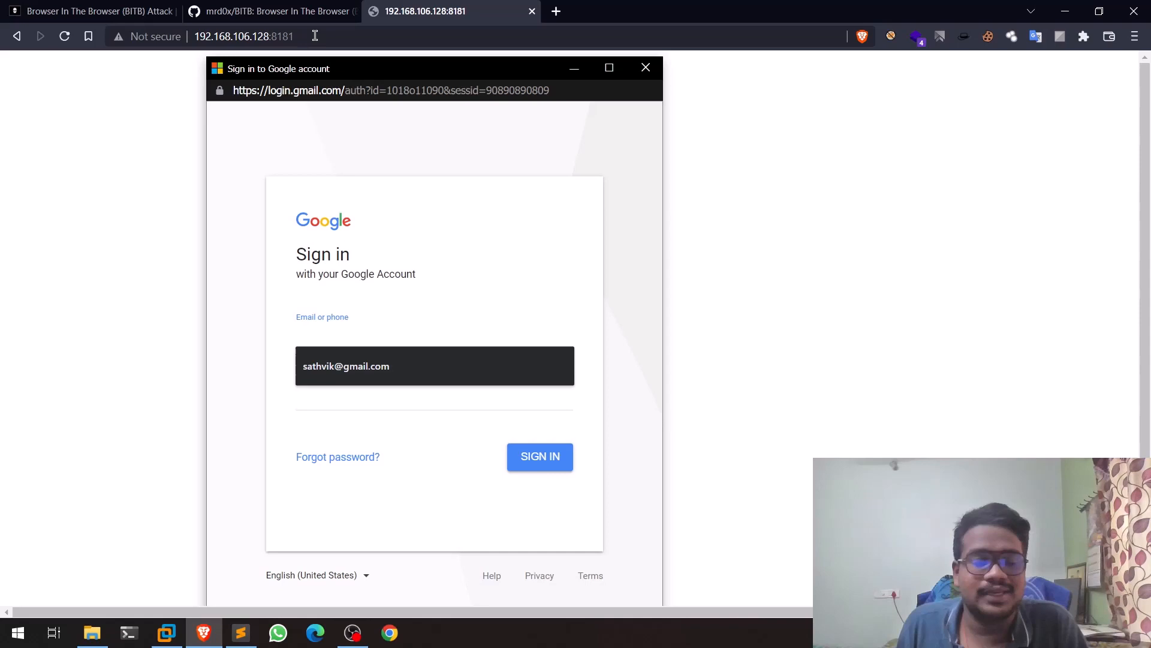
left_click(434, 336)
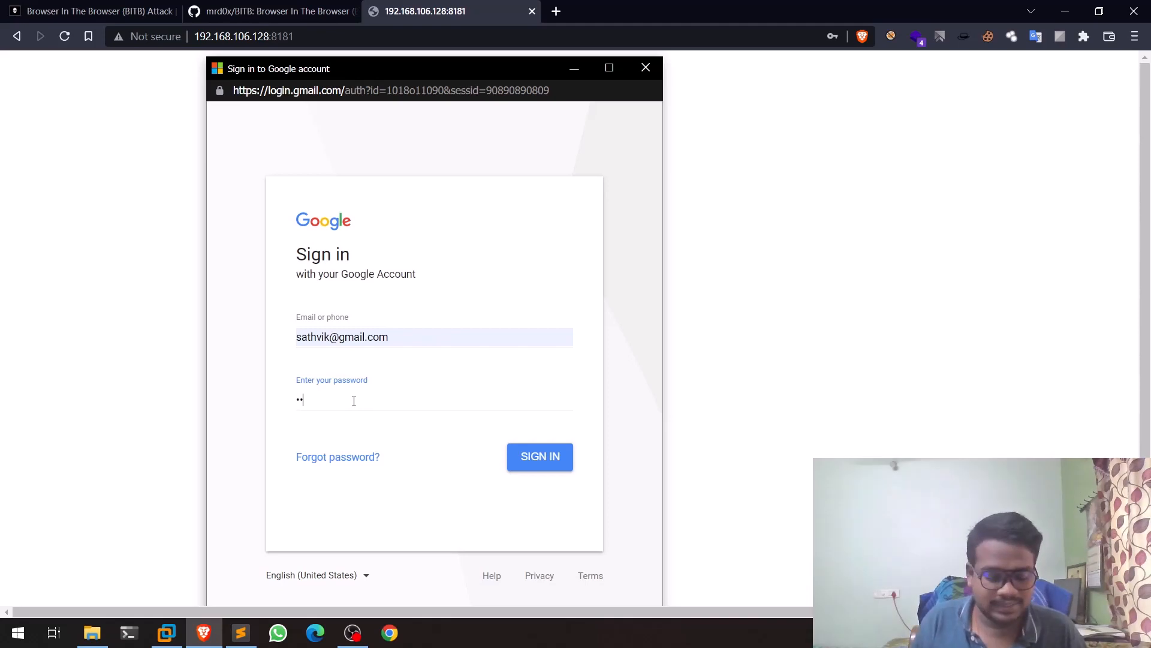
type("password")
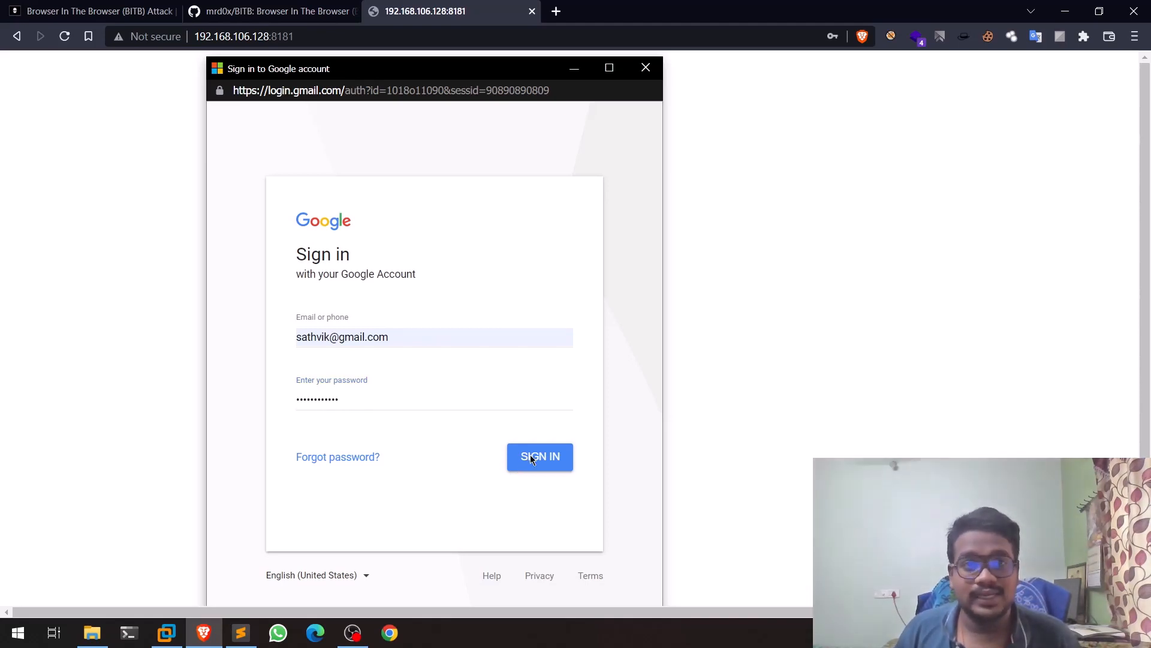
left_click(539, 455)
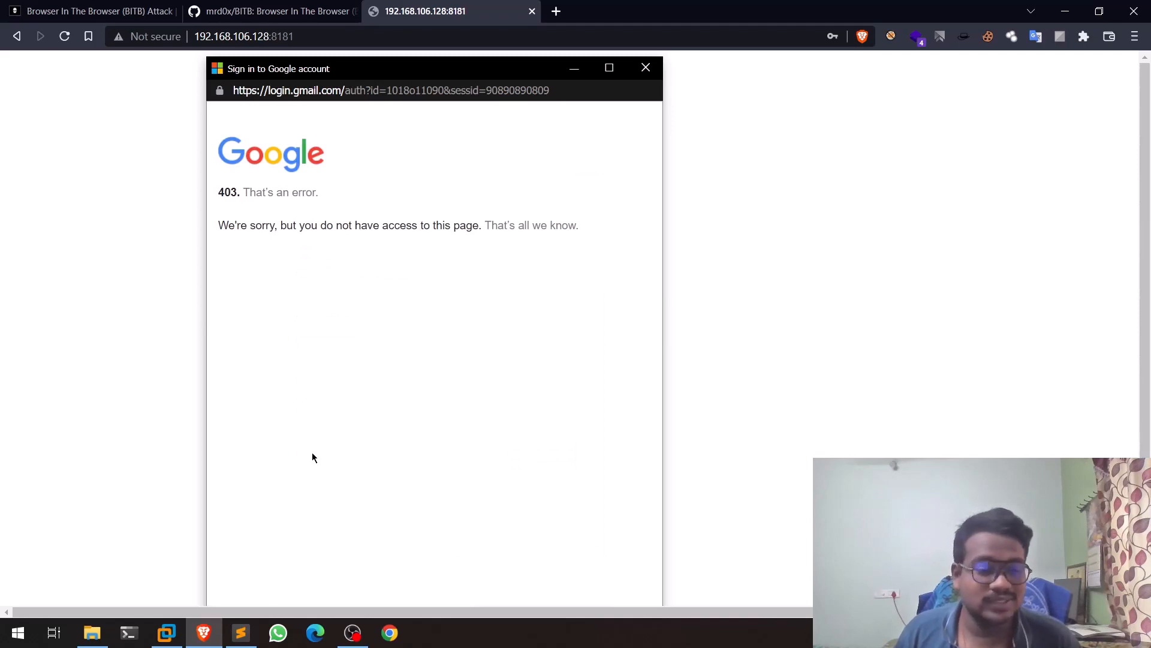
Return to the Kali VM's PyPhisher terminal to view the captured Gmail credentials
left_click(165, 632)
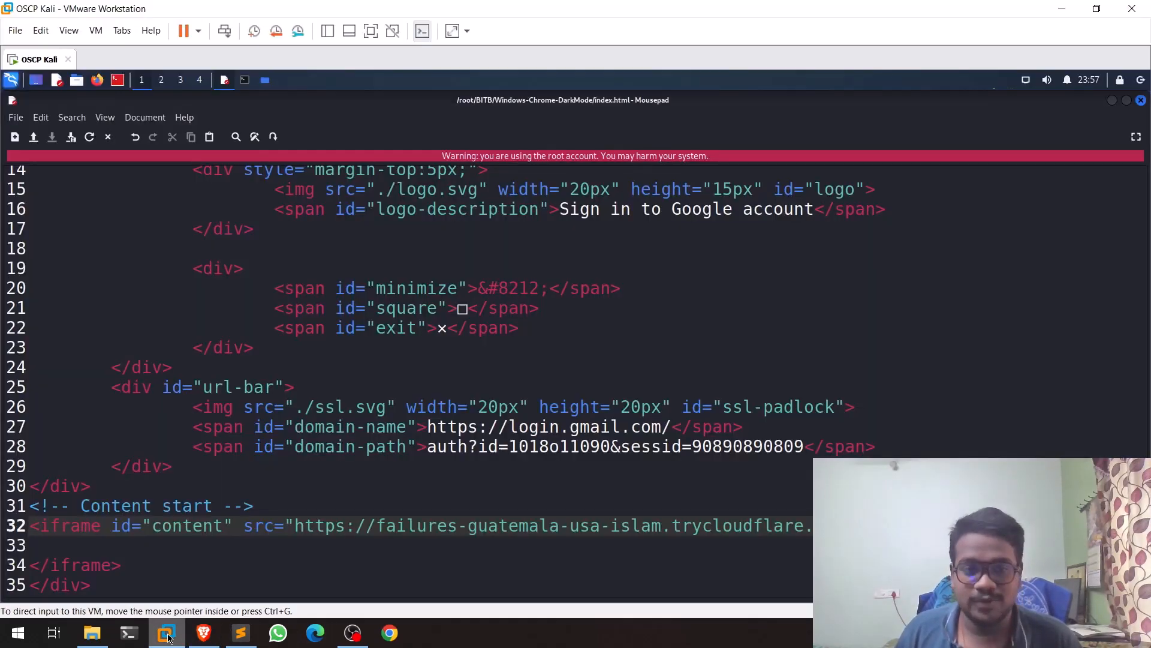
left_click(165, 632)
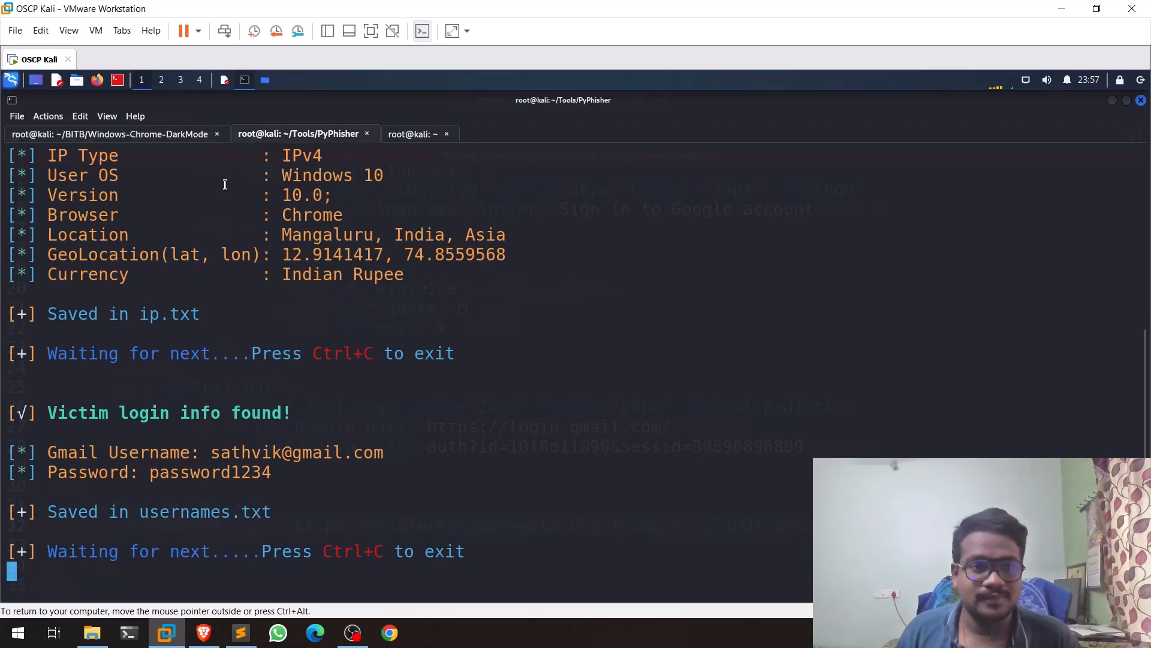